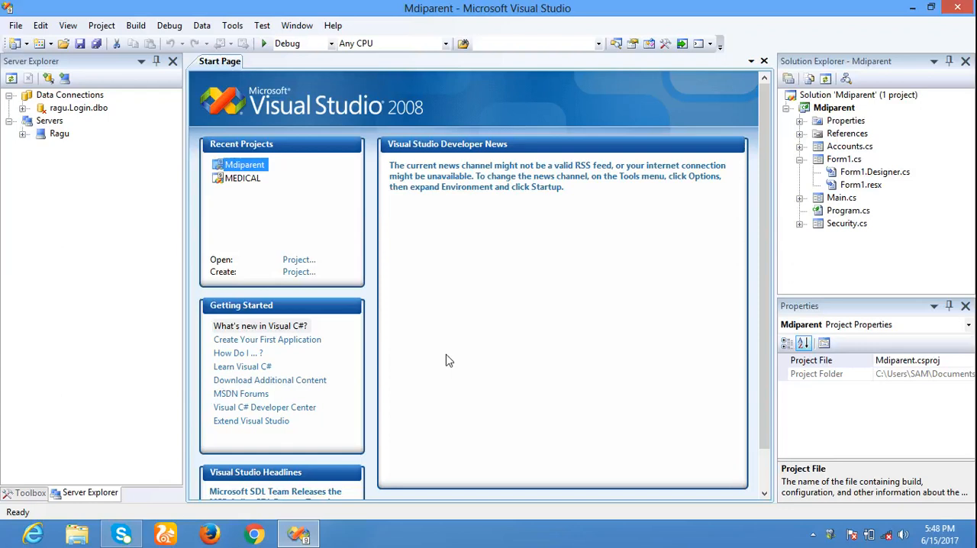
mouse_move(266, 273)
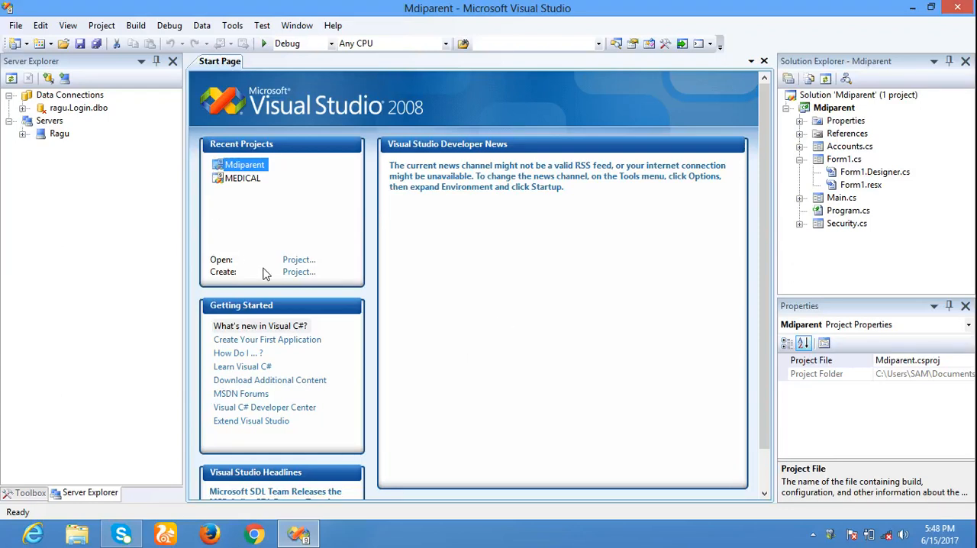
mouse_move(298, 272)
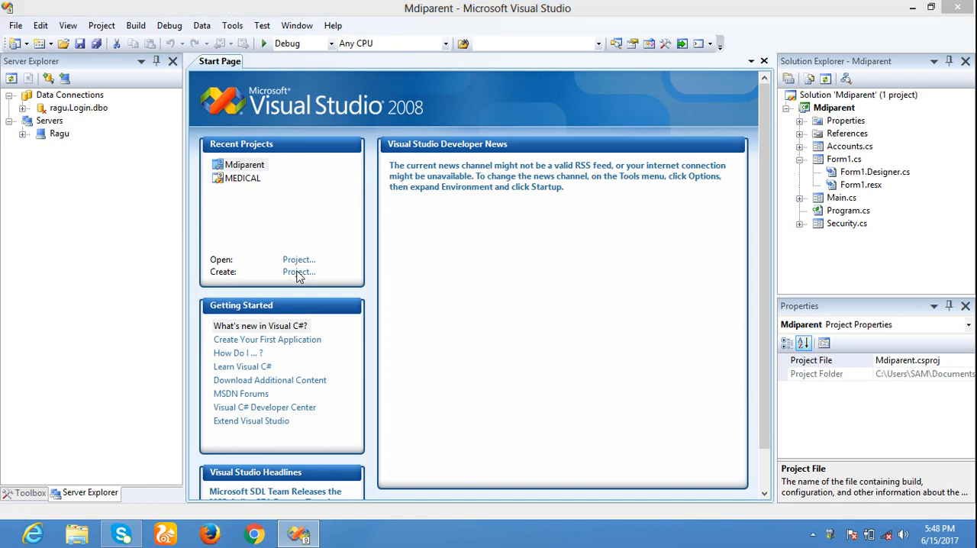
Step: Create a new Windows Forms Application project named Mdiyoutube
left_click(298, 272)
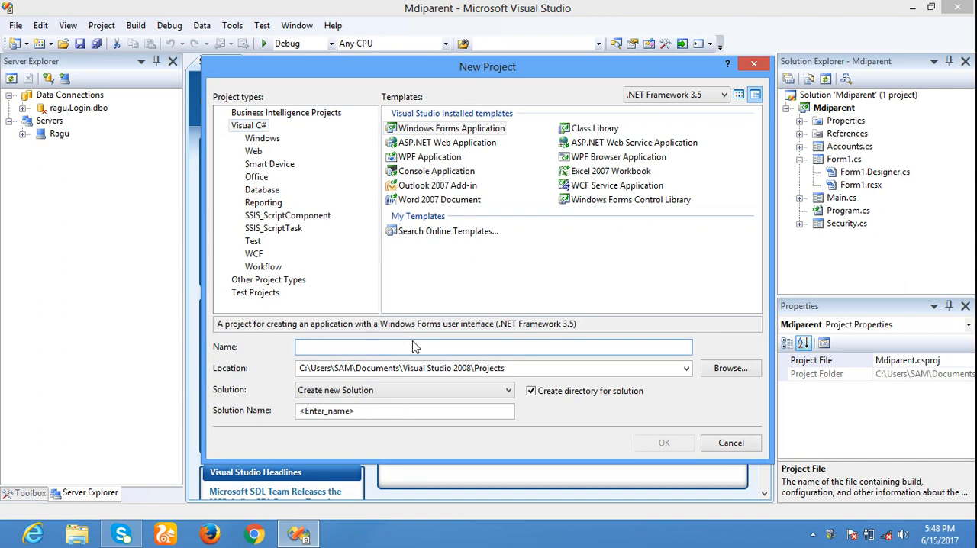
type("MD")
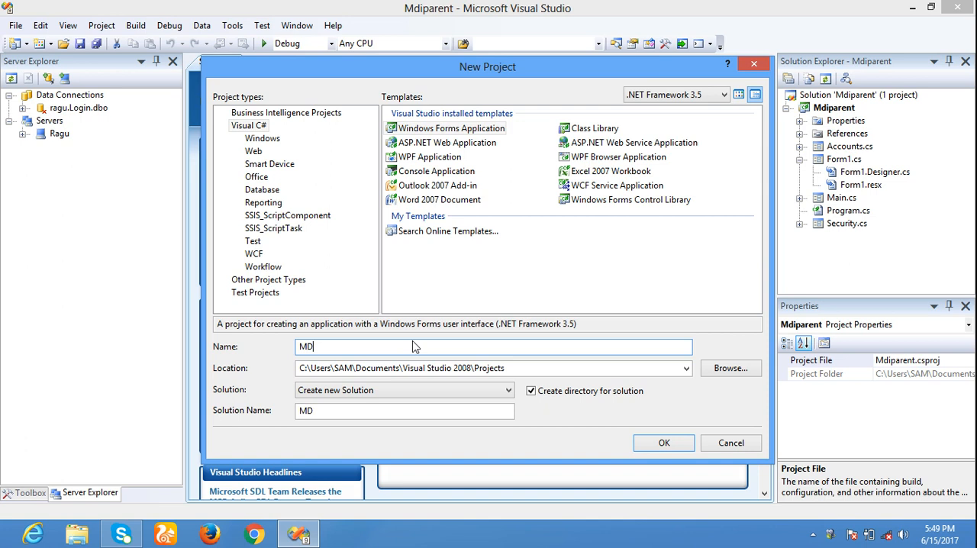
type("i")
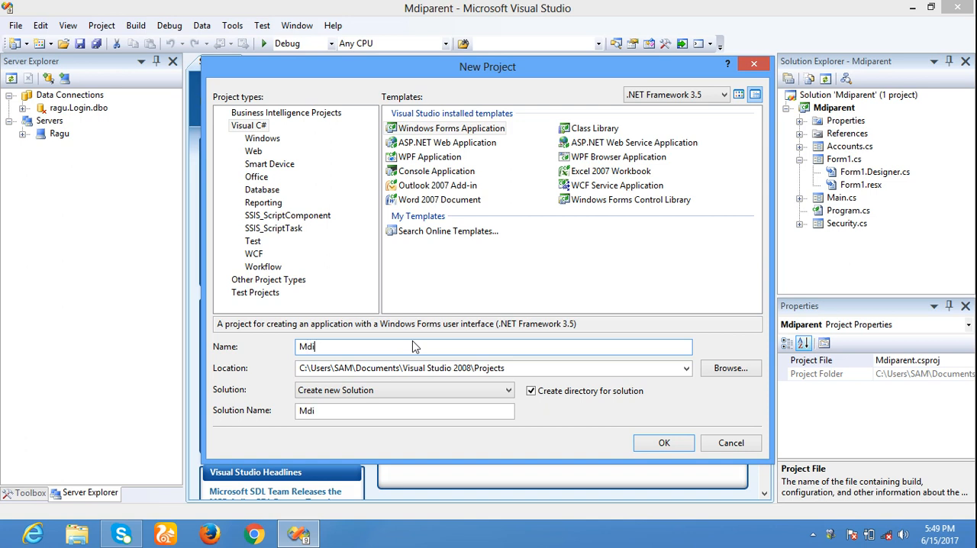
type("youtub")
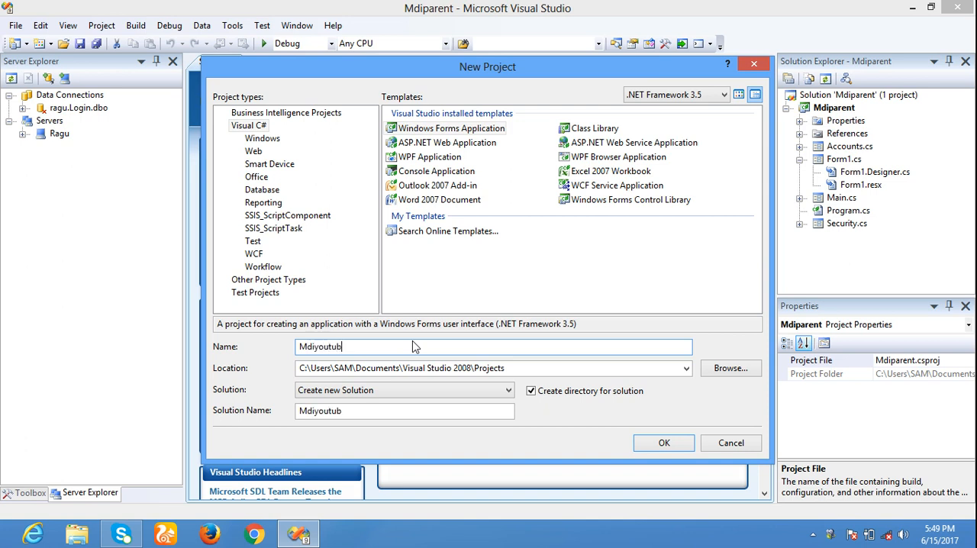
type("e")
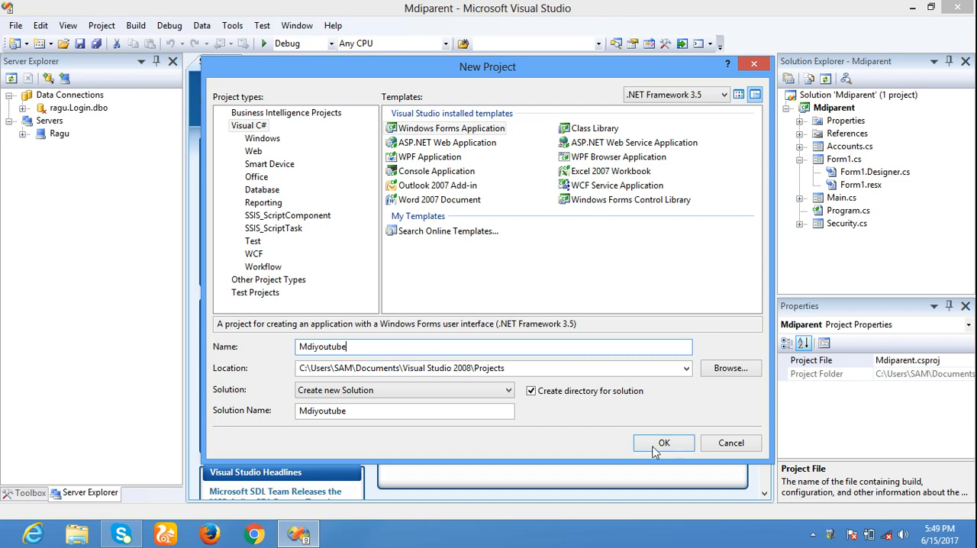
left_click(664, 443)
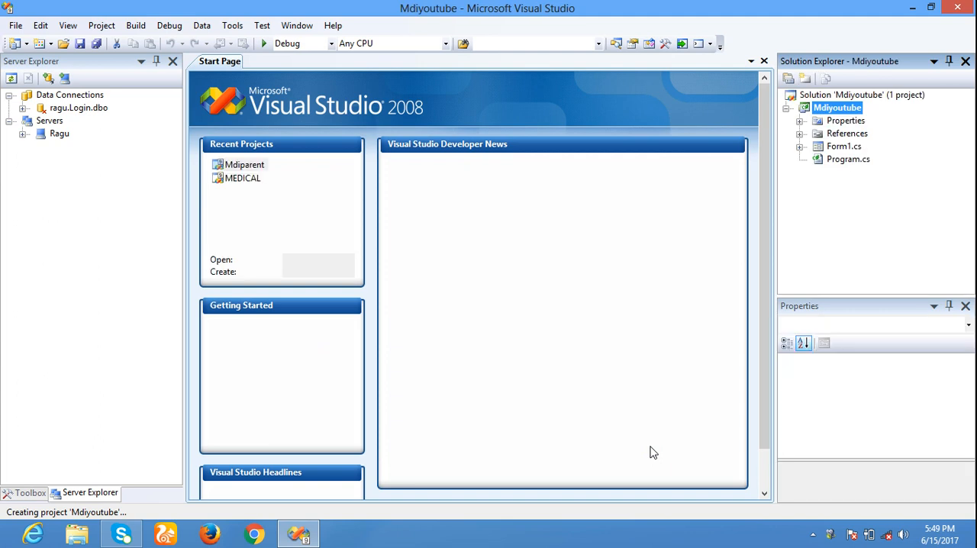
mouse_move(591, 344)
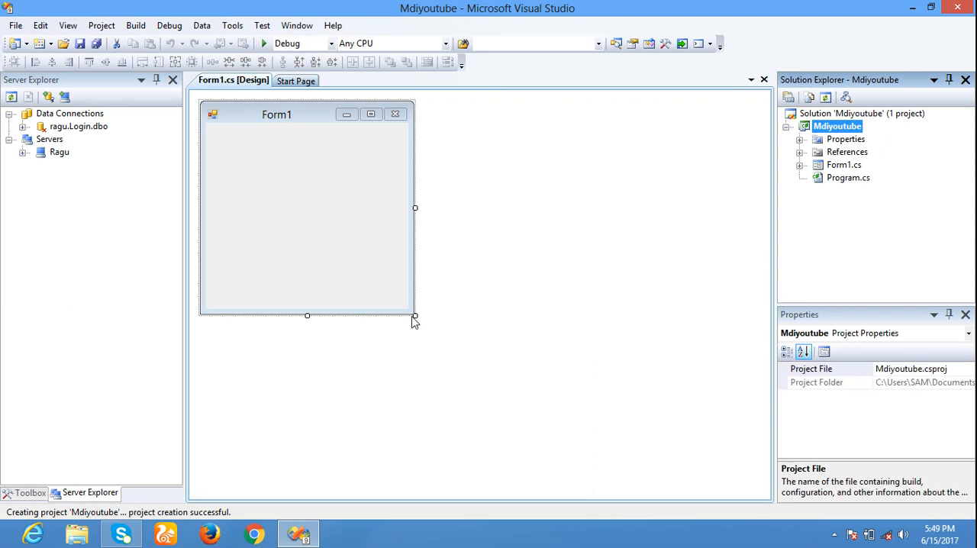
Step: Enlarge Form1 in the designer with two resize drags from its corner handle
left_click_drag(415, 316, 532, 388)
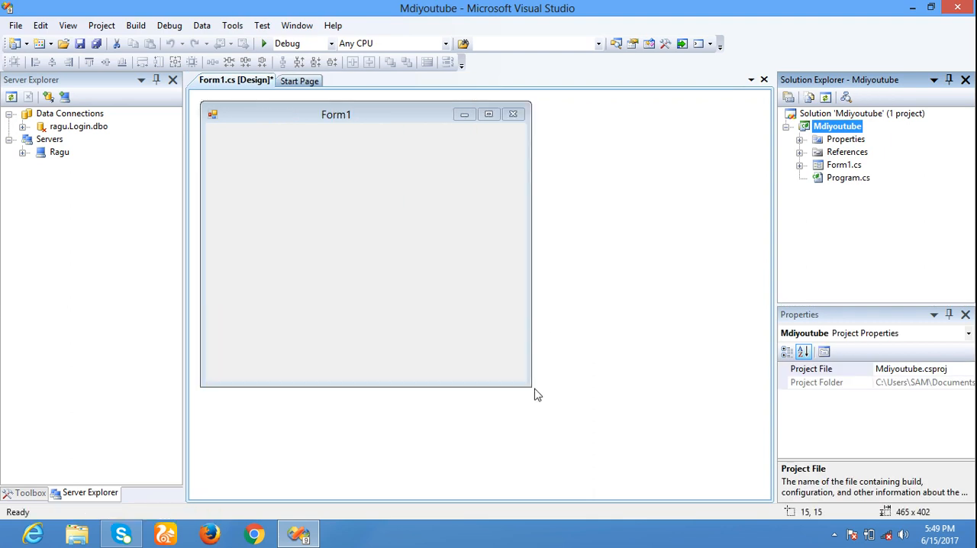
left_click(799, 165)
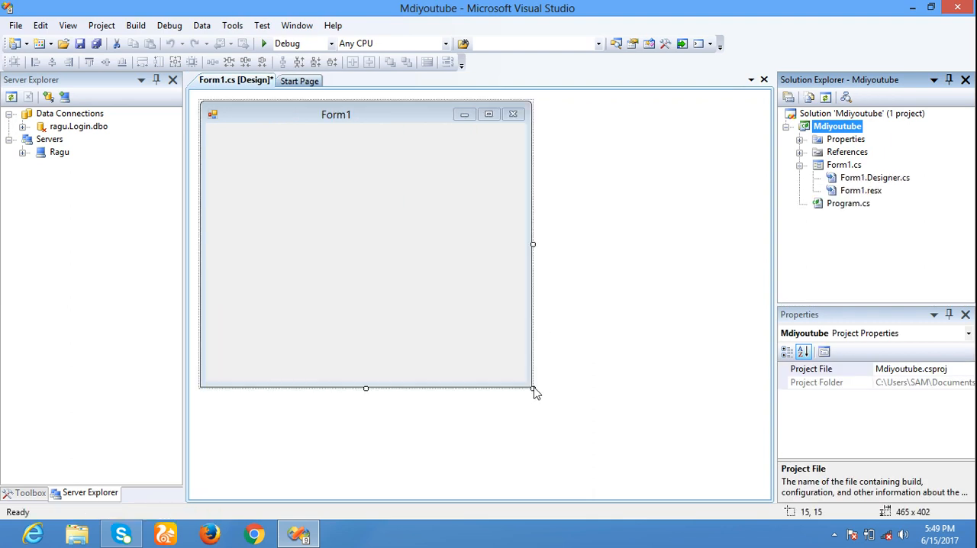
left_click_drag(533, 389, 561, 406)
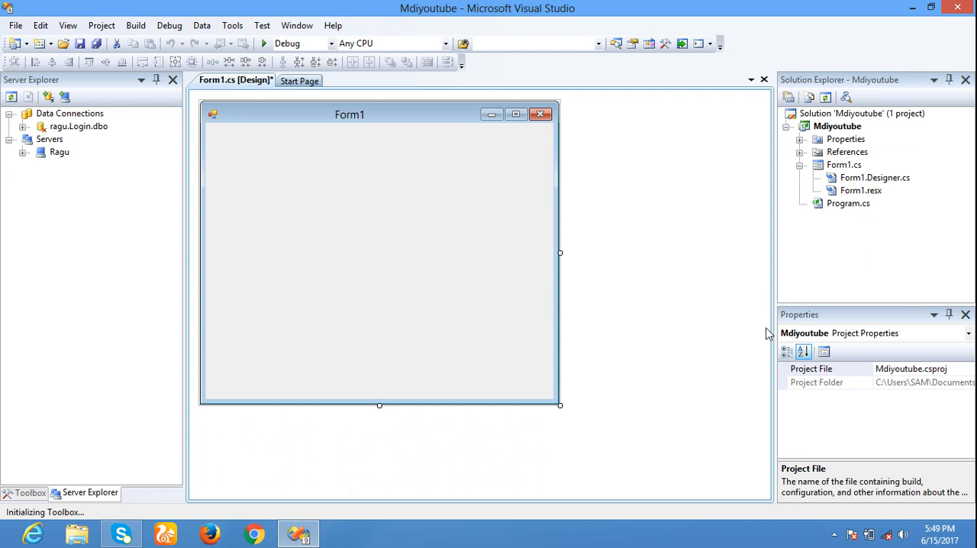
Step: Set Form1's Text property to 'Main' in the Properties window
left_click(382, 252)
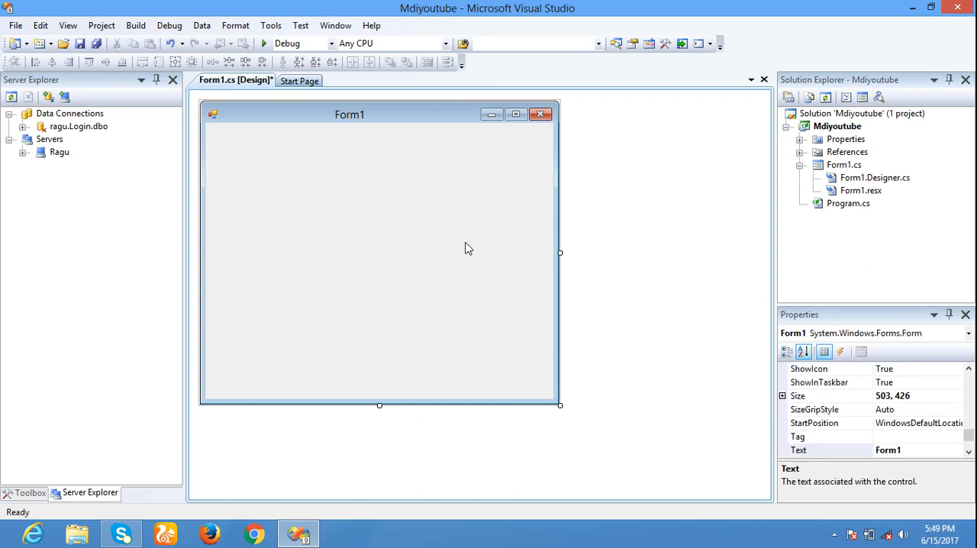
right_click(468, 248)
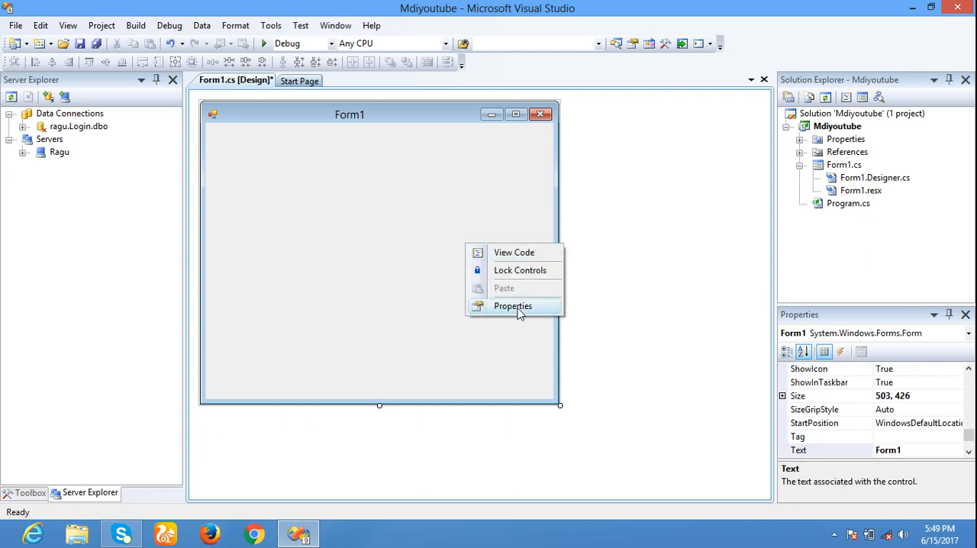
left_click(513, 305)
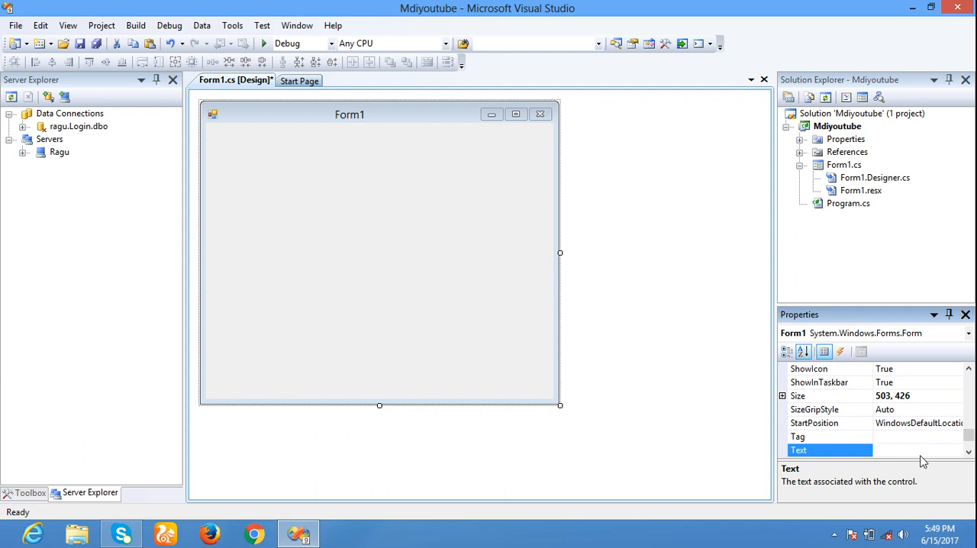
type("Main")
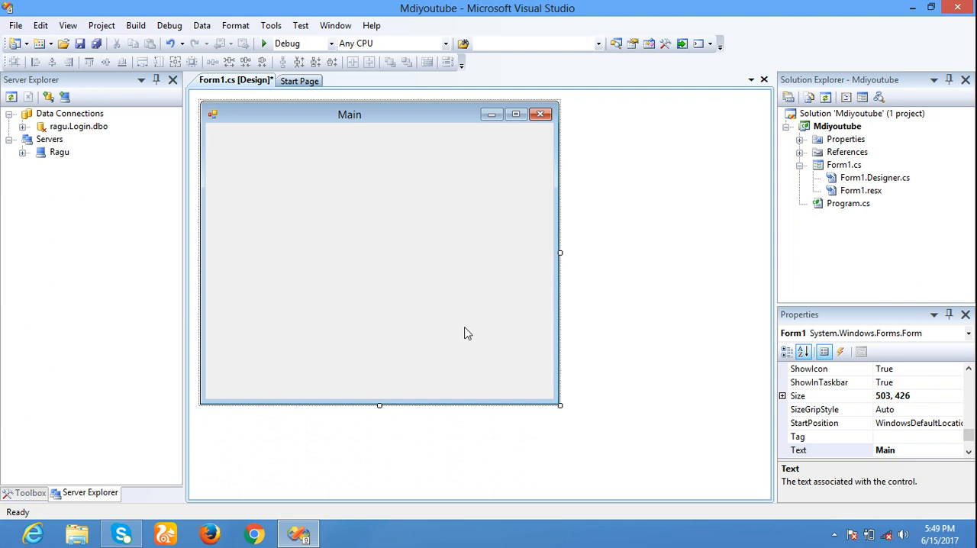
mouse_move(609, 229)
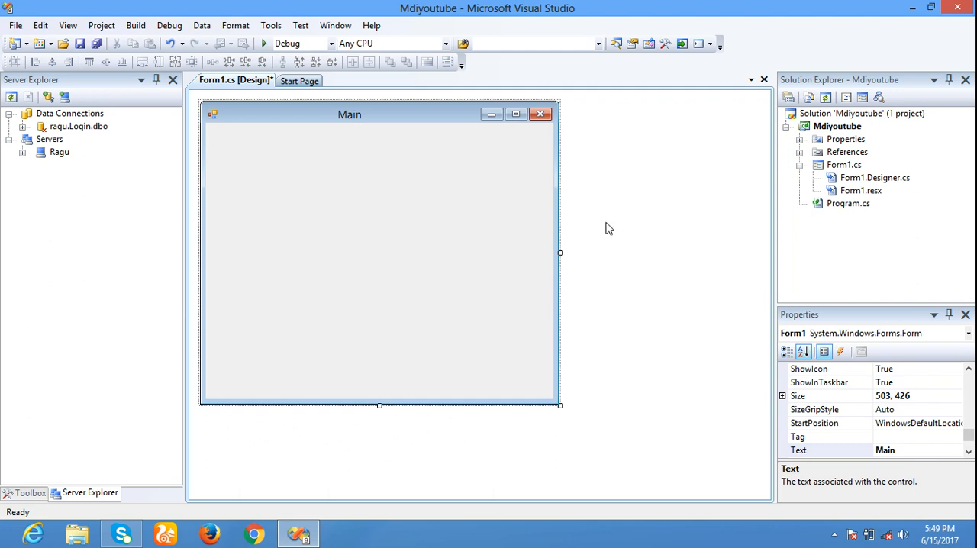
mouse_move(780, 142)
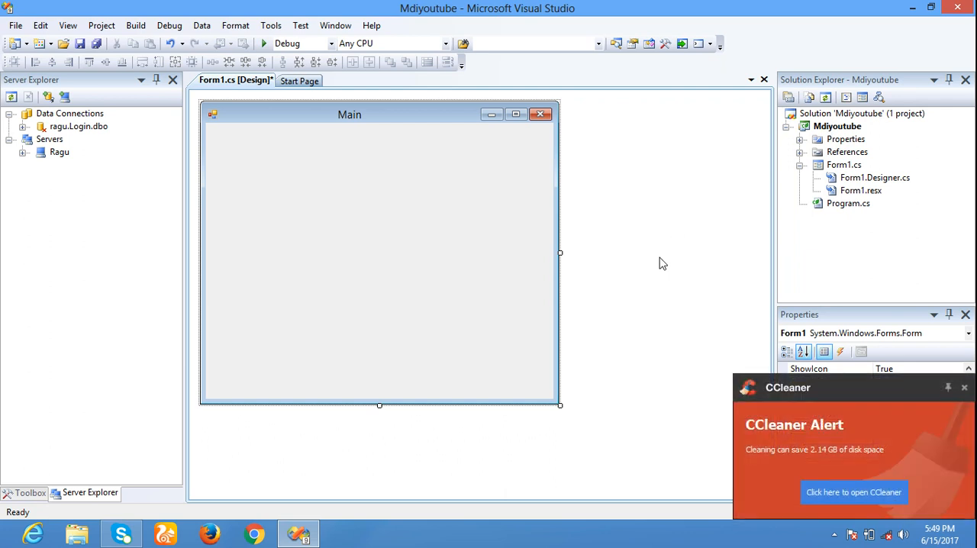
Step: Generate an empty Form1_Load handler, return to the designer, and dismiss the CCleaner alert
double_click(378, 251)
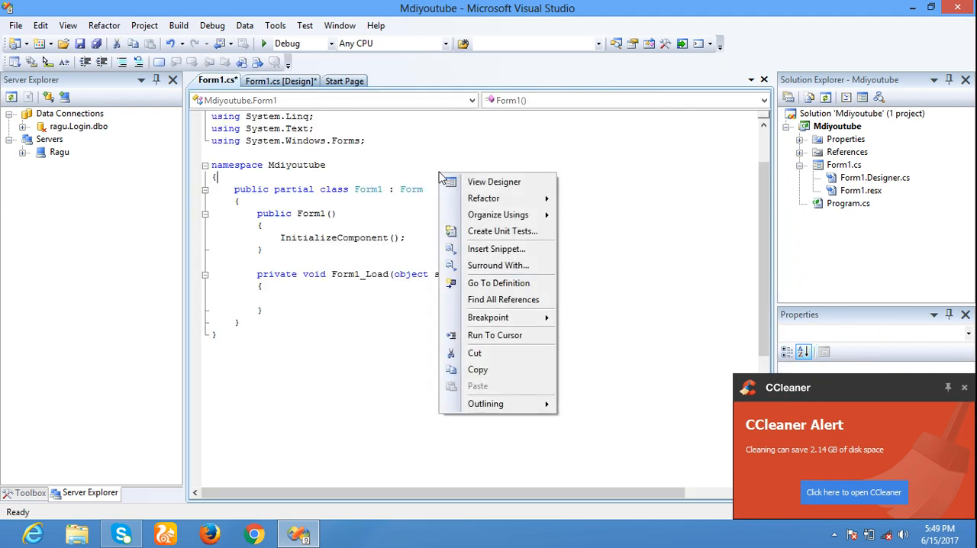
left_click(494, 181)
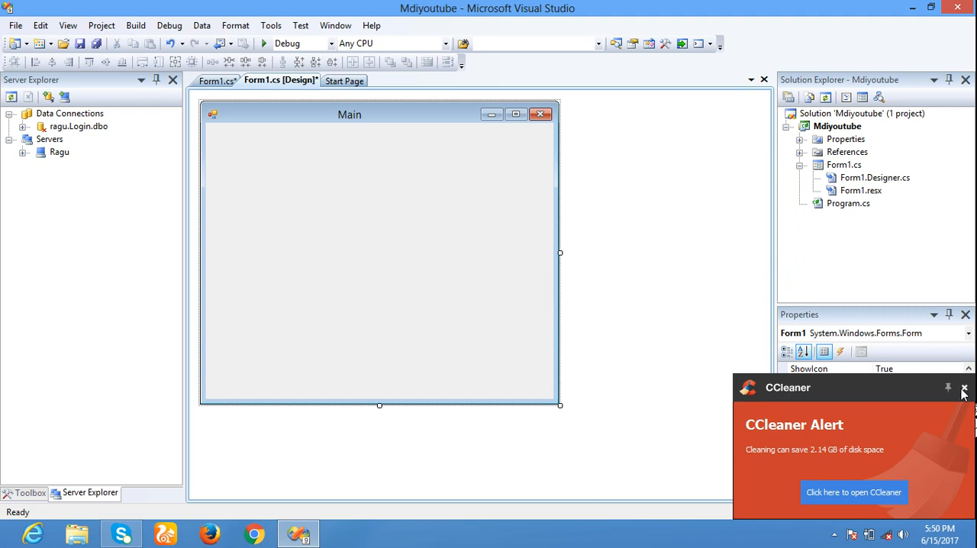
left_click(965, 388)
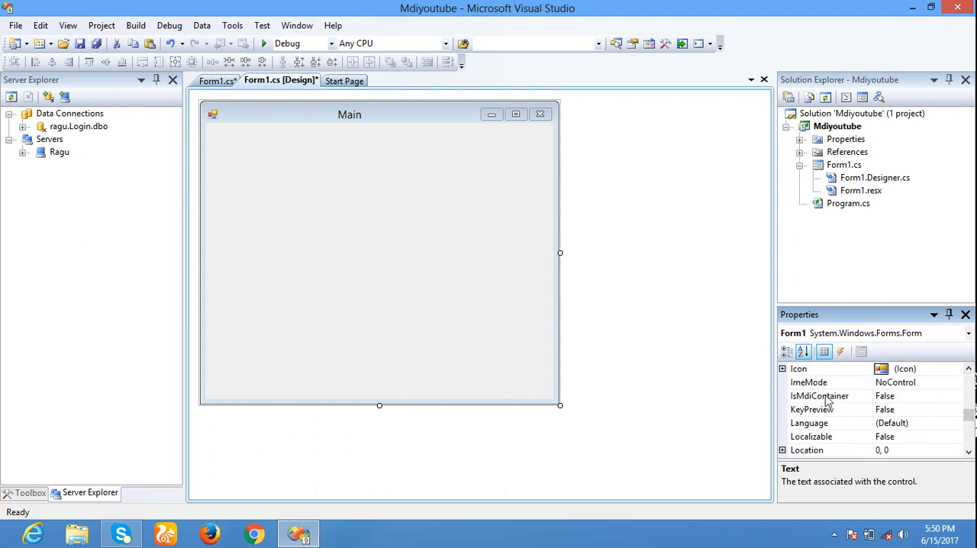
Step: Set the Main form's IsMdiContainer property to True
left_click(957, 395)
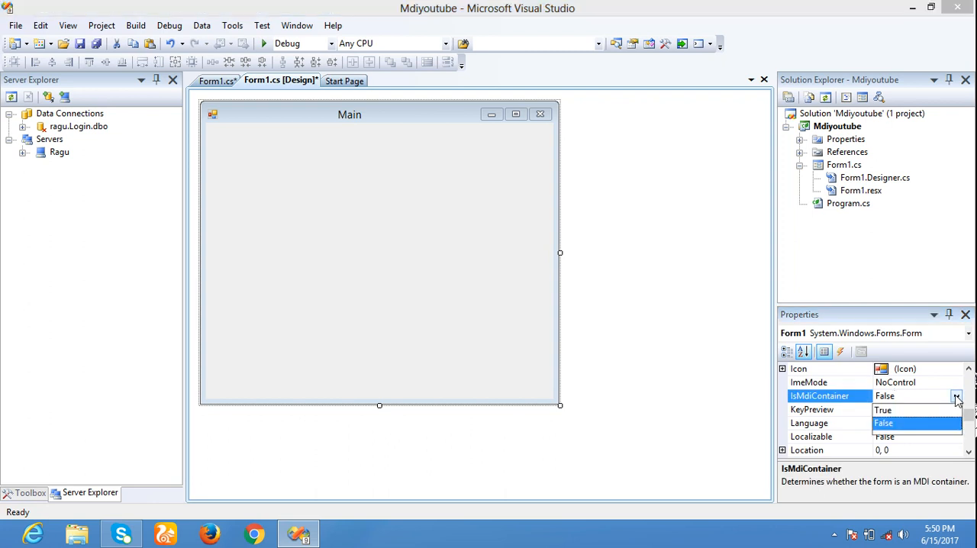
left_click(882, 410)
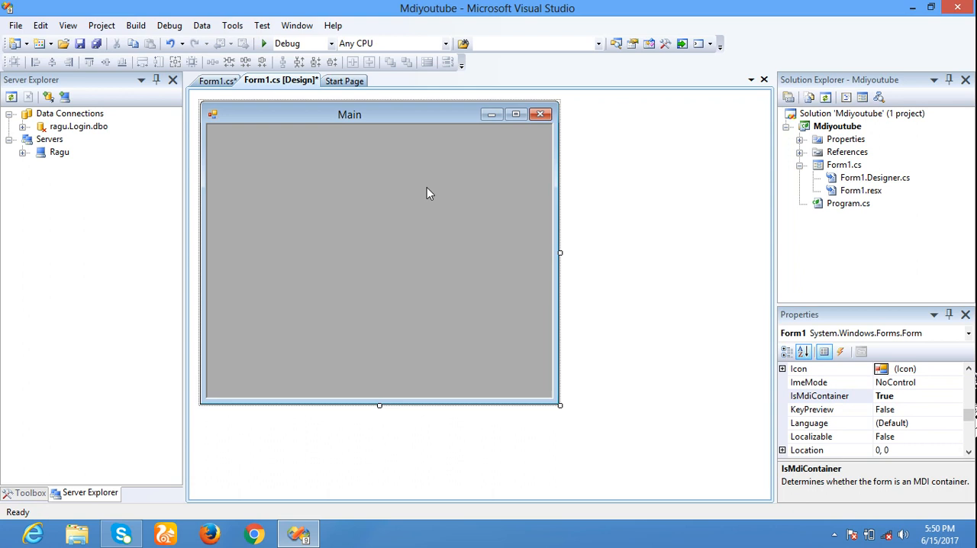
left_click(379, 252)
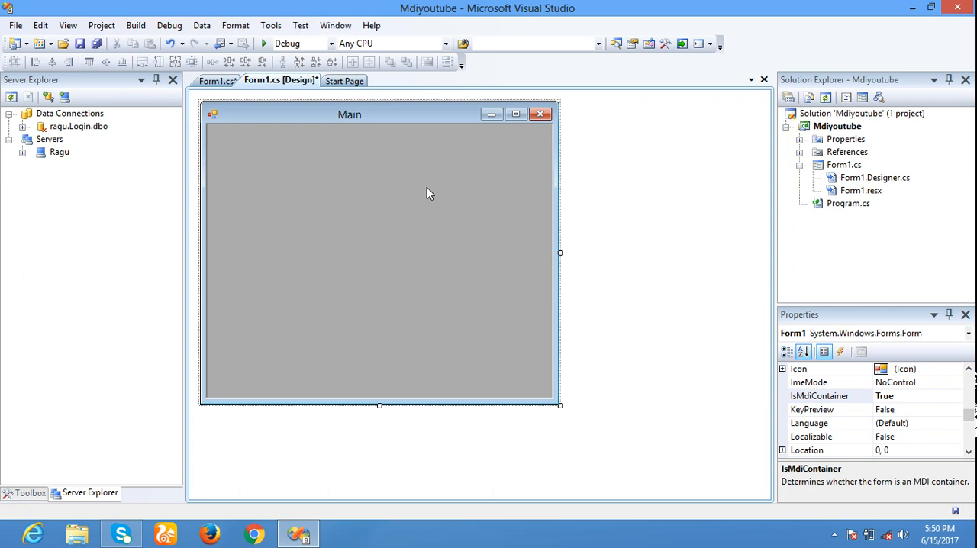
Step: Save the project, run it to see the grey Main MDI window, then close it
key("ctrl+s")
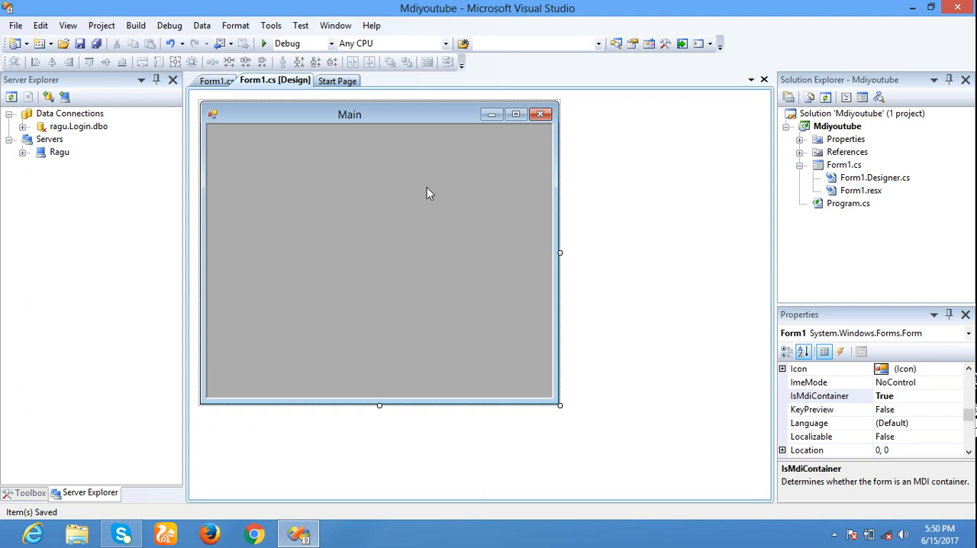
left_click(263, 43)
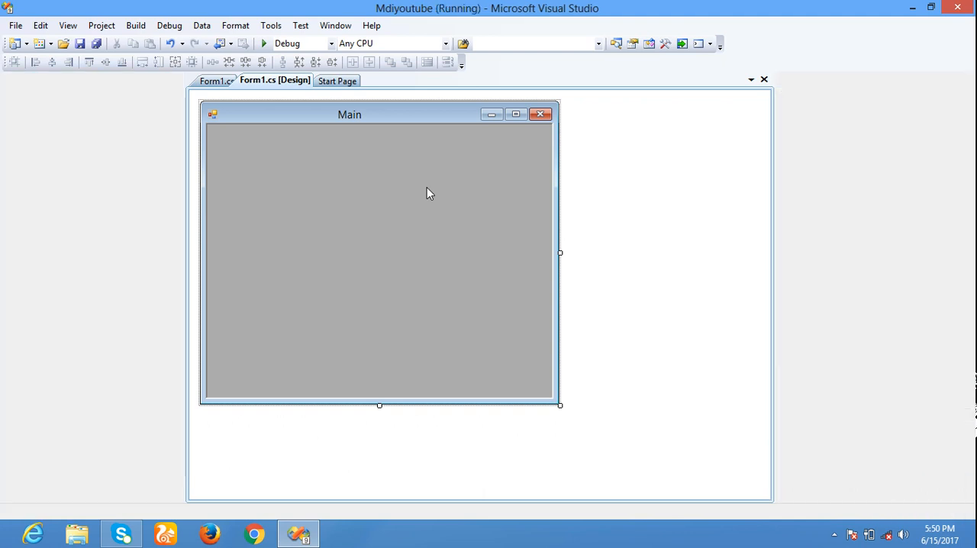
left_click(264, 43)
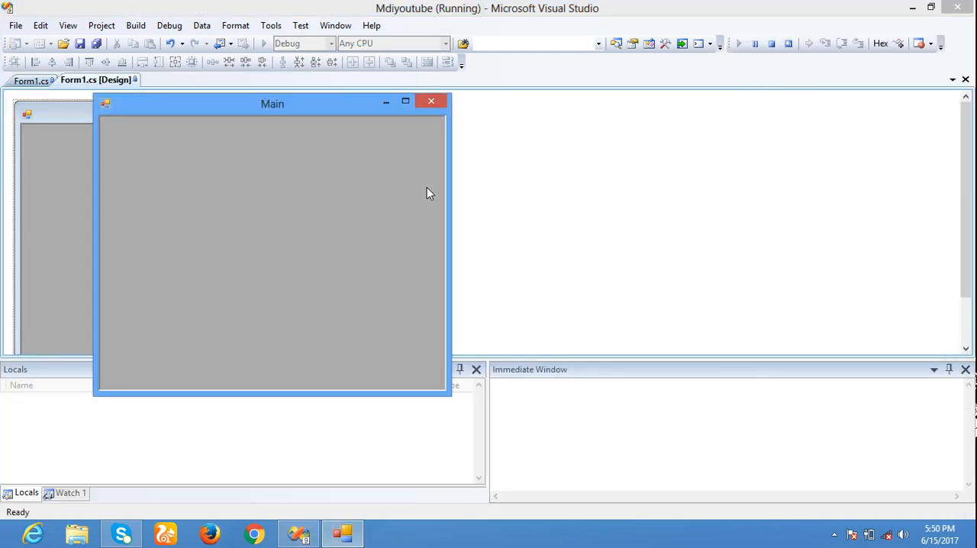
mouse_move(295, 264)
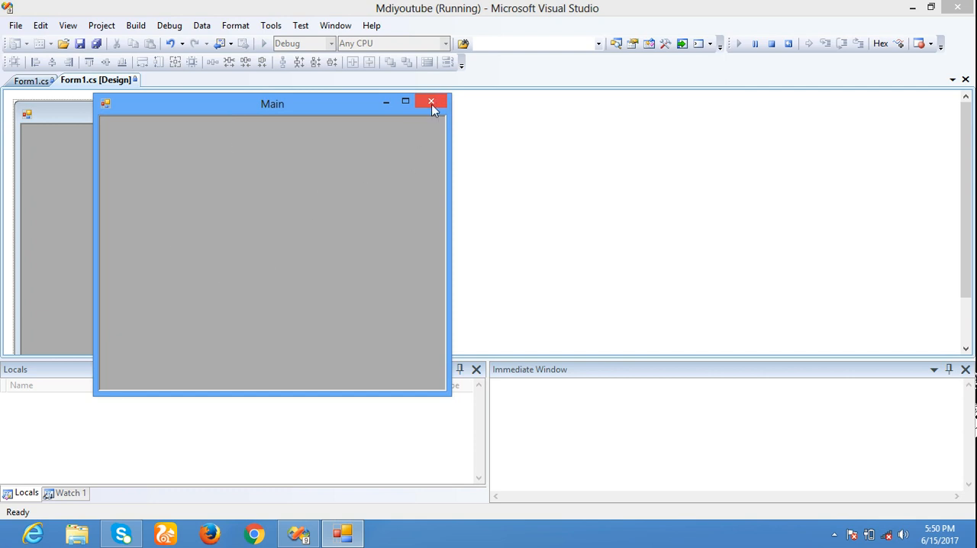
mouse_move(383, 168)
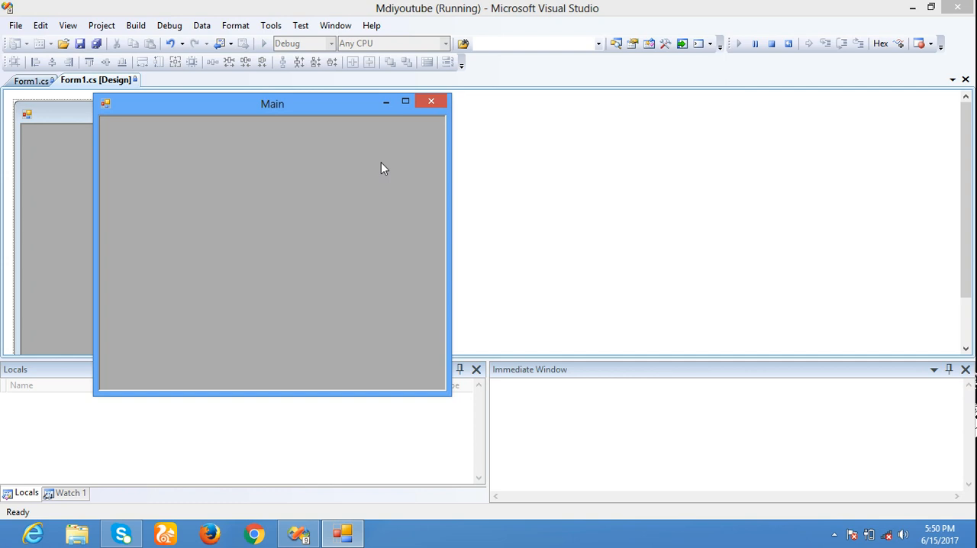
mouse_move(431, 101)
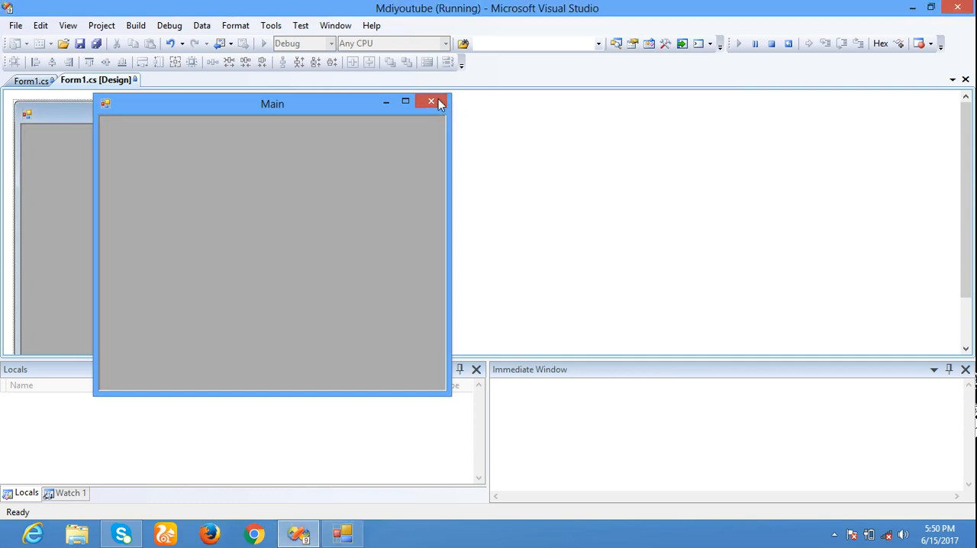
left_click(430, 100)
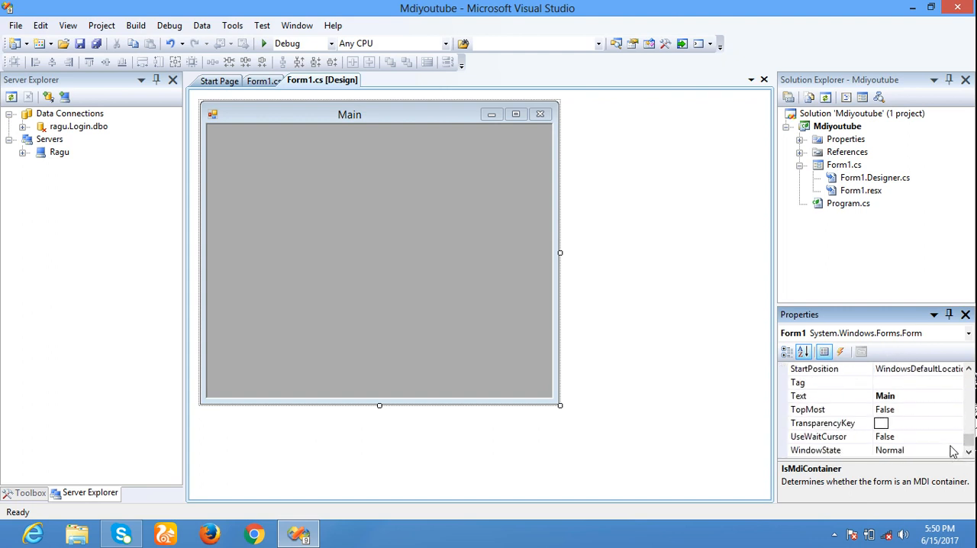
Step: Set WindowState to Maximized, test-run the full-screen Main form, then close it
left_click(957, 450)
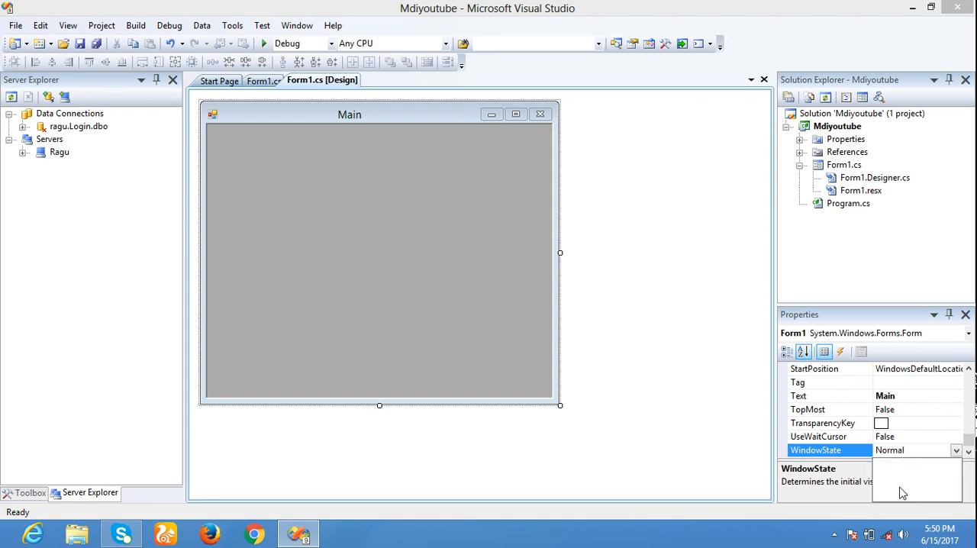
left_click(916, 449)
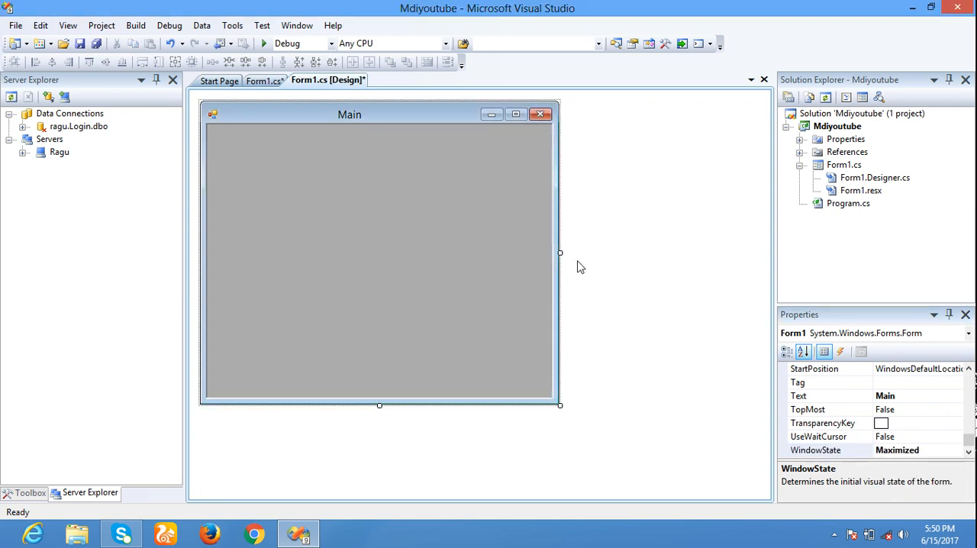
left_click(263, 44)
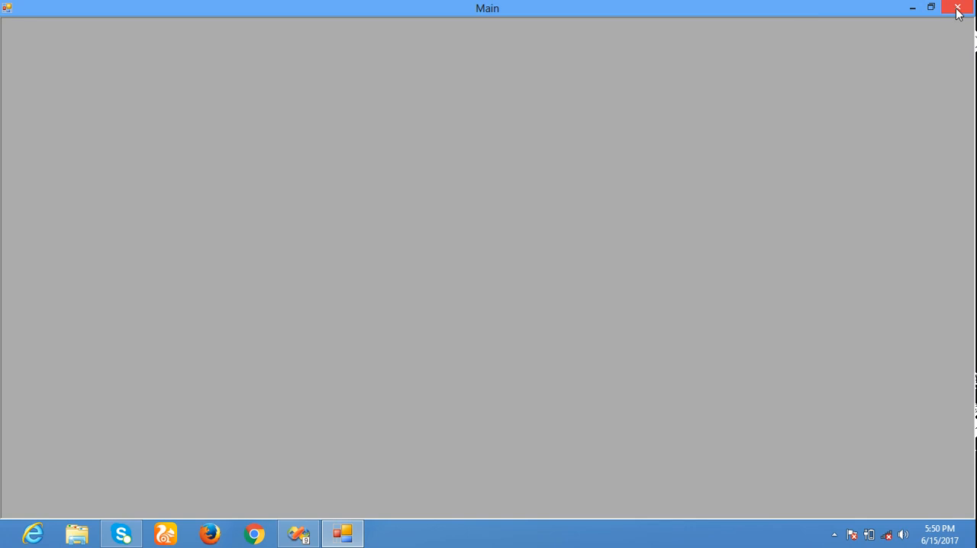
left_click(958, 9)
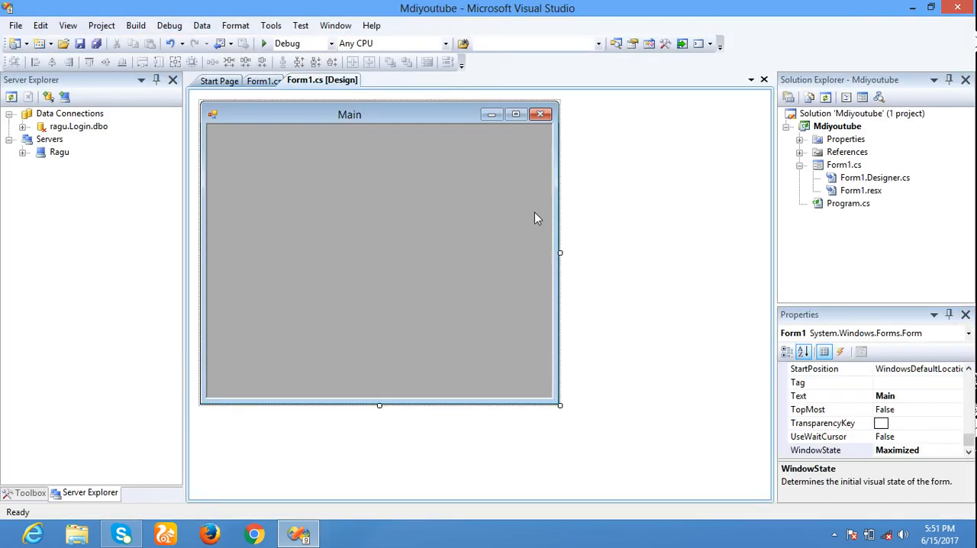
mouse_move(374, 183)
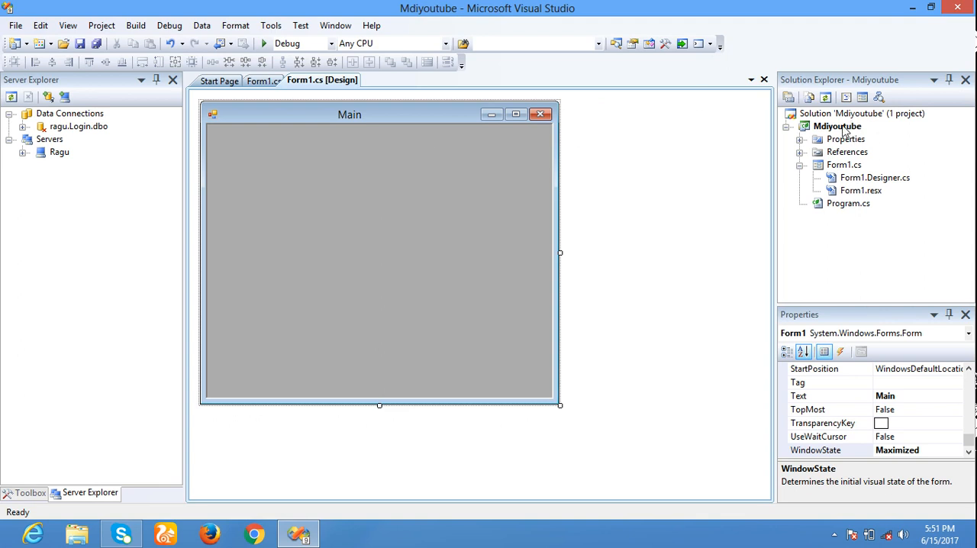
right_click(838, 125)
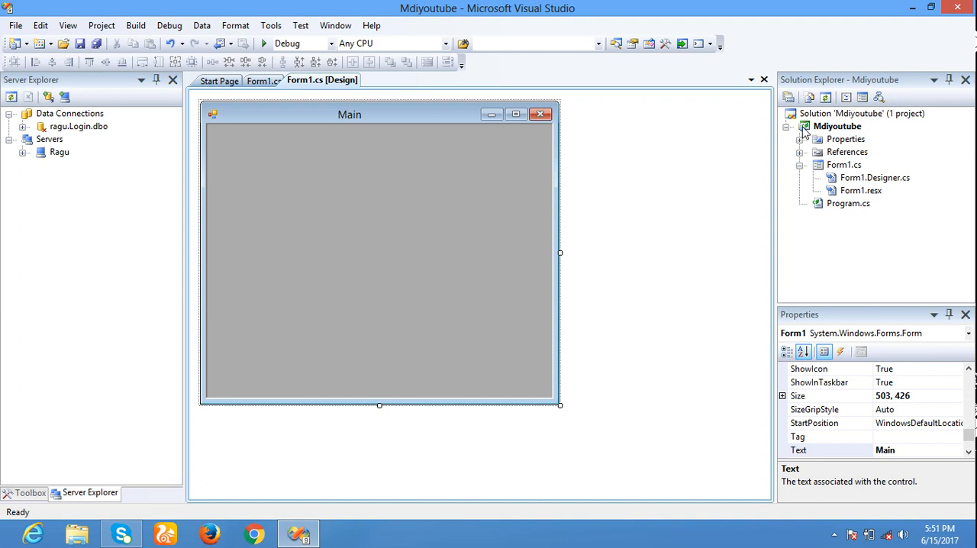
right_click(837, 126)
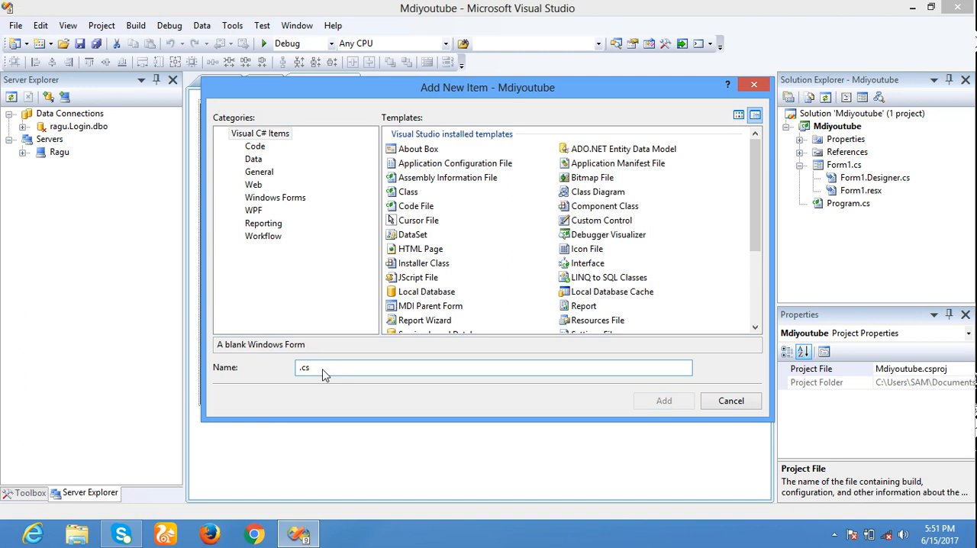
Step: Add a new Windows Form named Calendar.cs and open it in the designer
type("Calen")
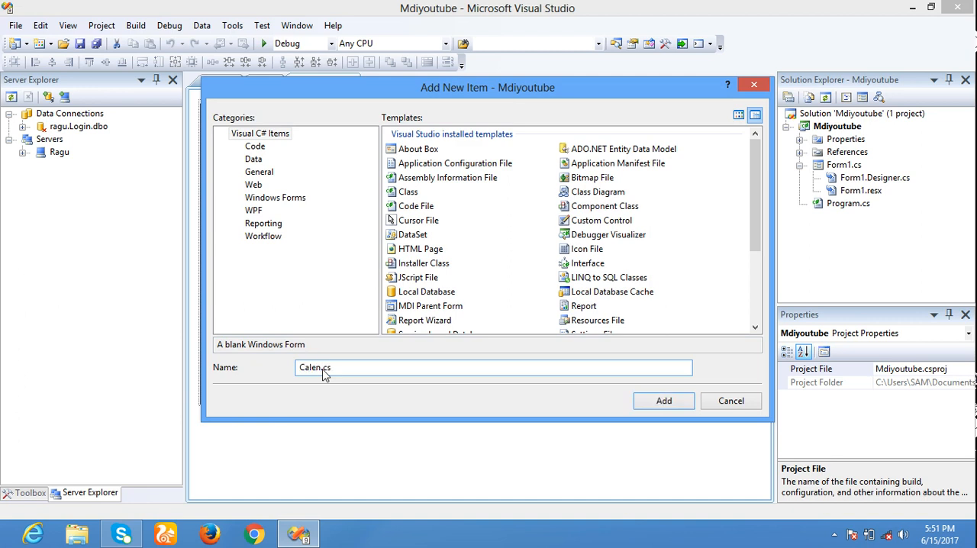
type("dar")
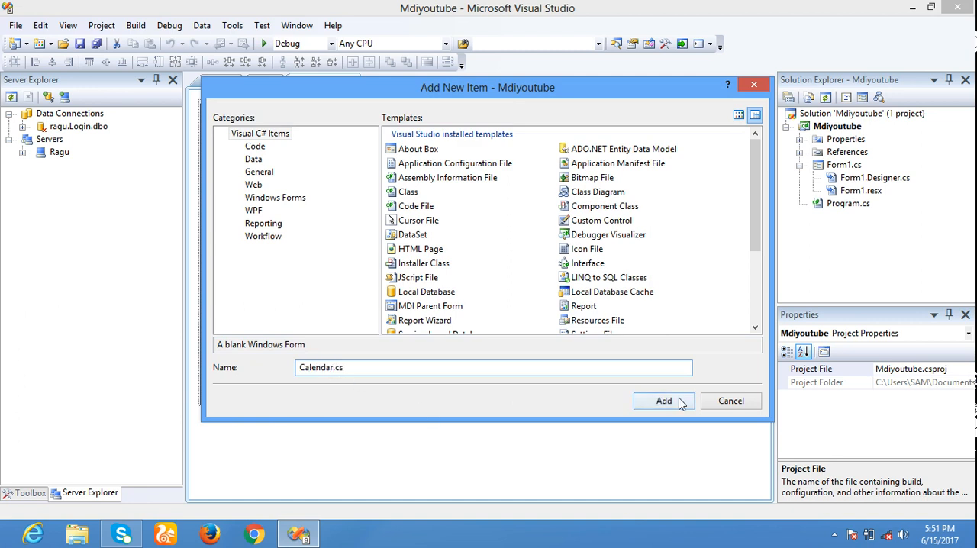
left_click(663, 400)
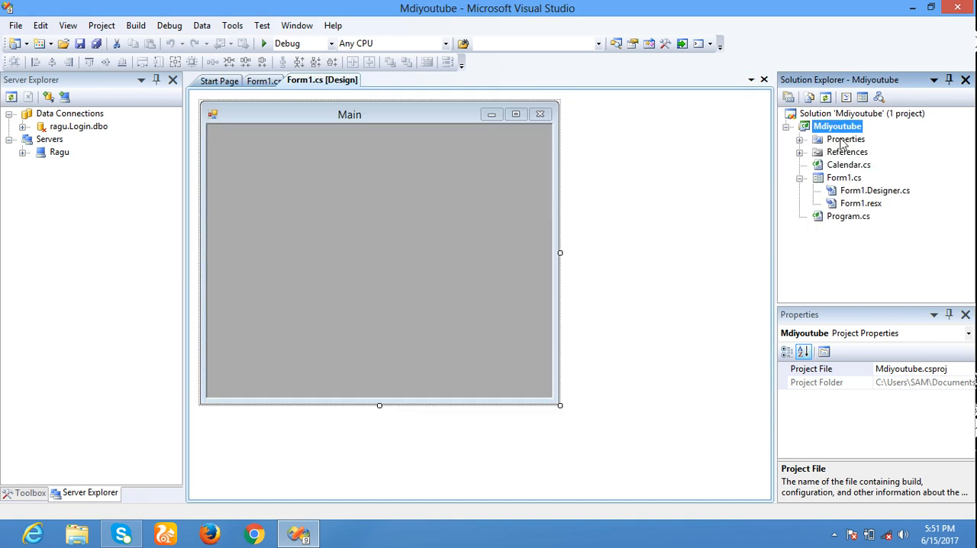
double_click(849, 165)
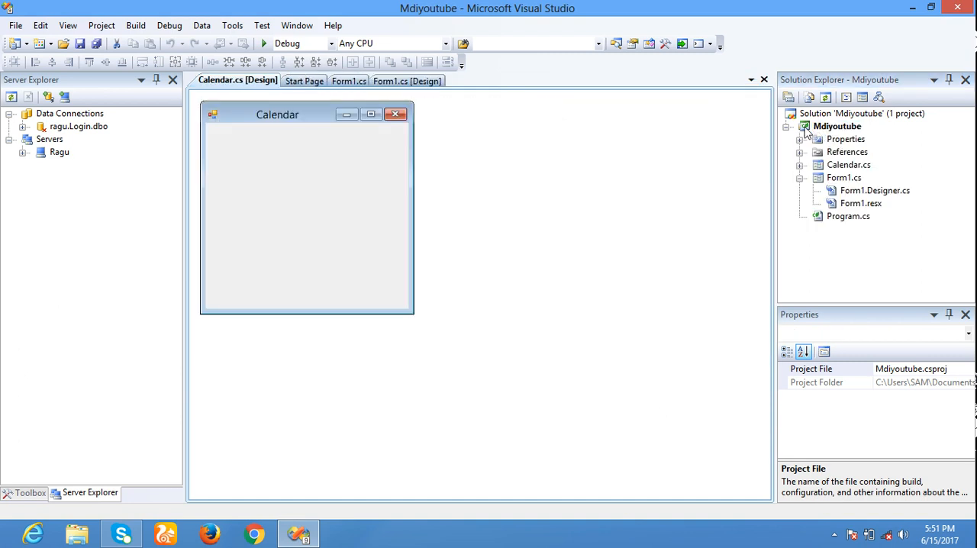
right_click(838, 126)
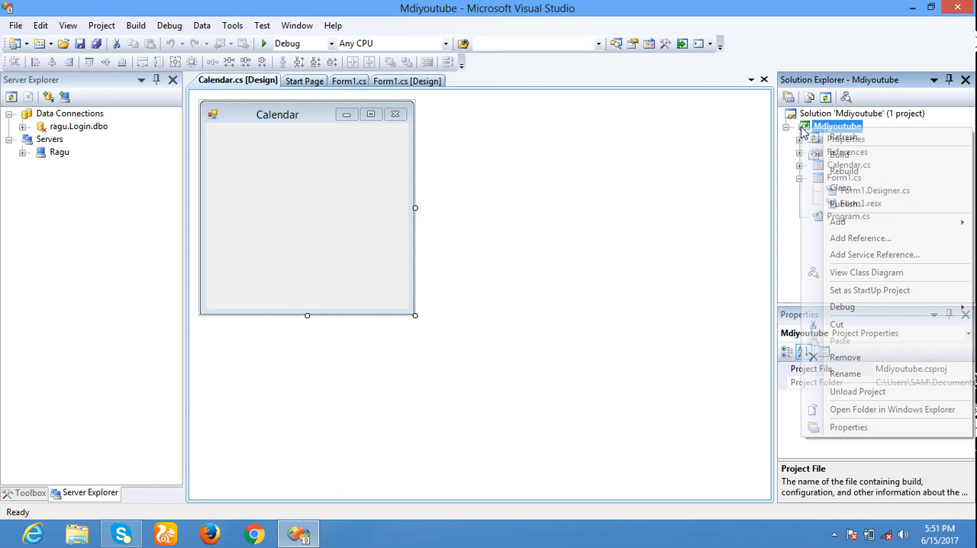
mouse_move(838, 222)
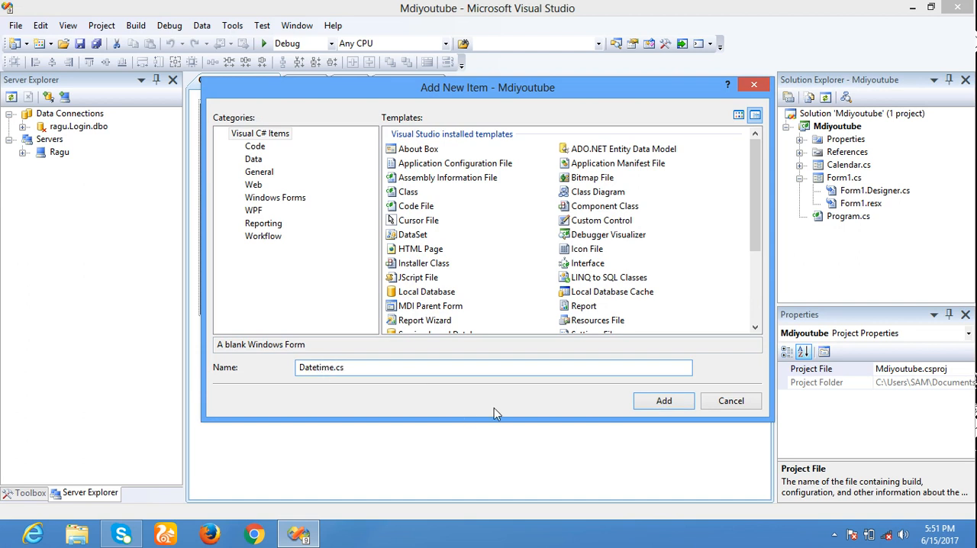
Step: Add the Datetime.cs form and switch back to the Main form's designer
left_click(664, 401)
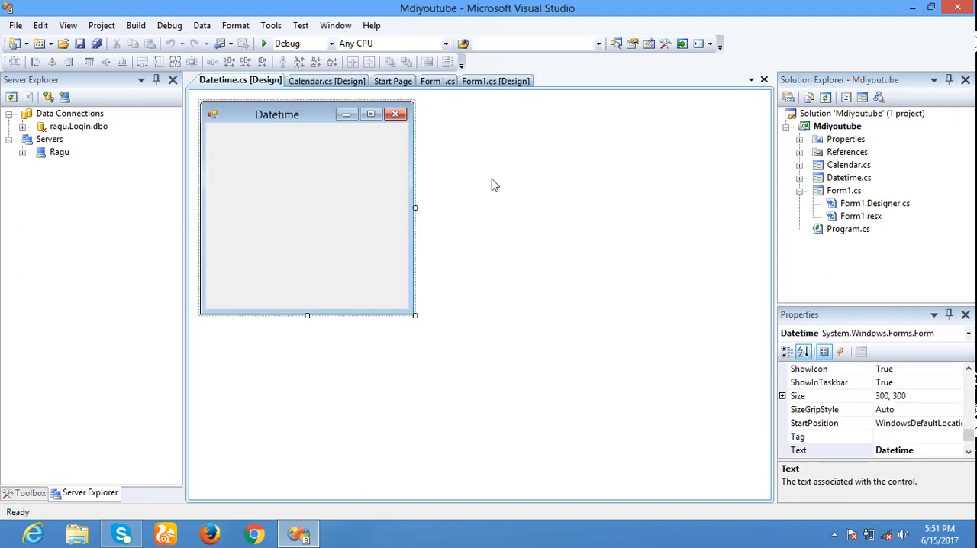
left_click(438, 81)
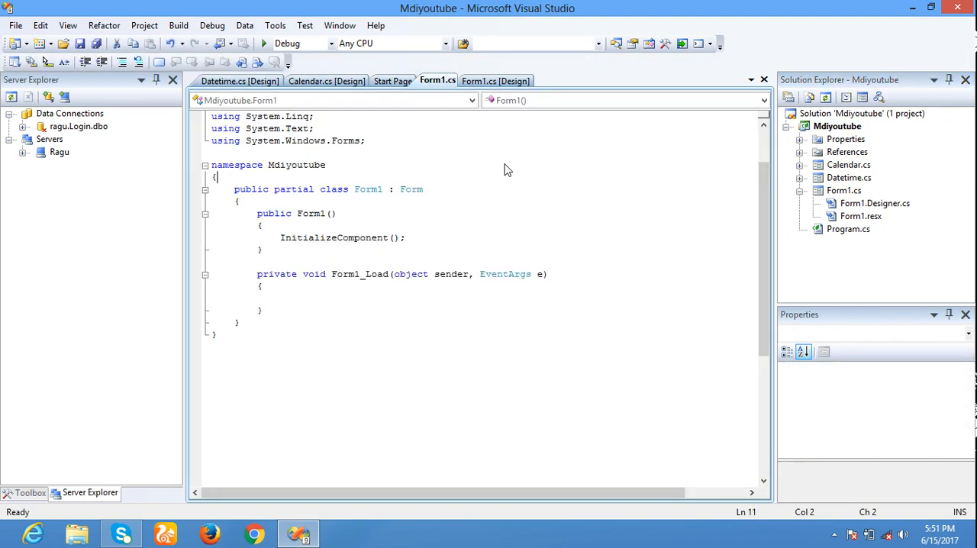
left_click(496, 80)
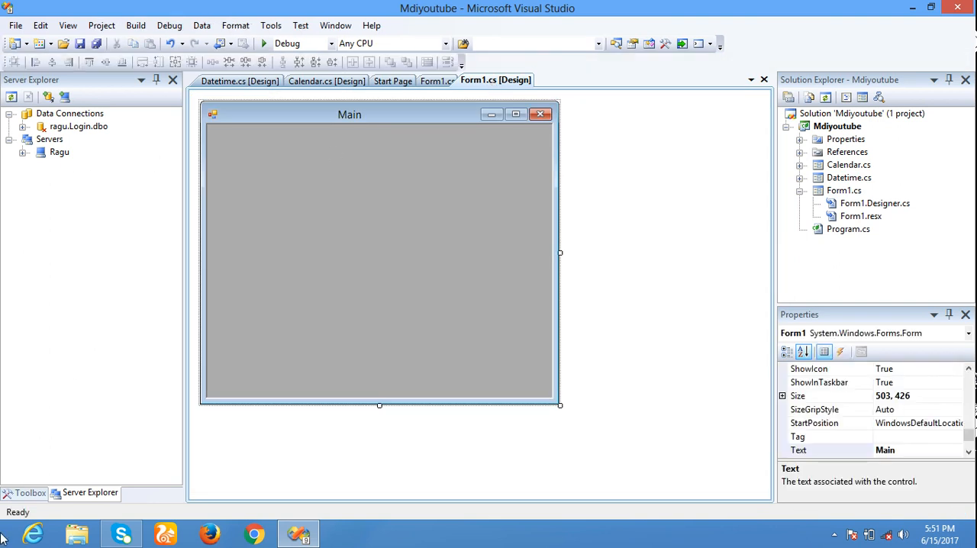
left_click(30, 493)
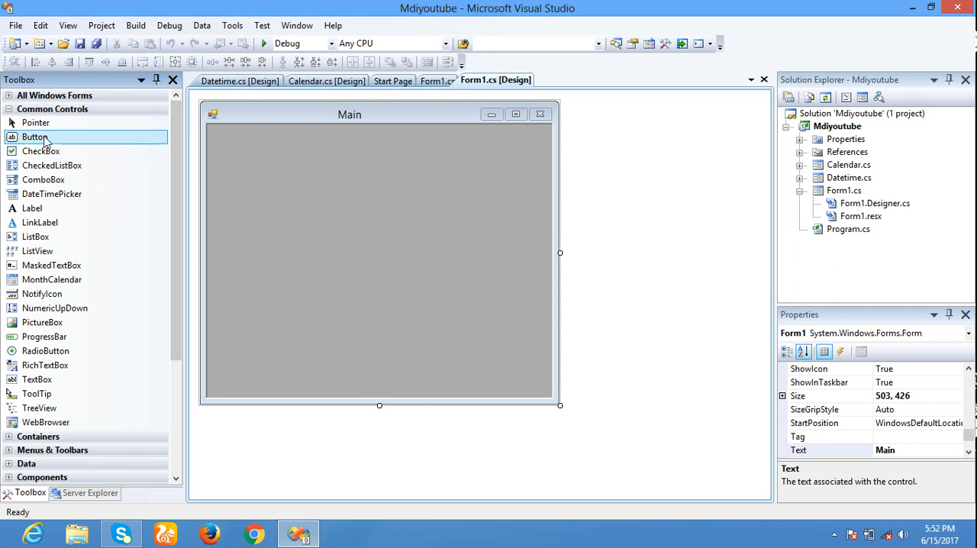
Step: Place two buttons on the Main form, stacked near the top centre
left_click_drag(35, 136, 232, 130)
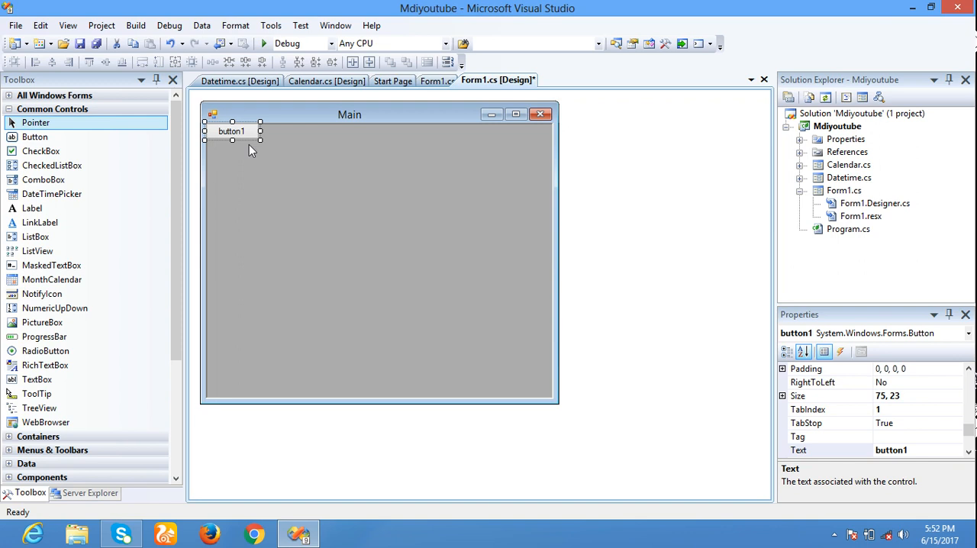
left_click_drag(232, 131, 365, 182)
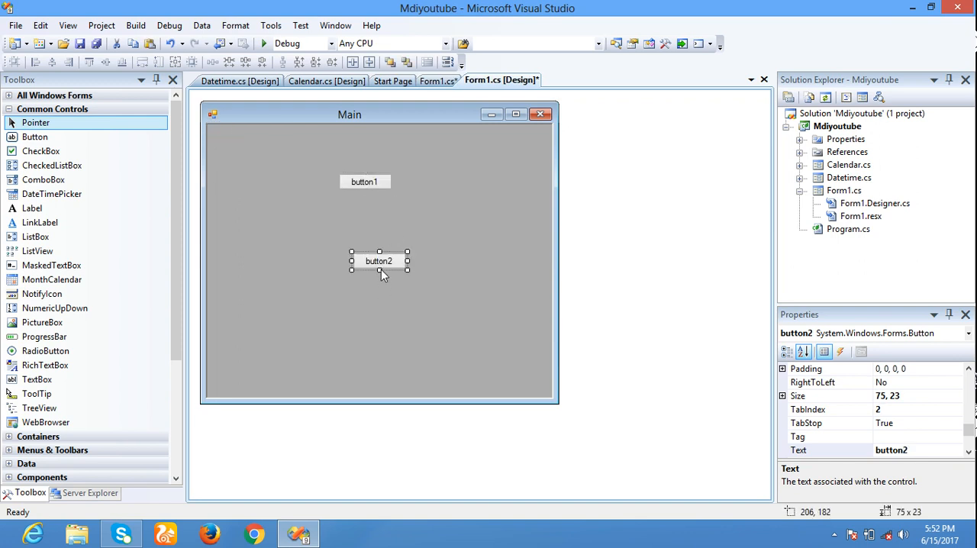
left_click_drag(379, 261, 365, 214)
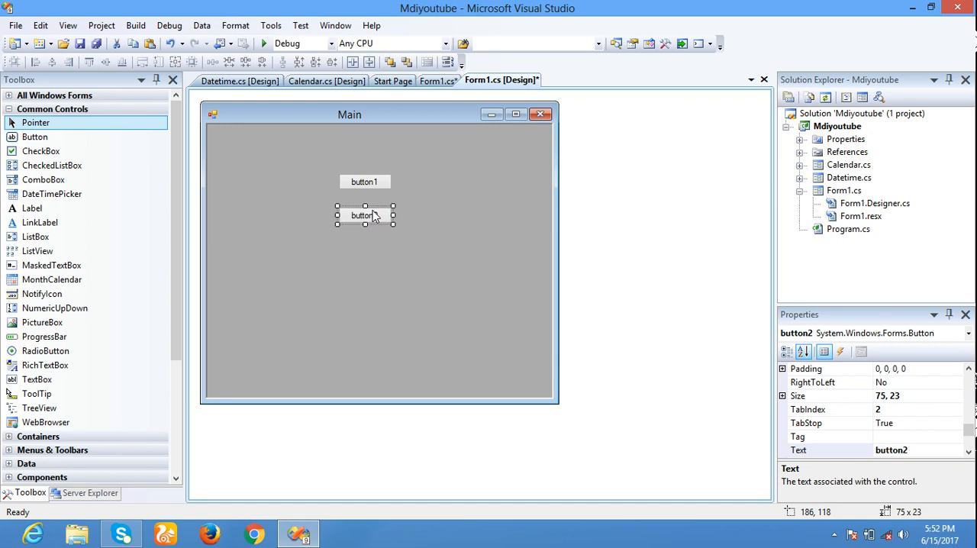
Step: Widen both buttons and bring up button1's Properties
left_click(379, 306)
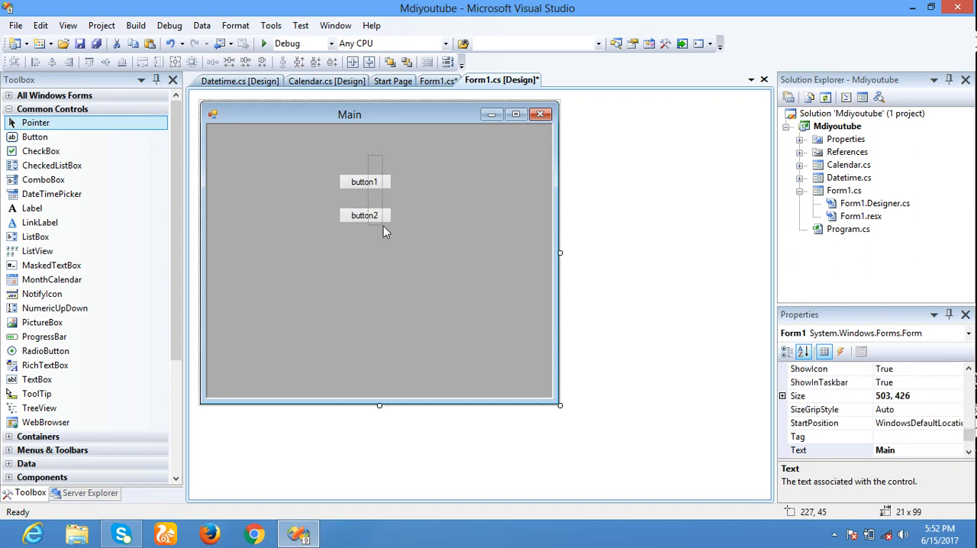
left_click(364, 215)
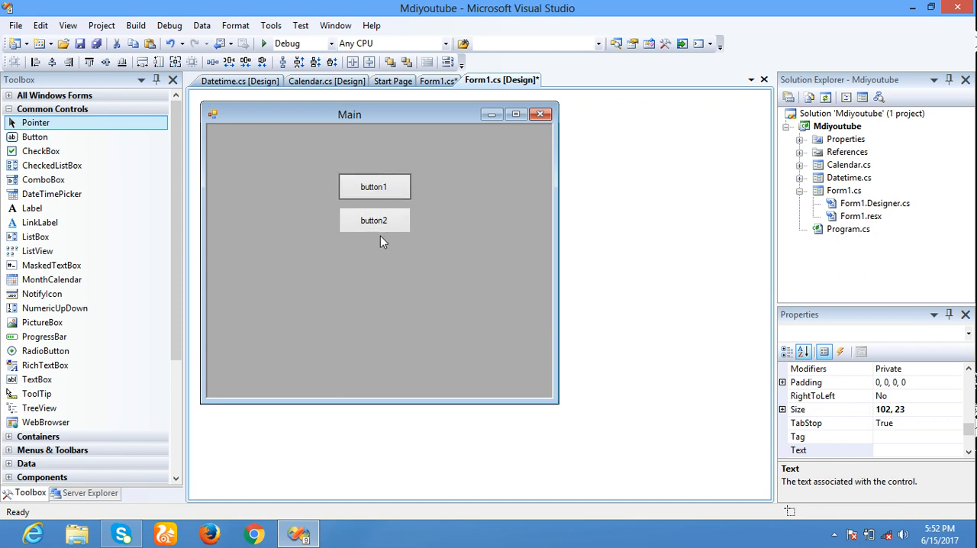
left_click(374, 189)
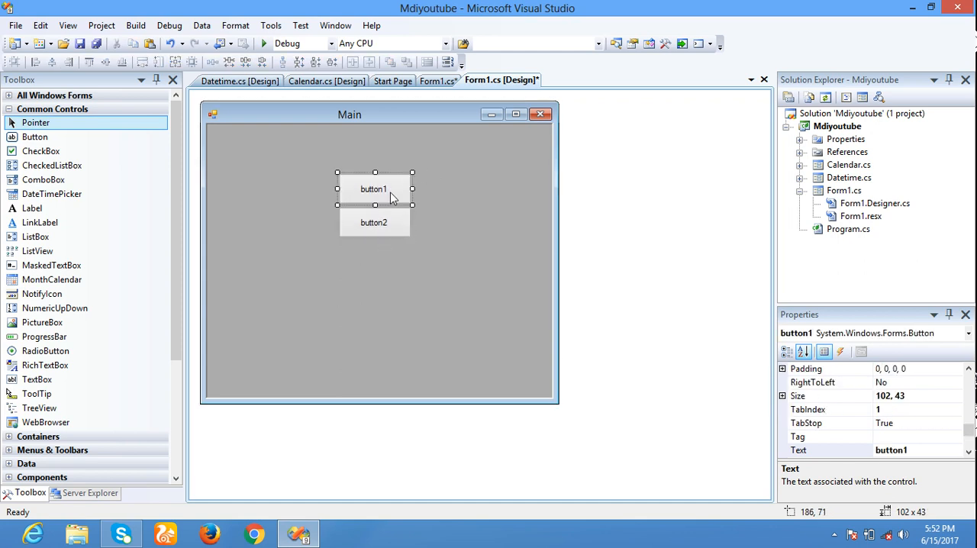
right_click(373, 188)
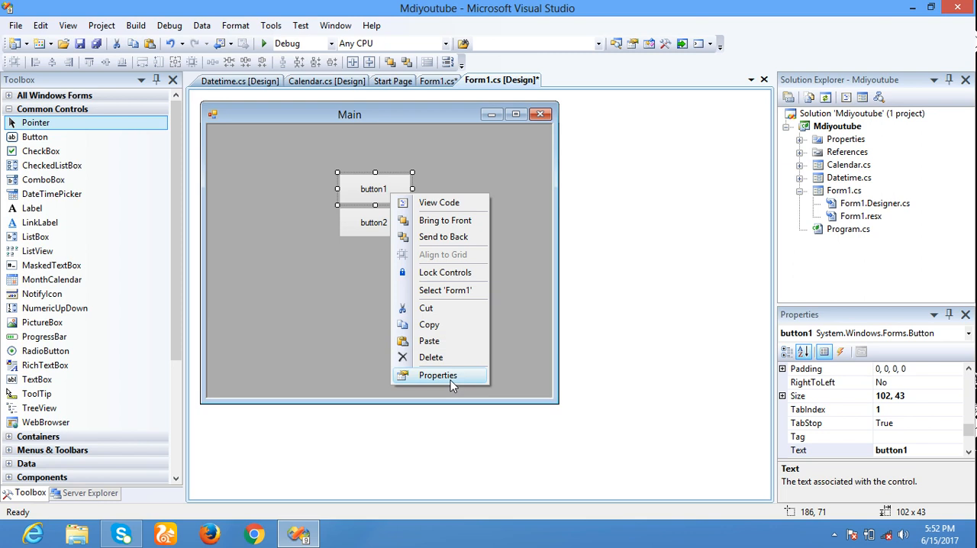
left_click(438, 375)
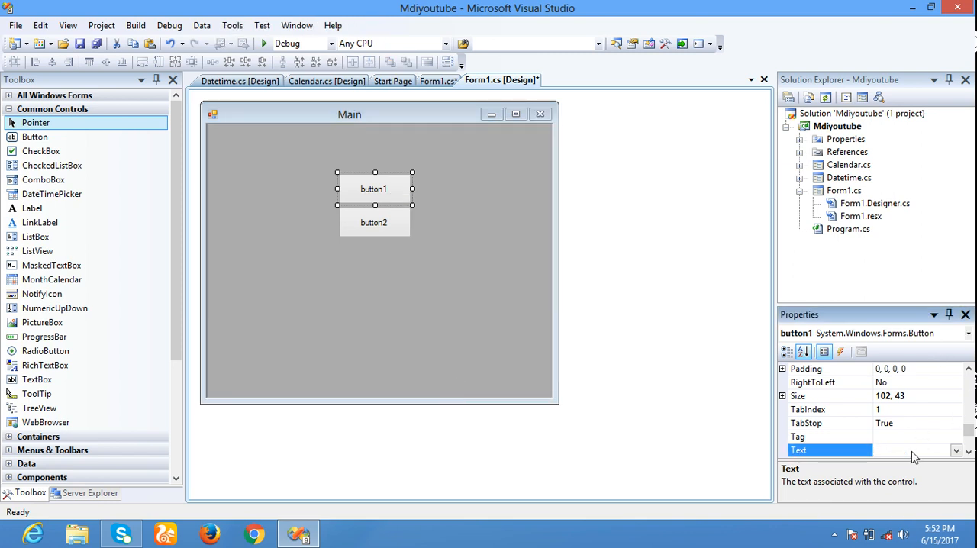
Step: Caption the Main form's buttons 'Calendar' and 'Date Time'
type("Calendar")
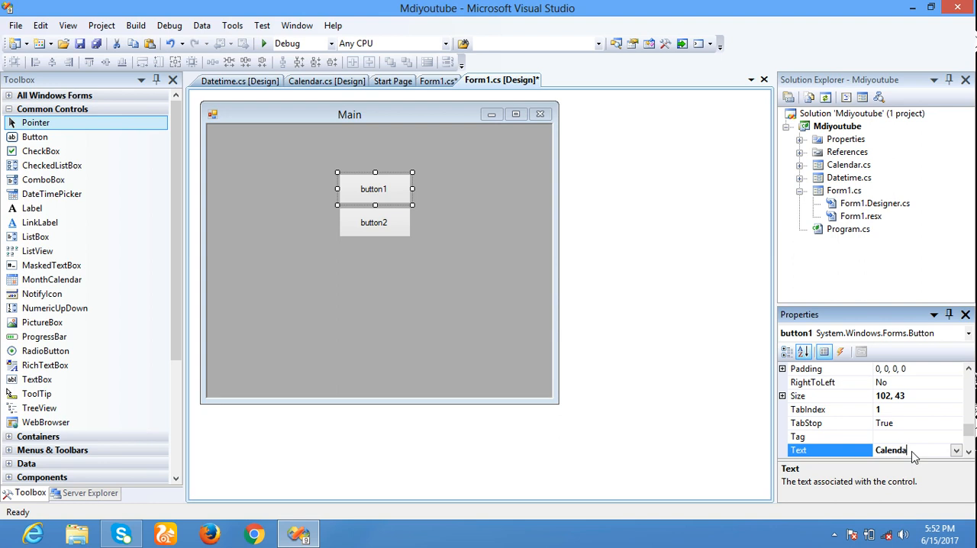
left_click(374, 222)
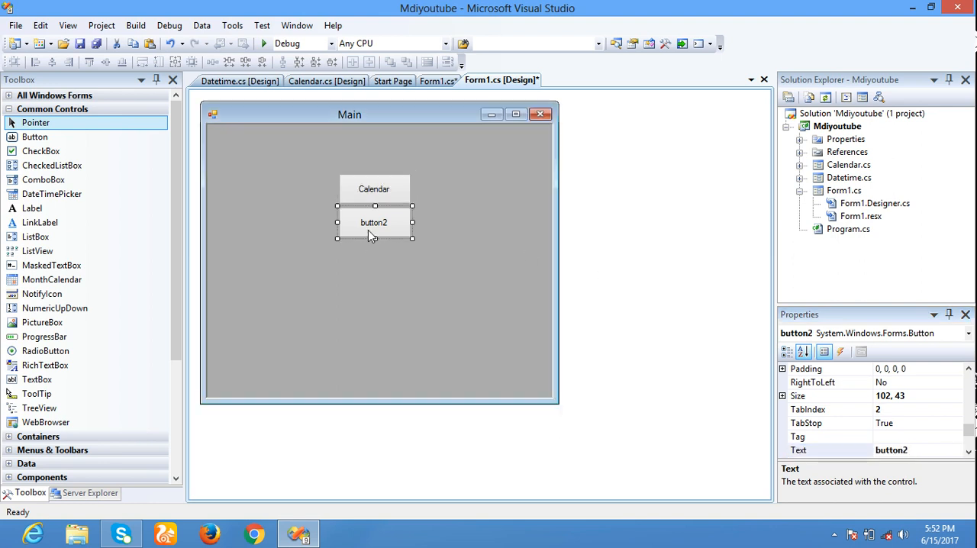
left_click(830, 436)
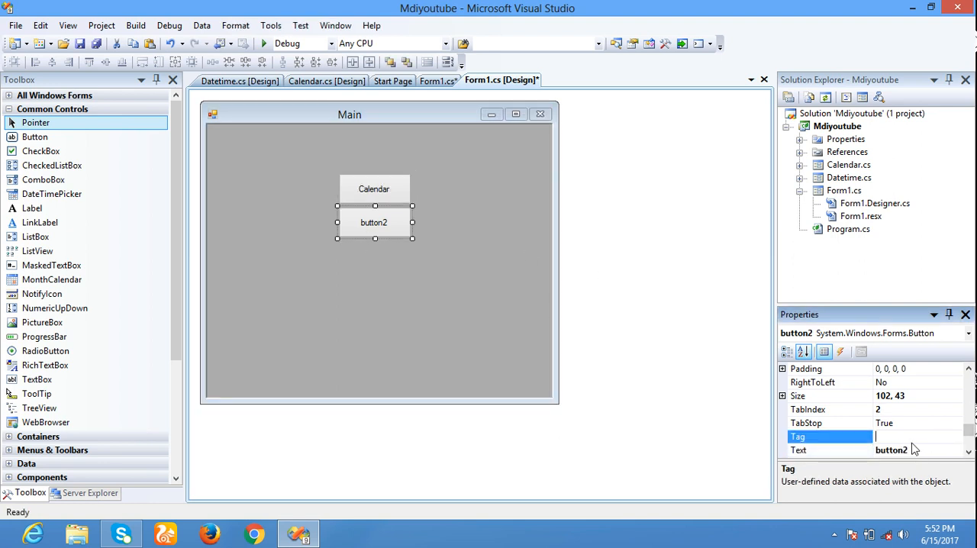
left_click(799, 449)
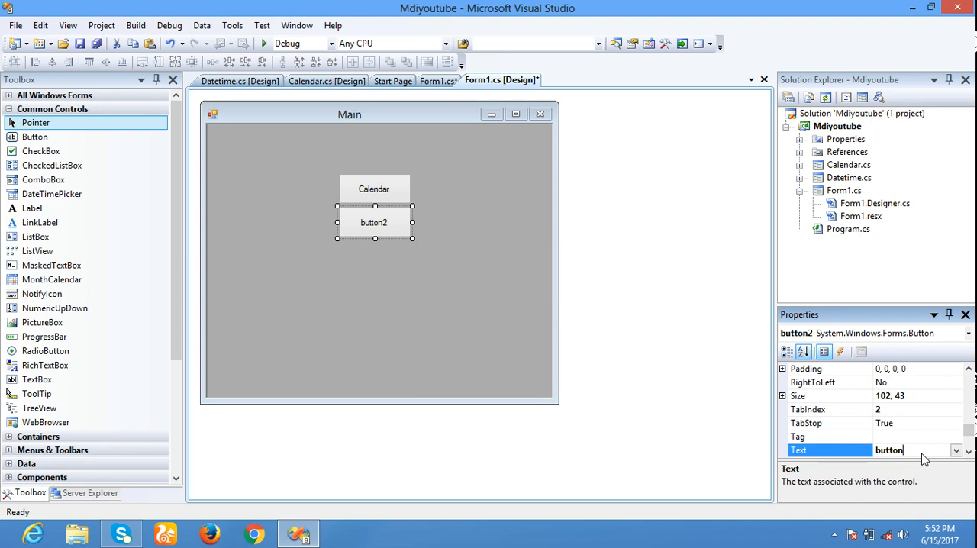
type("Date")
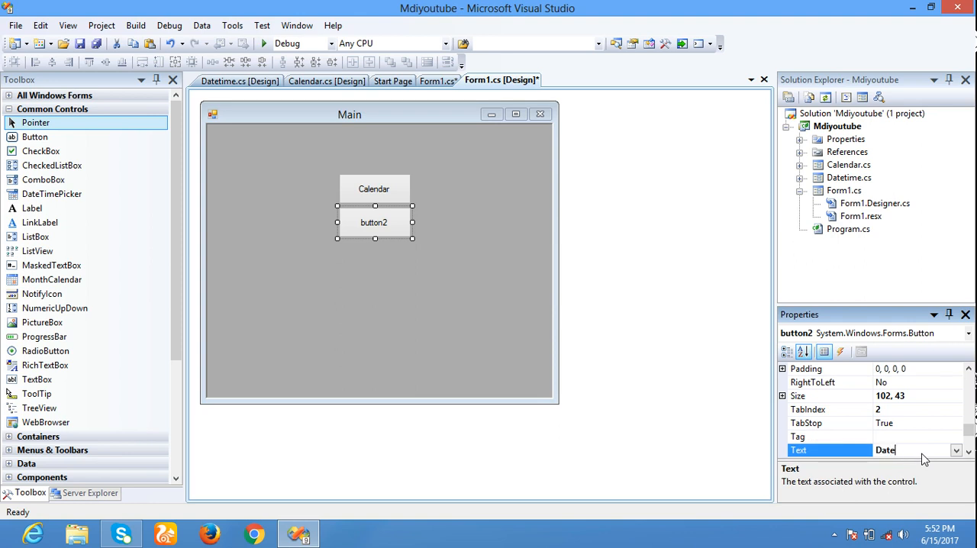
type("Time")
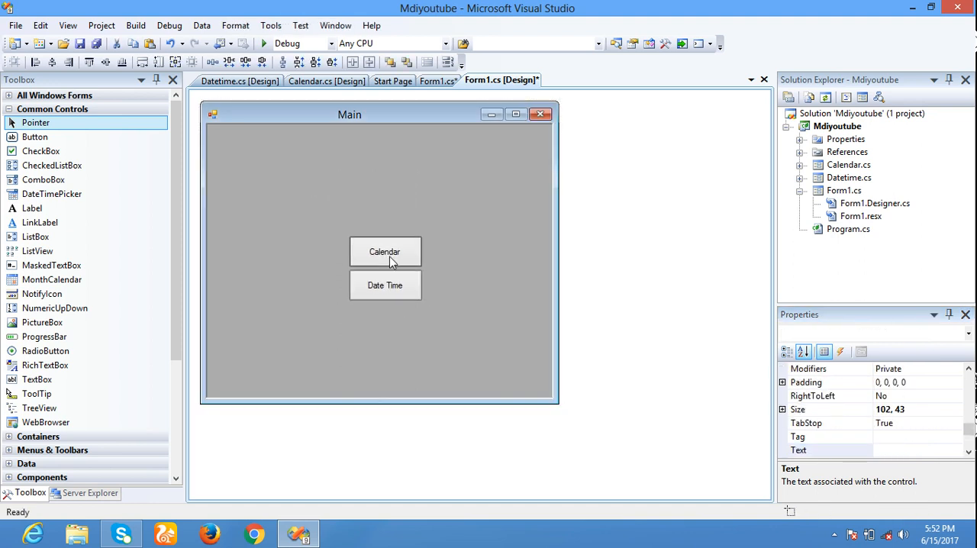
left_click(431, 241)
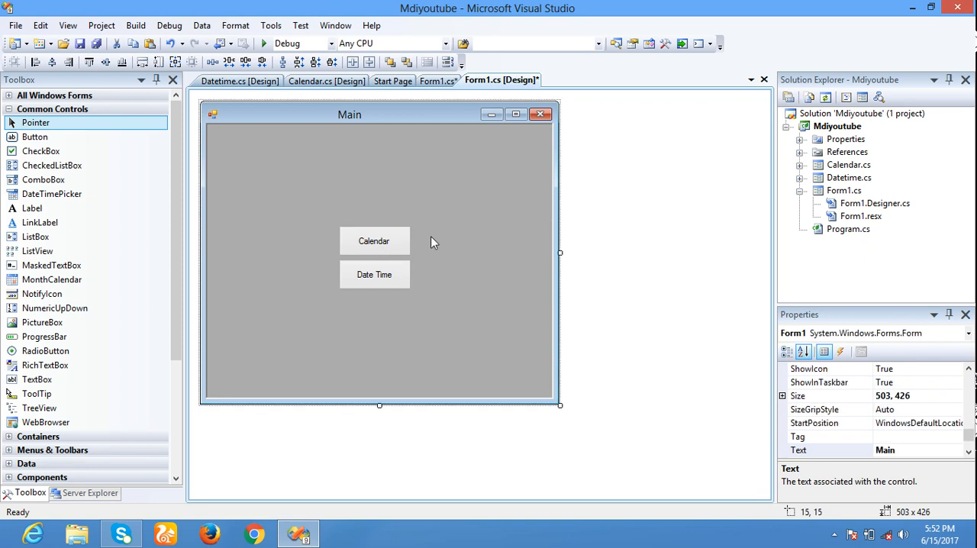
left_click(374, 240)
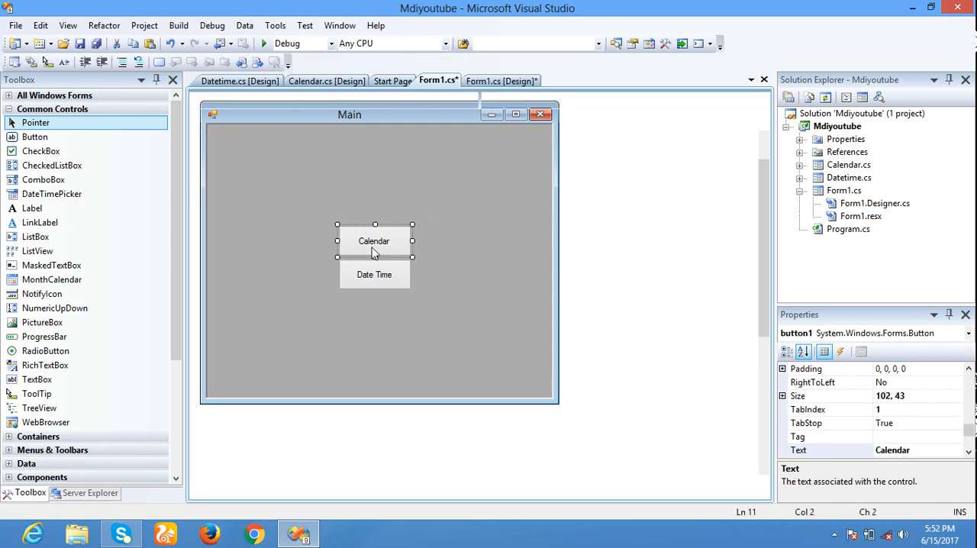
Step: Create the Calendar button's click handler declaring Calendar obj = new Calendar();
double_click(374, 241)
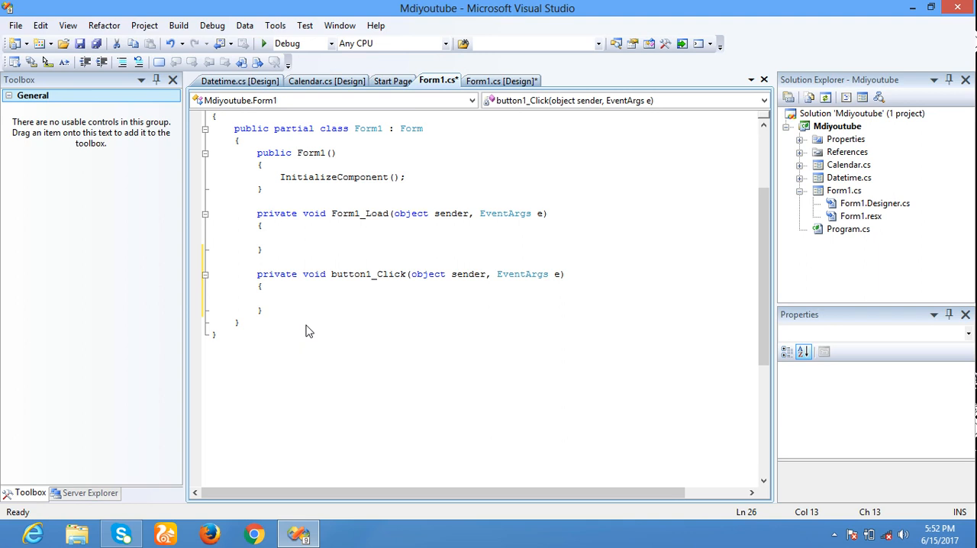
type("v")
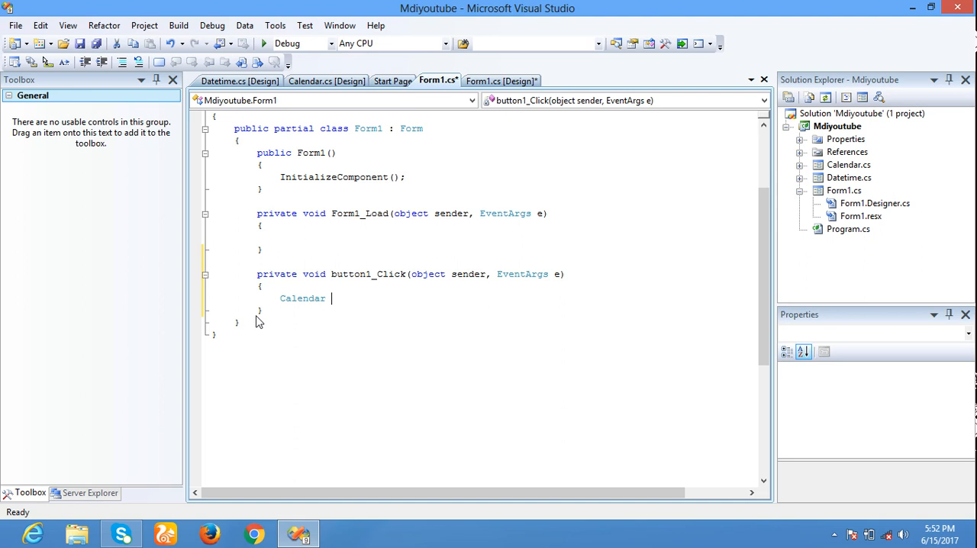
type("obj")
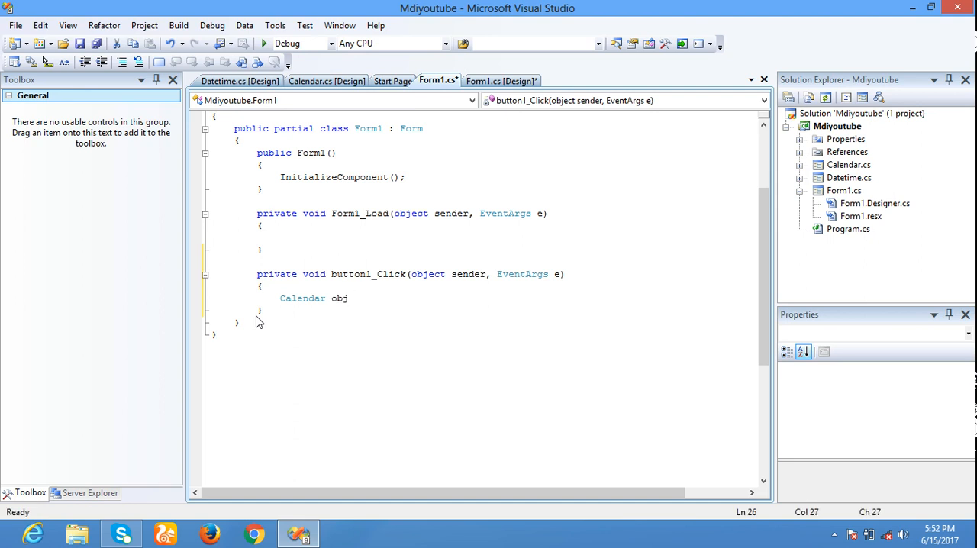
type("= new Calendar")
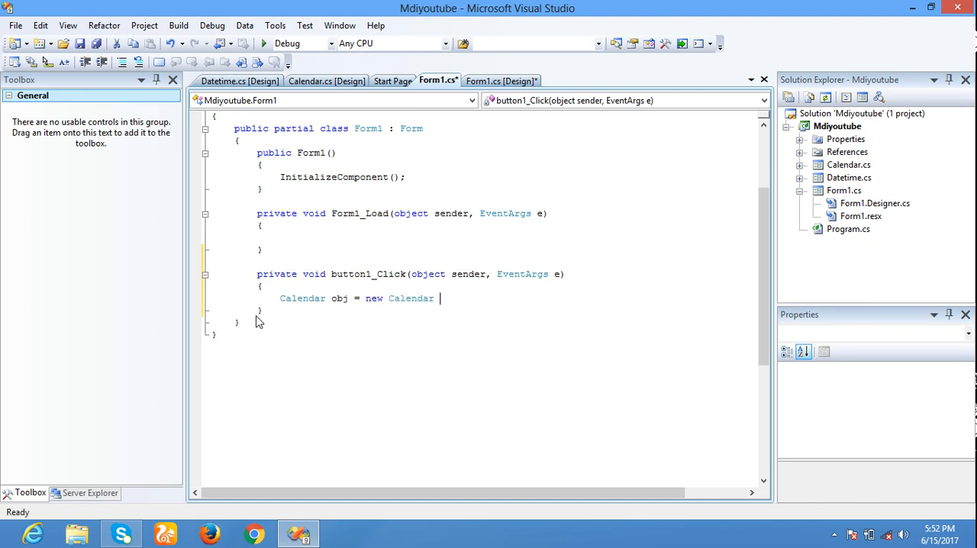
type("();")
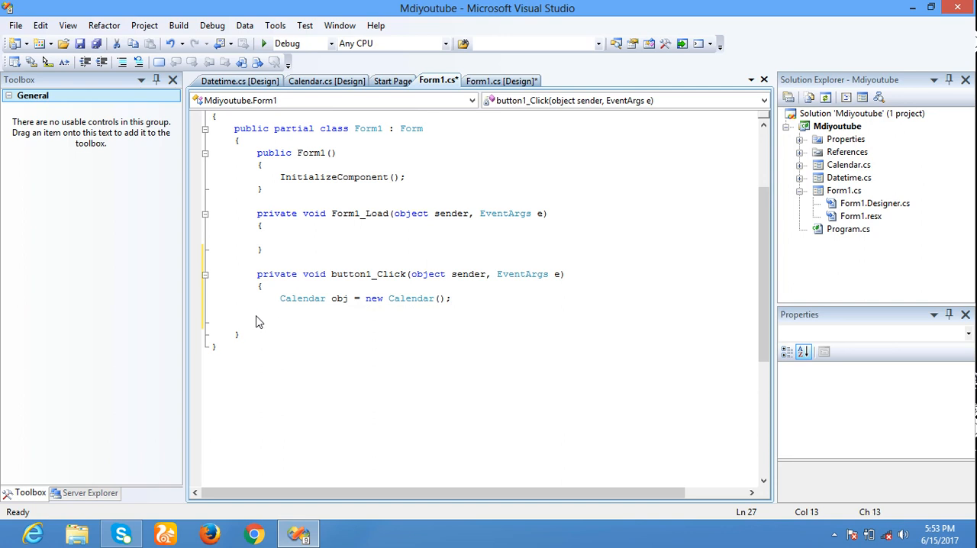
mouse_move(357, 311)
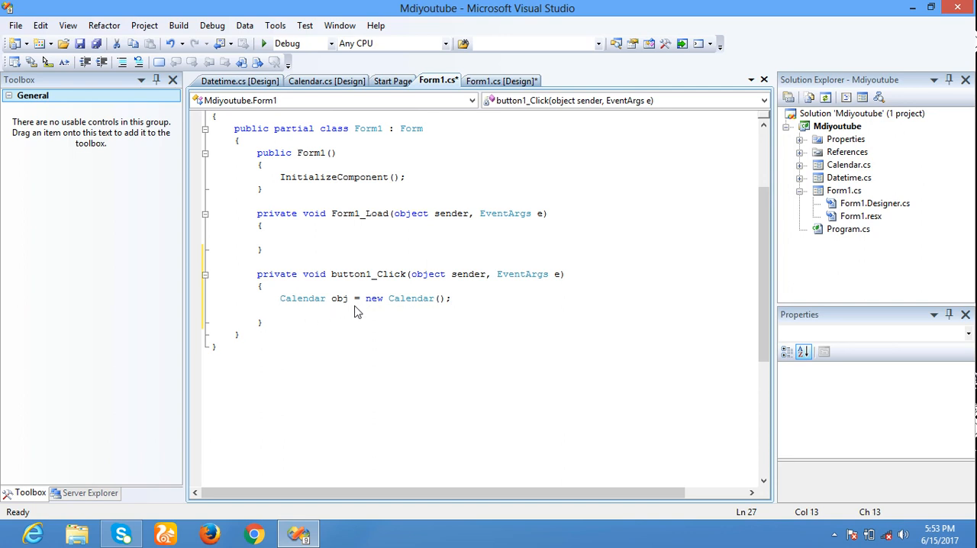
mouse_move(416, 381)
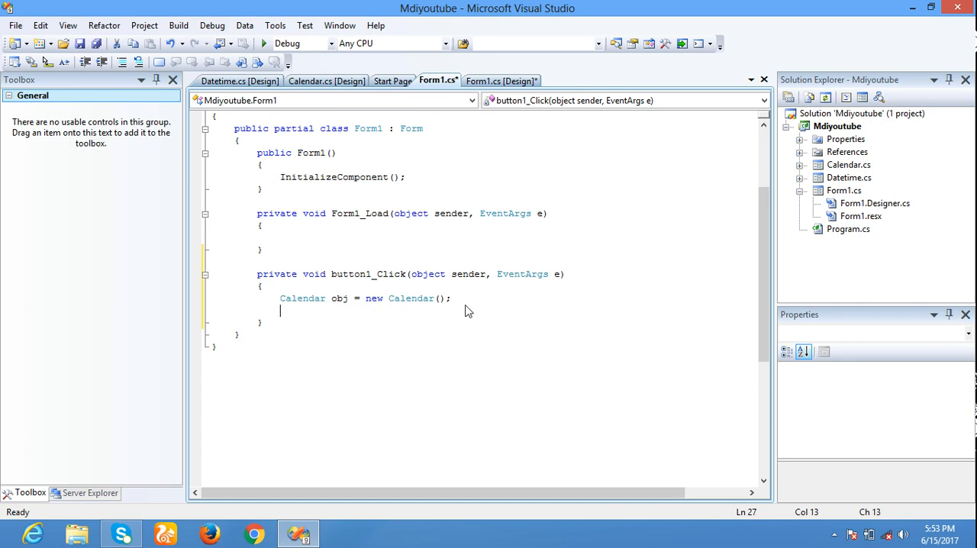
Step: Set obj.StartPosition to FormStartPosition.CenterScreen and call obj.Show();
type("obj.WindowState")
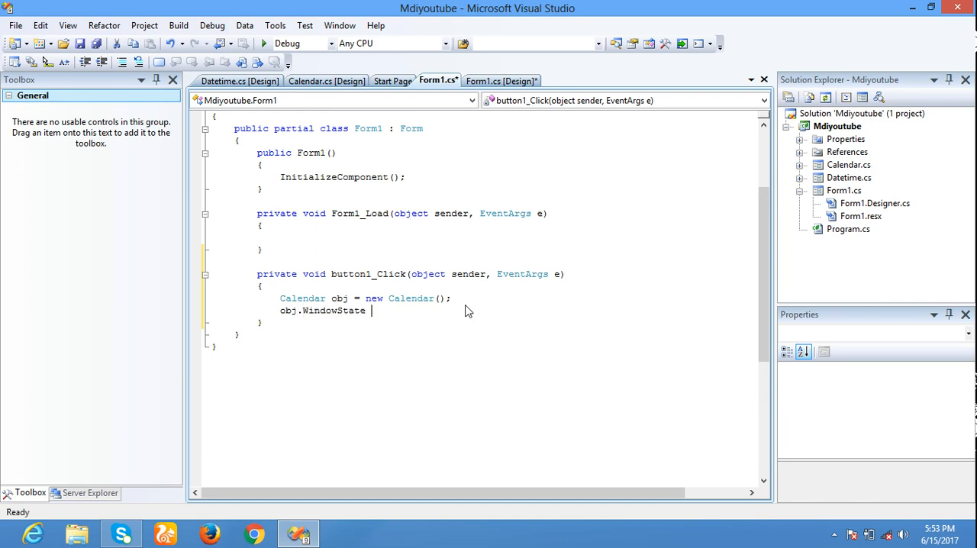
type("=")
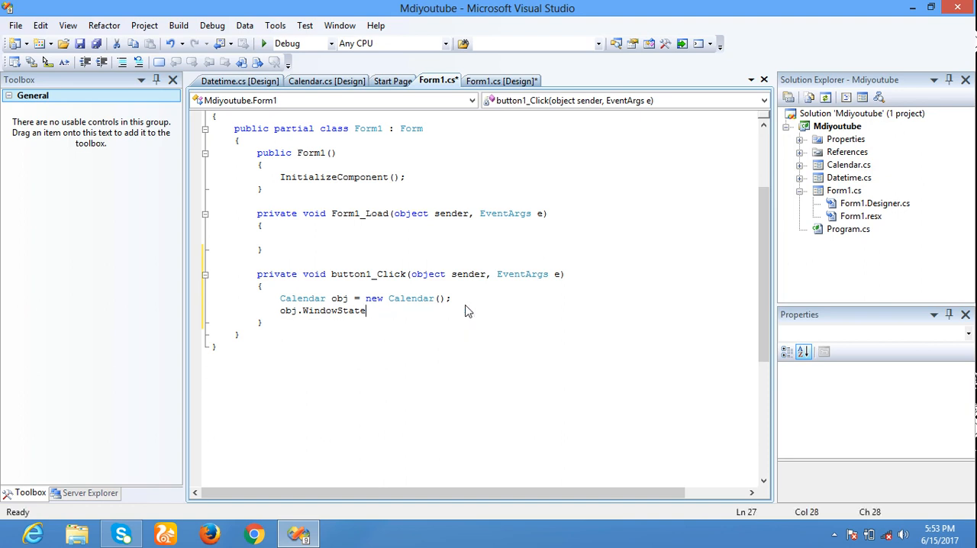
key("BackSpace")
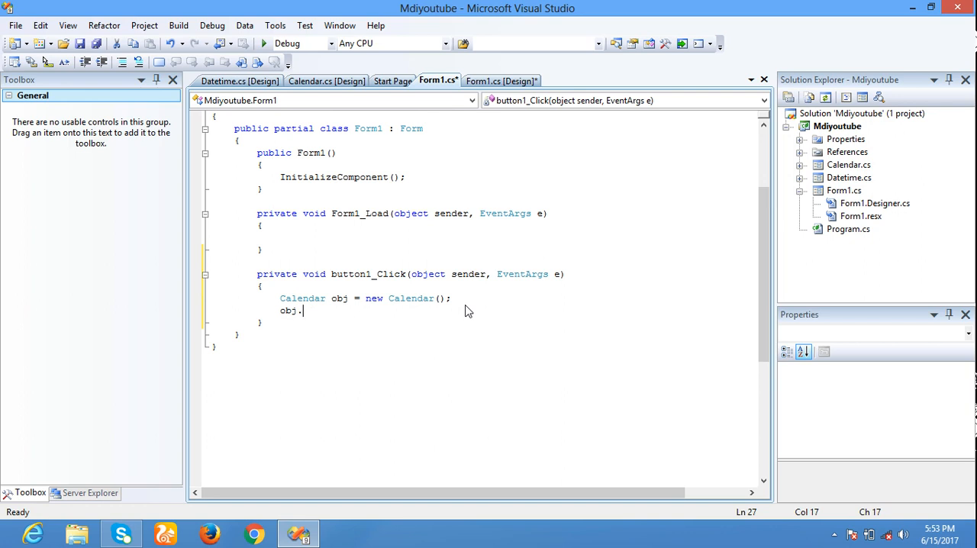
type("st")
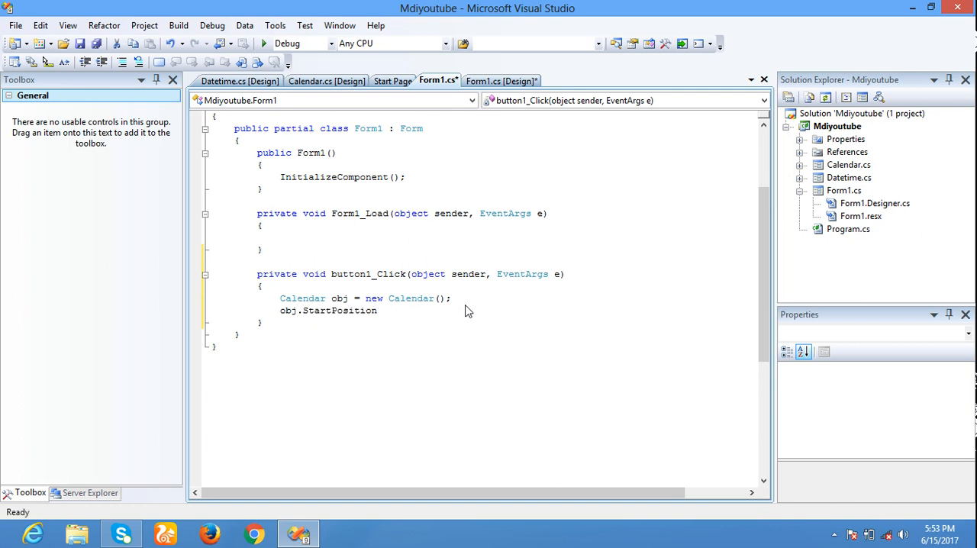
type("= FormStartPosition.CenterScreen;")
type("obj.Show()")
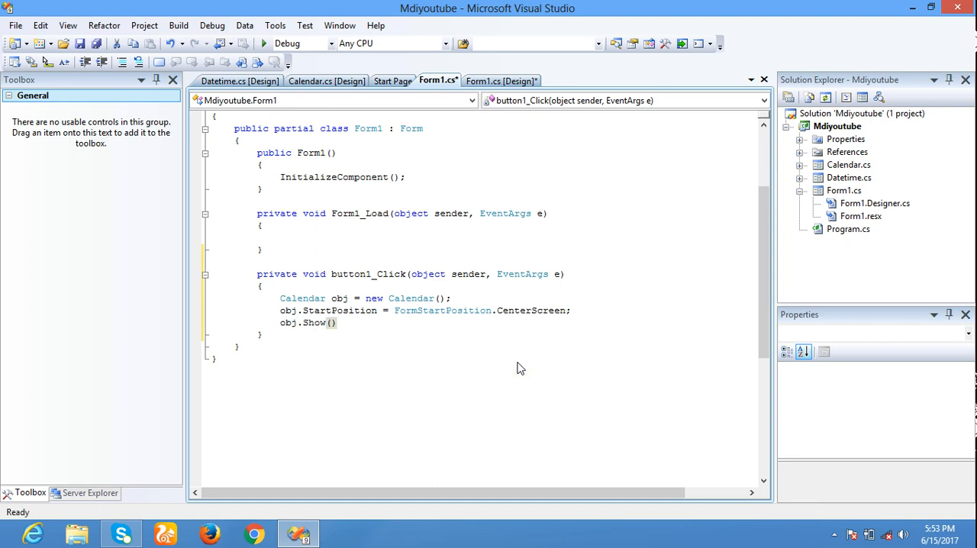
left_click(334, 322)
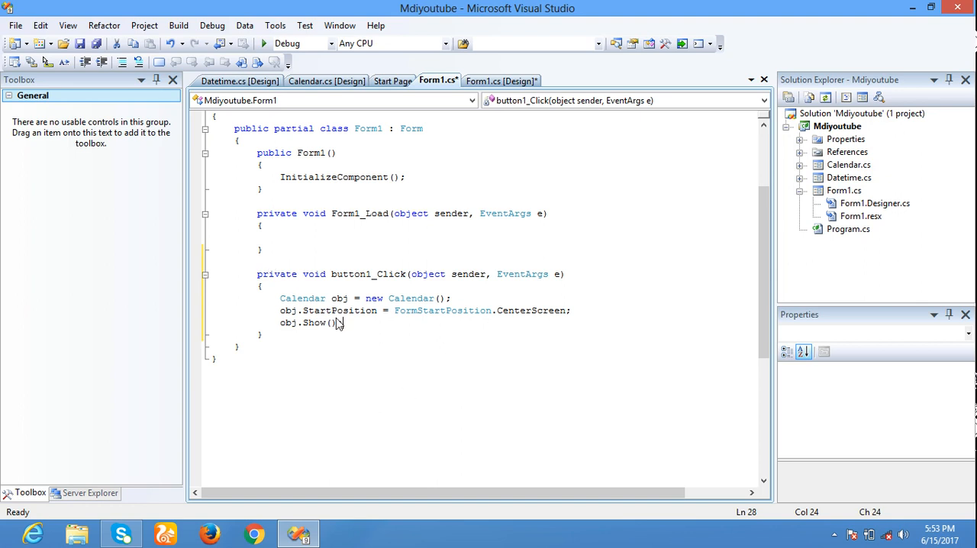
type(";")
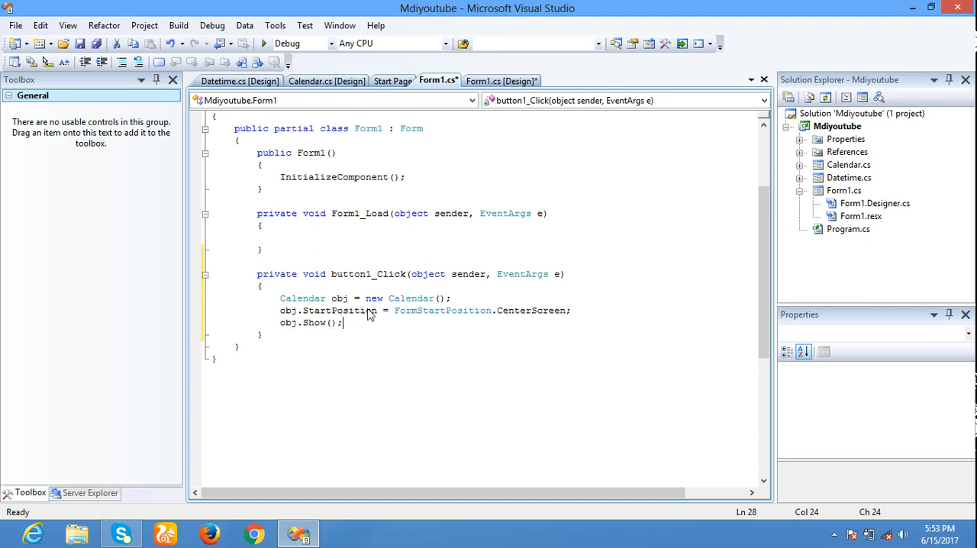
mouse_move(411, 297)
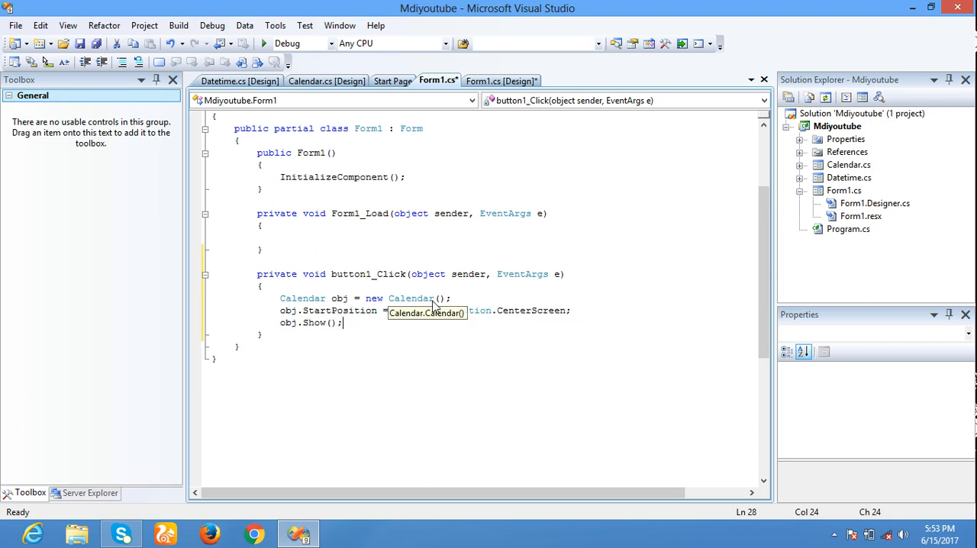
mouse_move(359, 328)
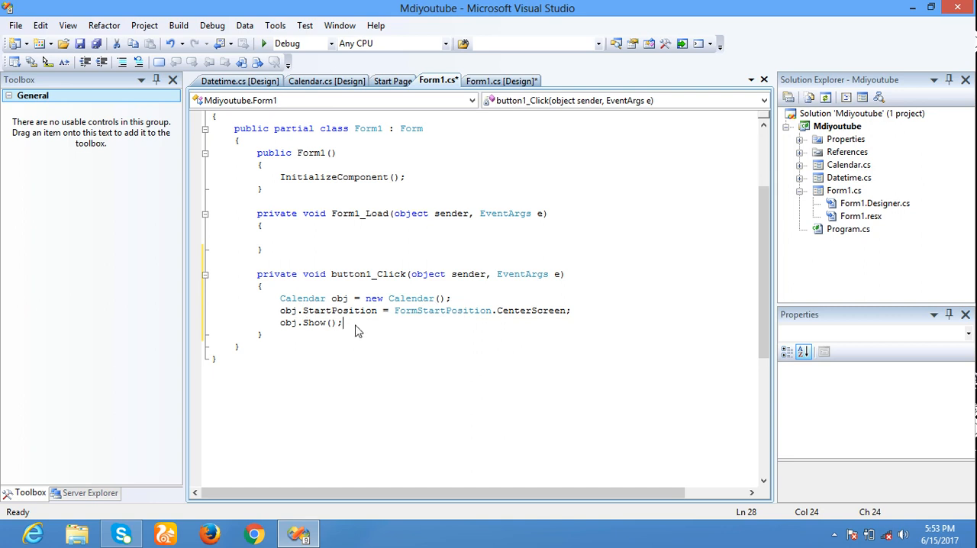
mouse_move(366, 332)
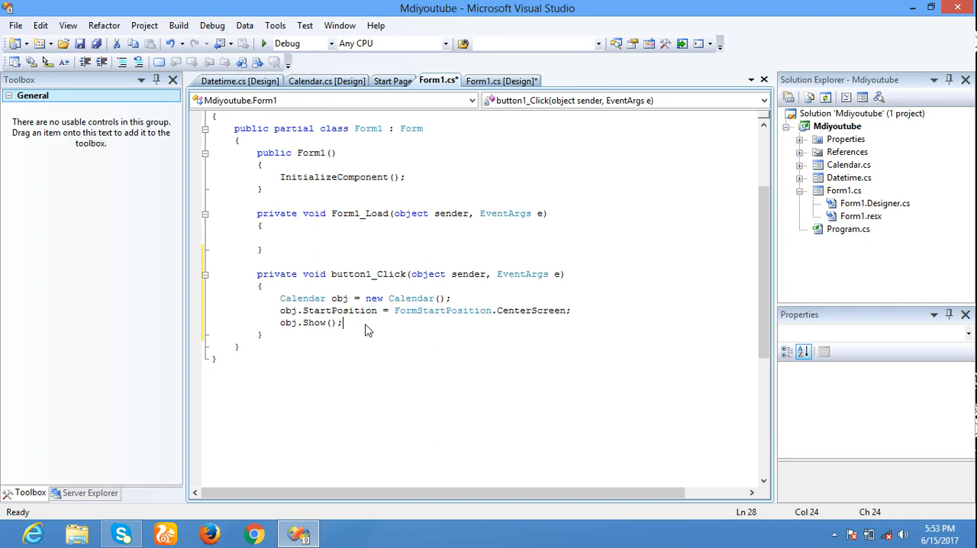
mouse_move(530, 310)
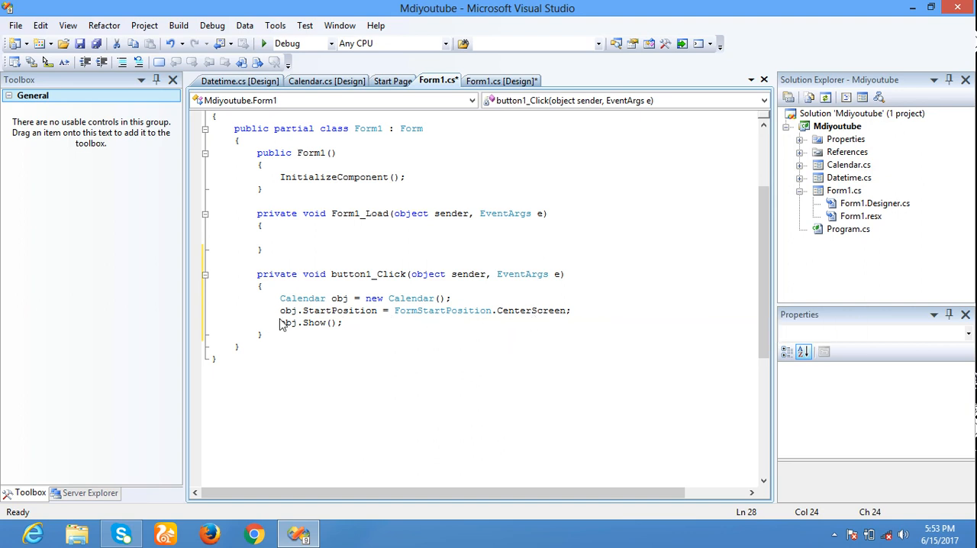
mouse_move(349, 332)
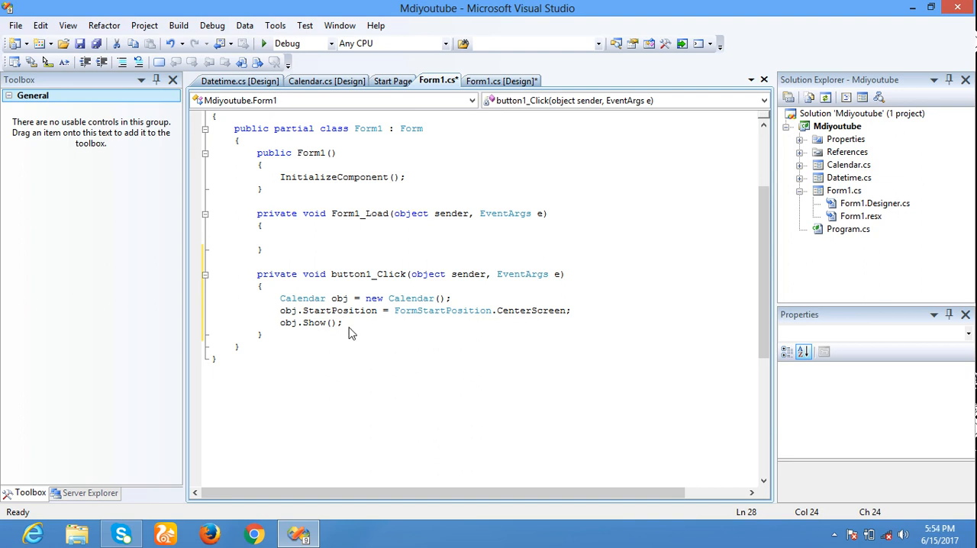
mouse_move(368, 329)
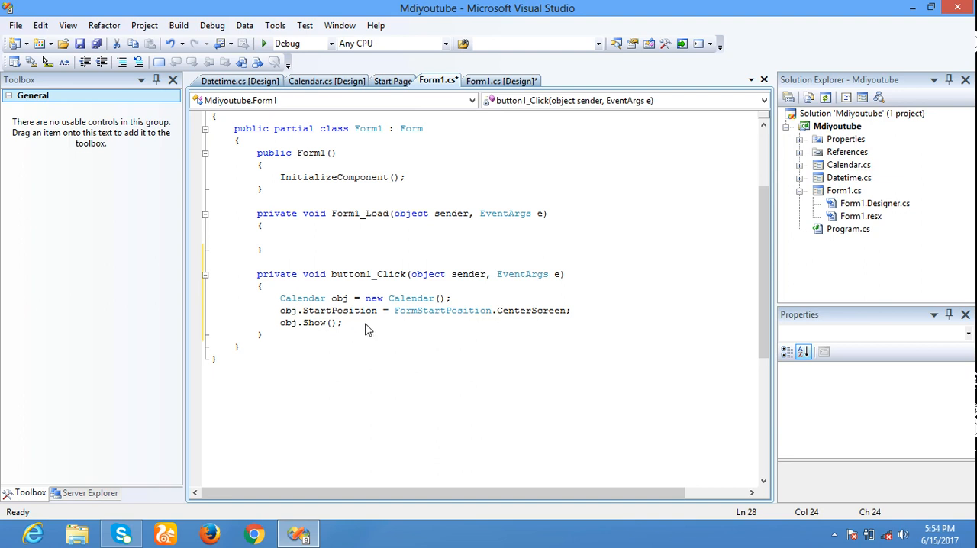
Step: Return to the Main form designer and create the Date Time button's click handler
right_click(375, 213)
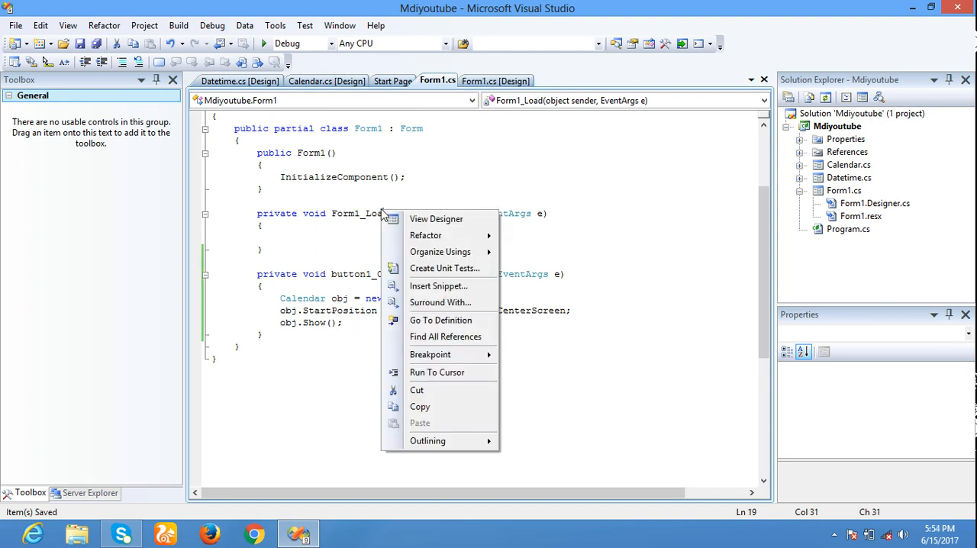
left_click(436, 219)
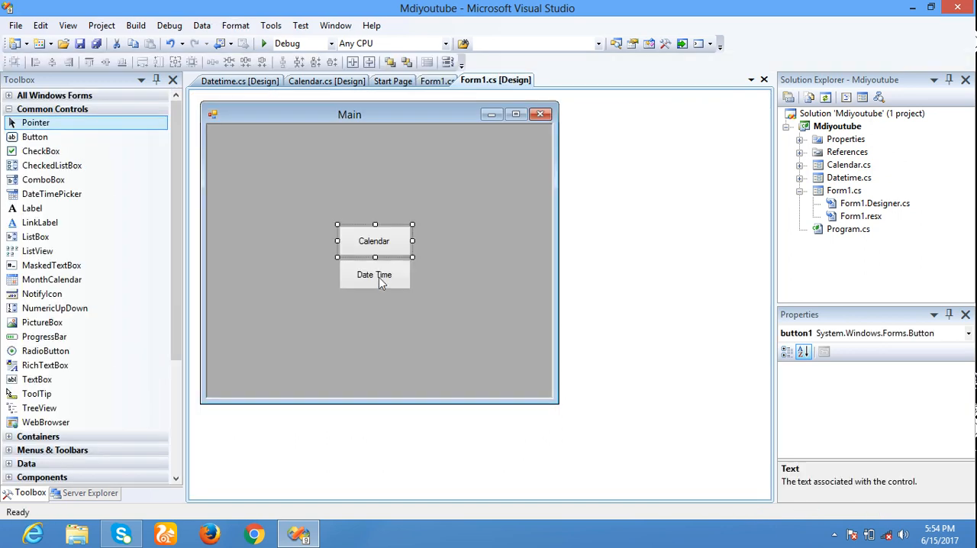
double_click(374, 274)
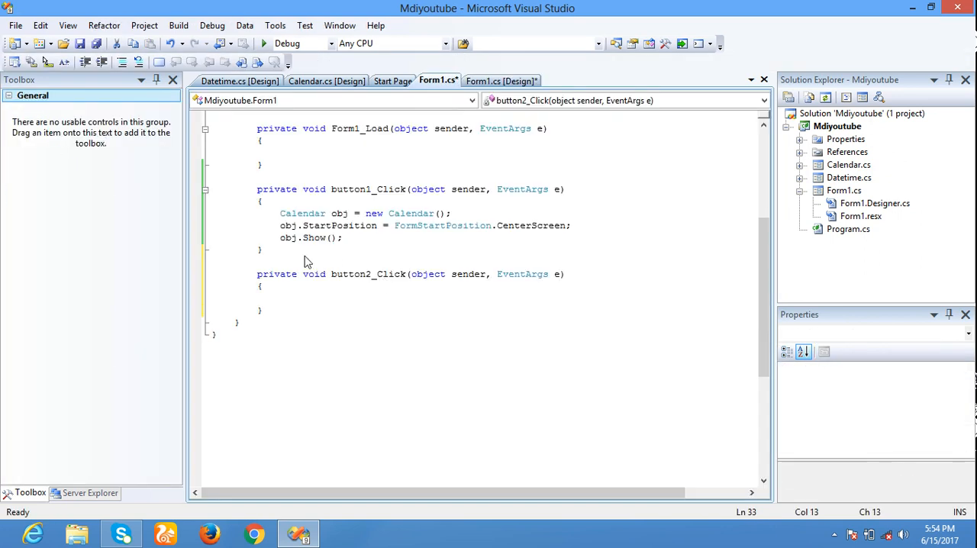
Step: Copy the Calendar handler code into button2_Click and change its type to Datetime
left_click(295, 225)
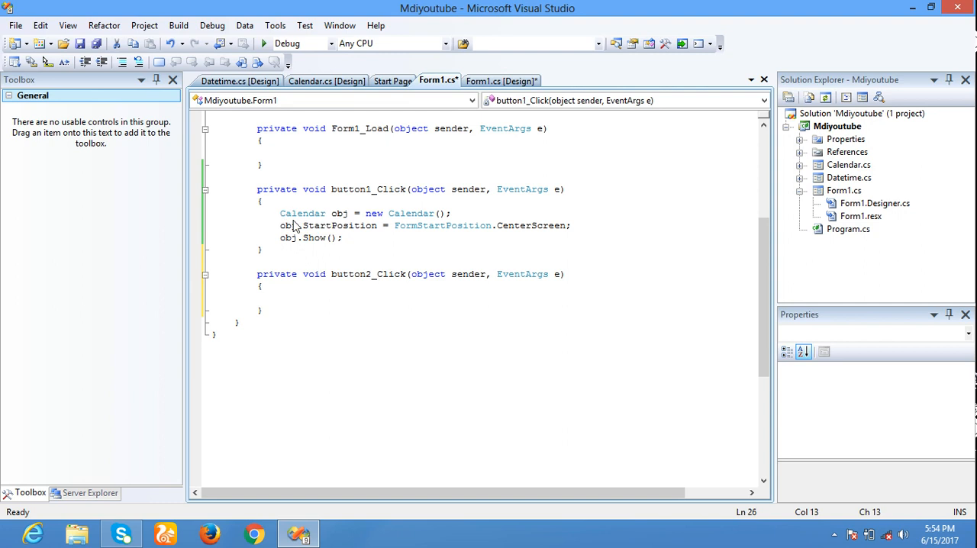
left_click_drag(279, 213, 344, 237)
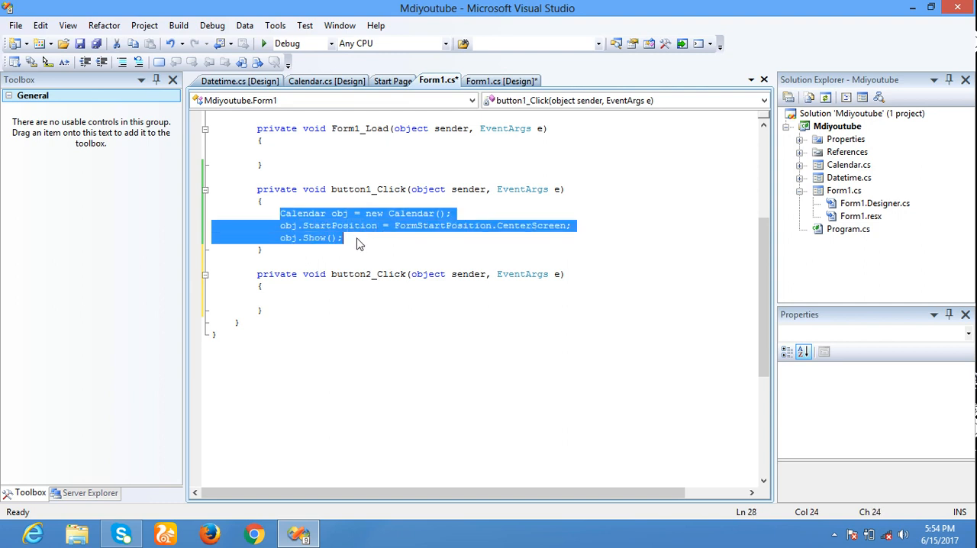
left_click(320, 306)
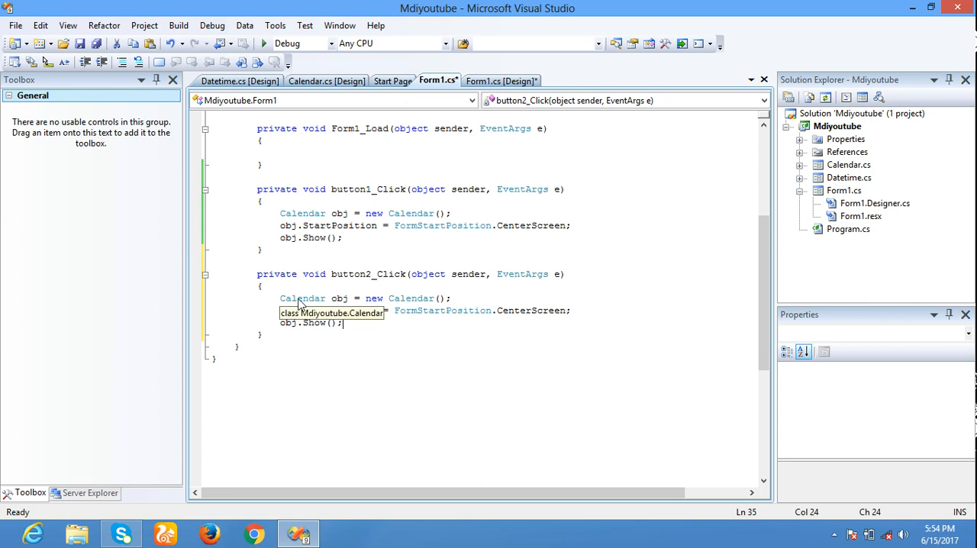
double_click(302, 297)
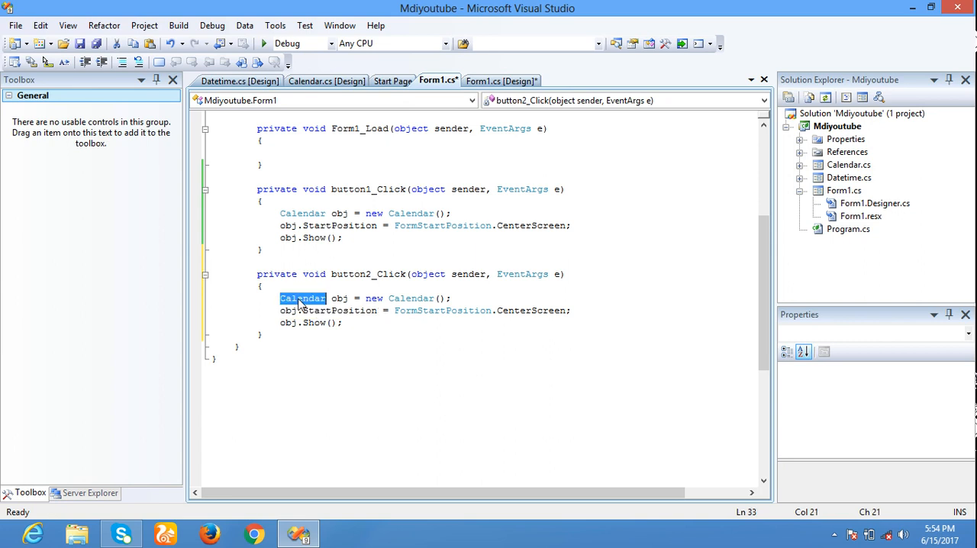
type("Datetime")
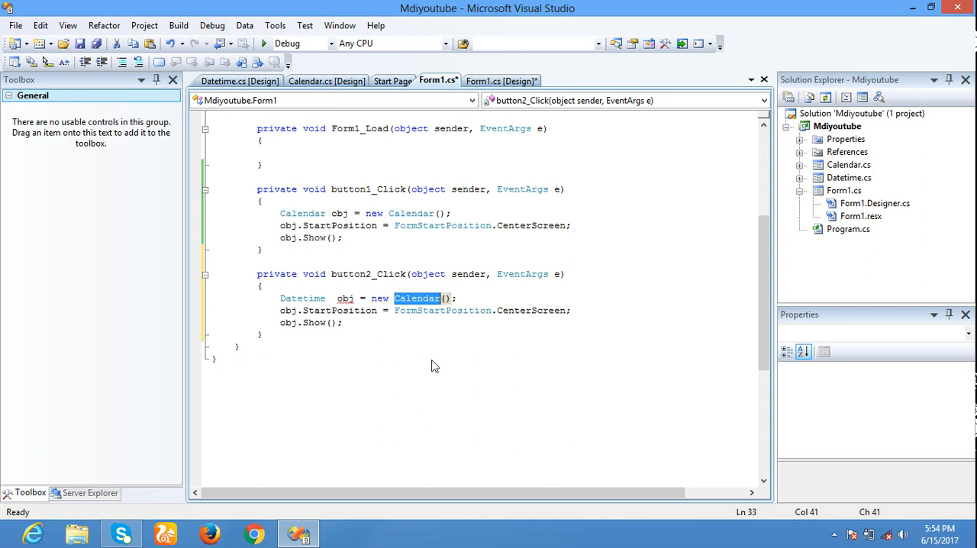
double_click(303, 297)
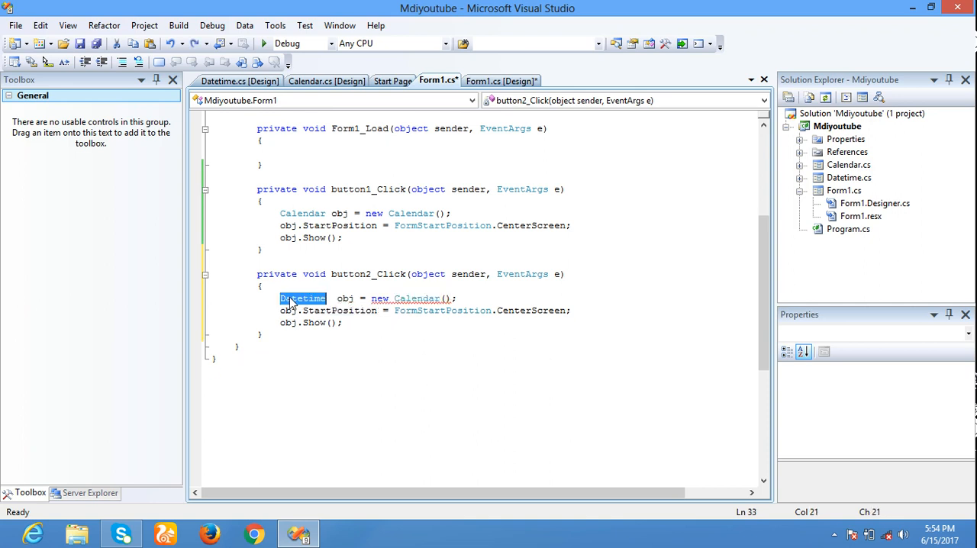
mouse_move(410, 298)
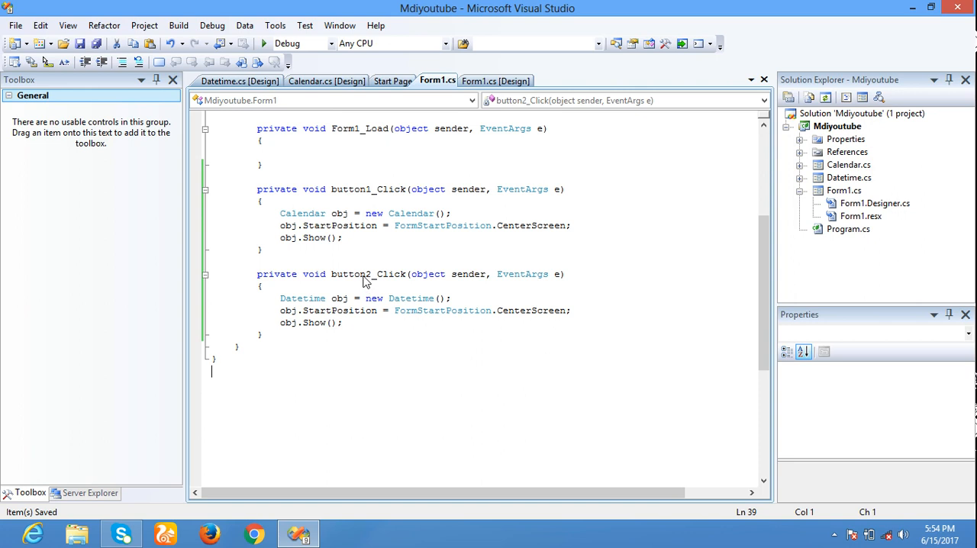
mouse_move(367, 168)
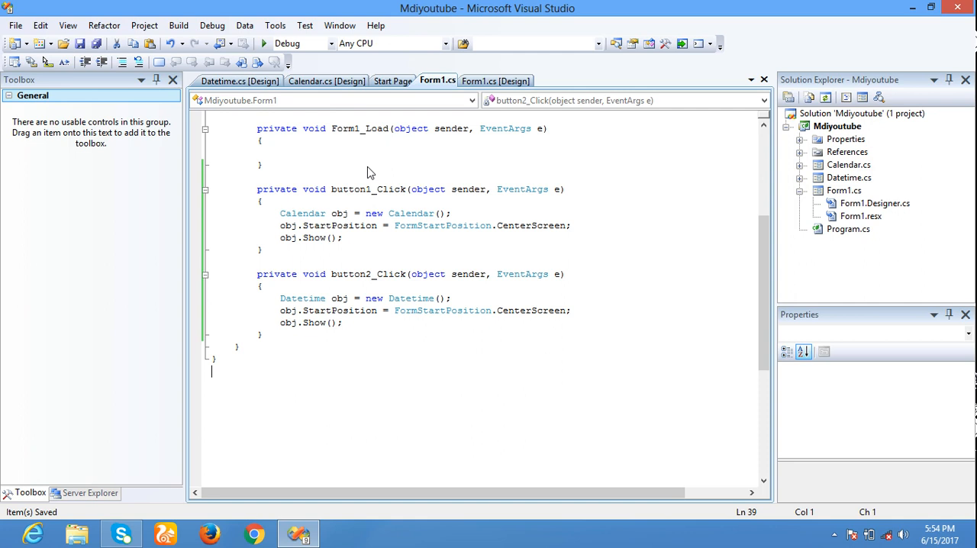
Step: Run the app, then open and close the centred Calendar window
left_click(260, 43)
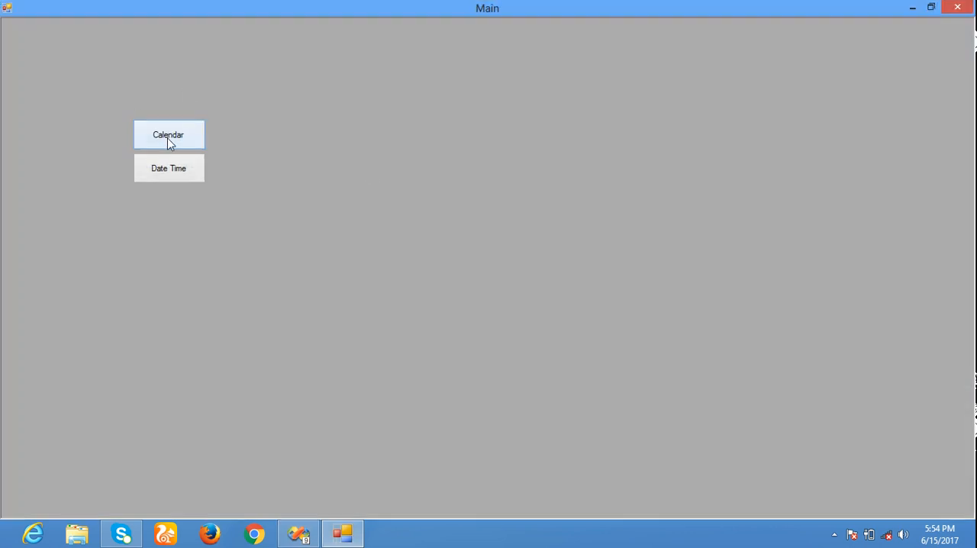
left_click(169, 134)
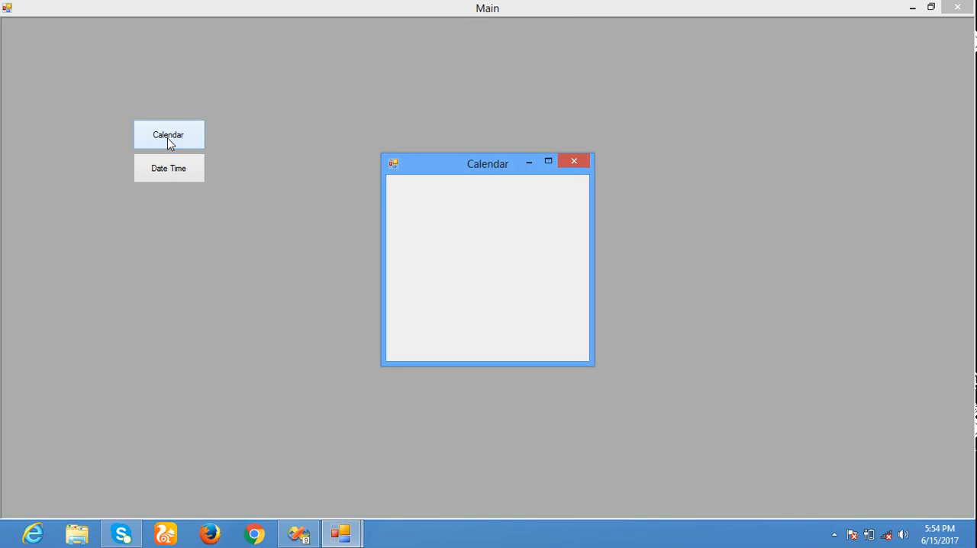
mouse_move(574, 161)
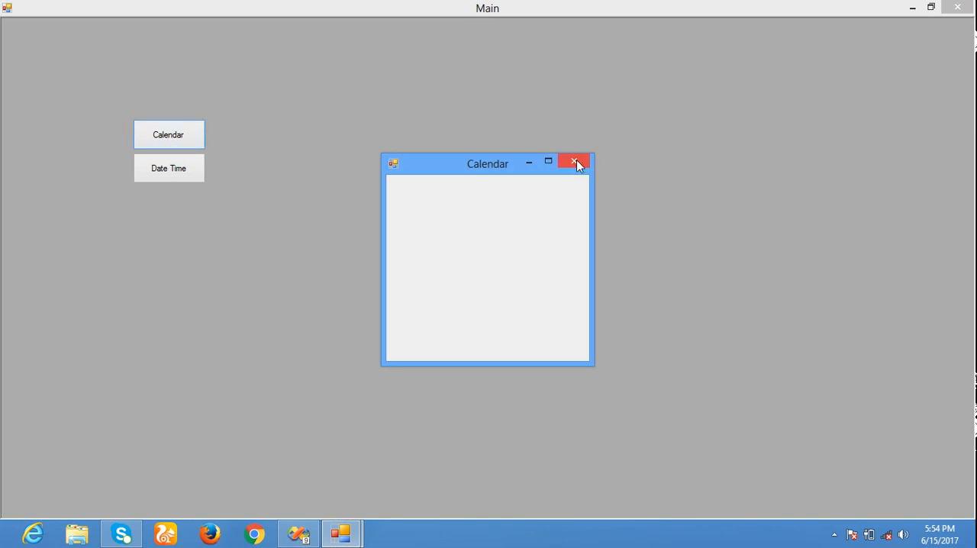
left_click(575, 161)
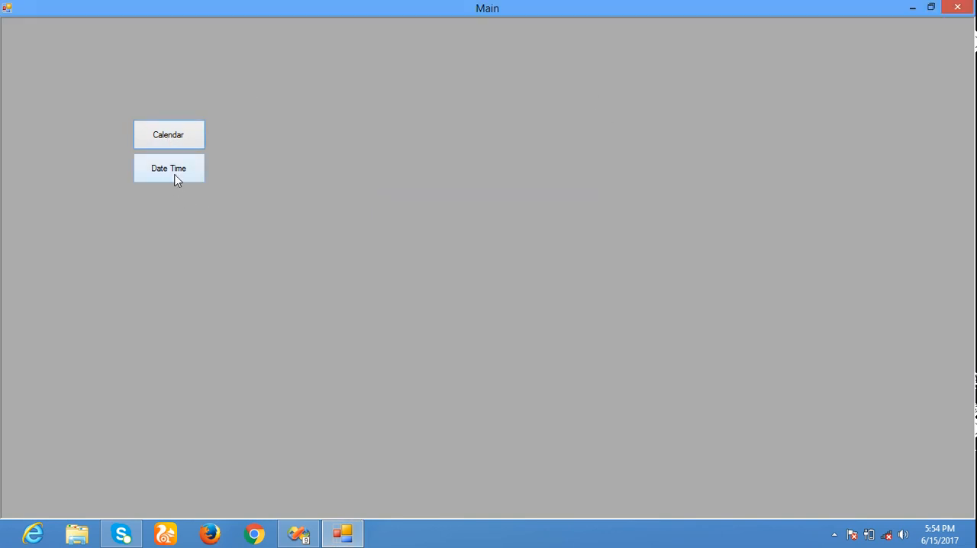
Step: Open the Datetime window, drag it past Main's top edge, and close it
left_click(168, 168)
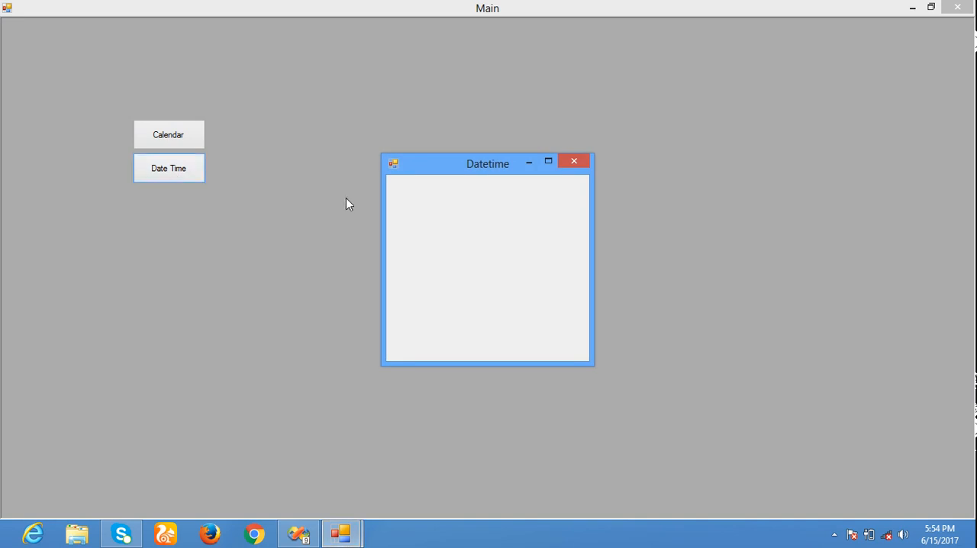
left_click_drag(488, 163, 544, 4)
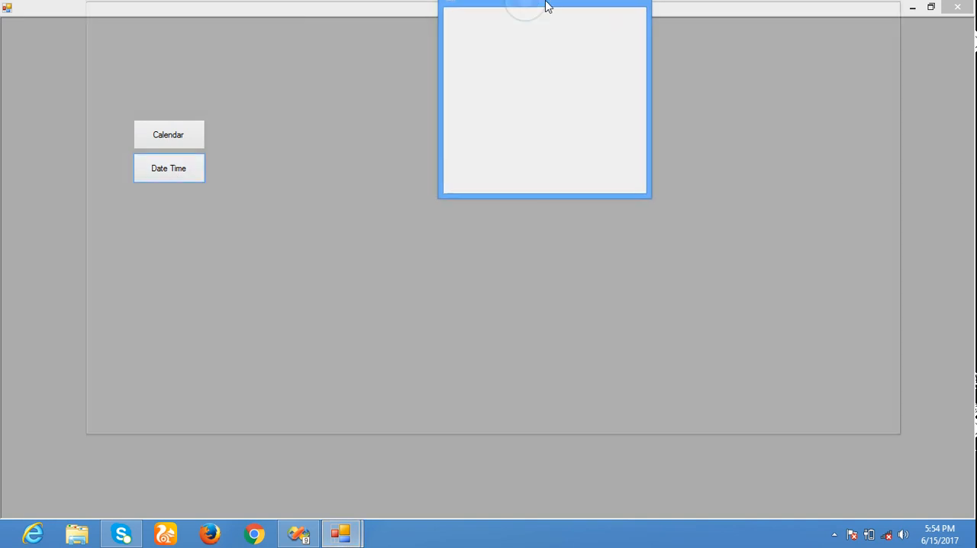
left_click(169, 167)
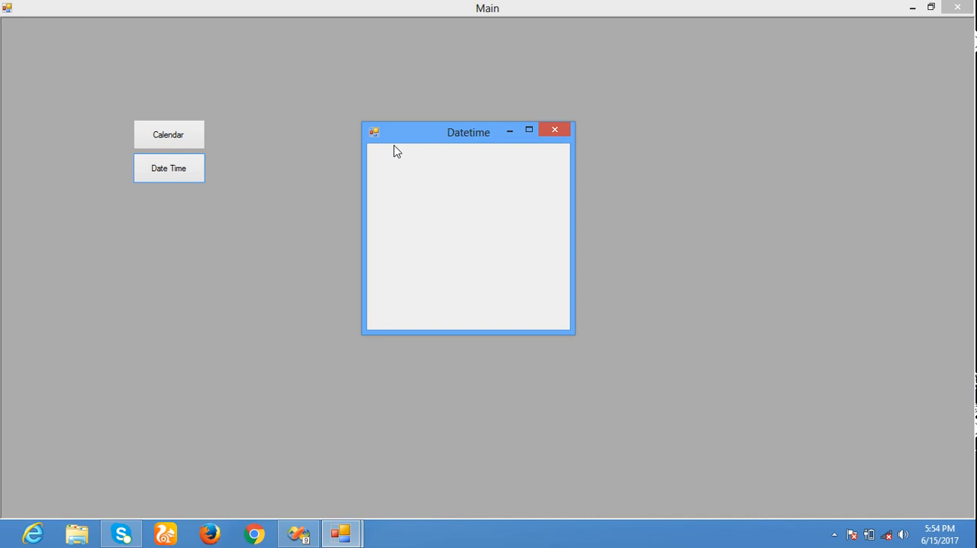
mouse_move(360, 287)
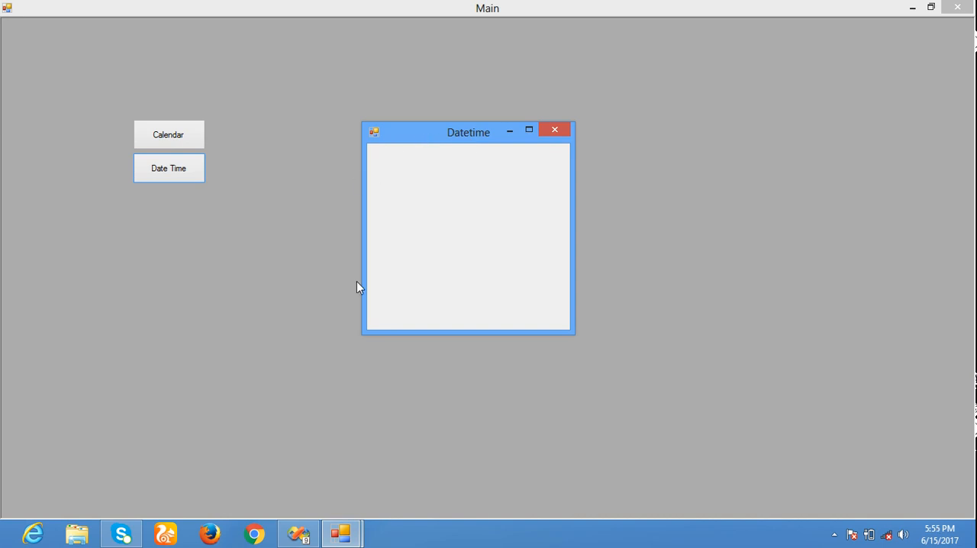
left_click_drag(467, 132, 510, 5)
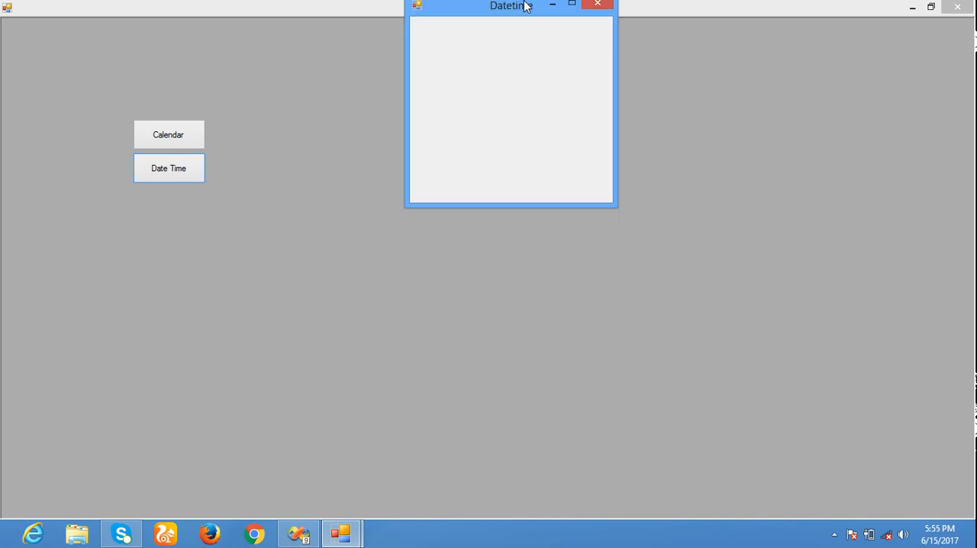
left_click_drag(510, 6, 541, 45)
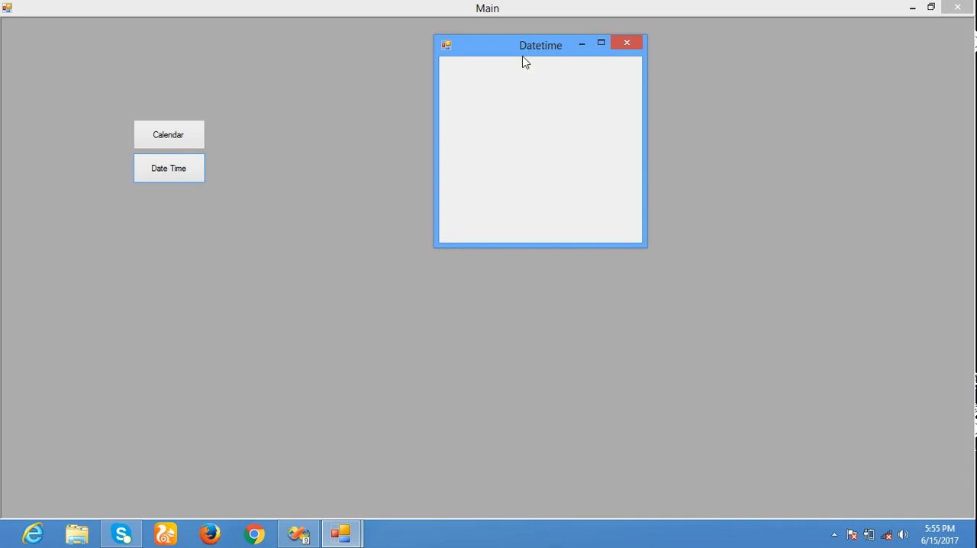
left_click_drag(541, 45, 513, 79)
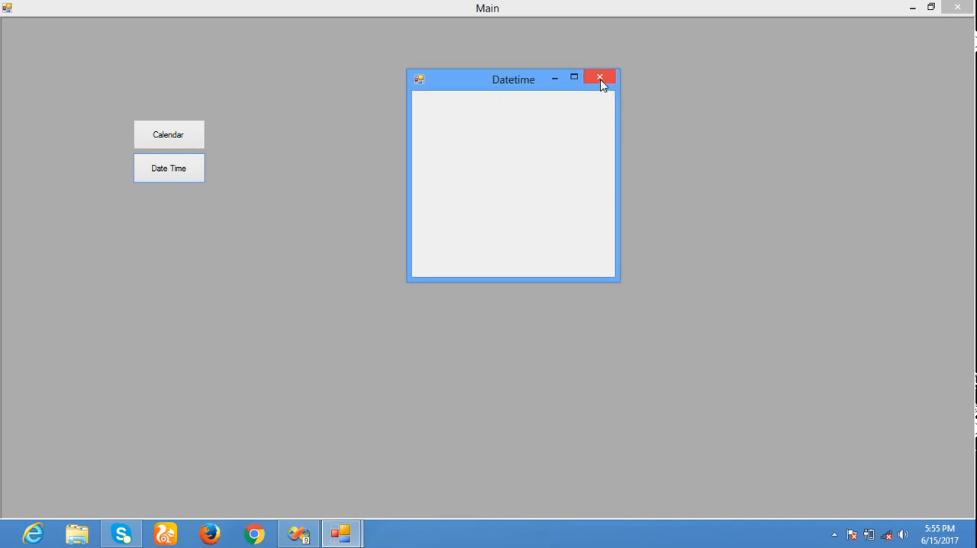
left_click(599, 77)
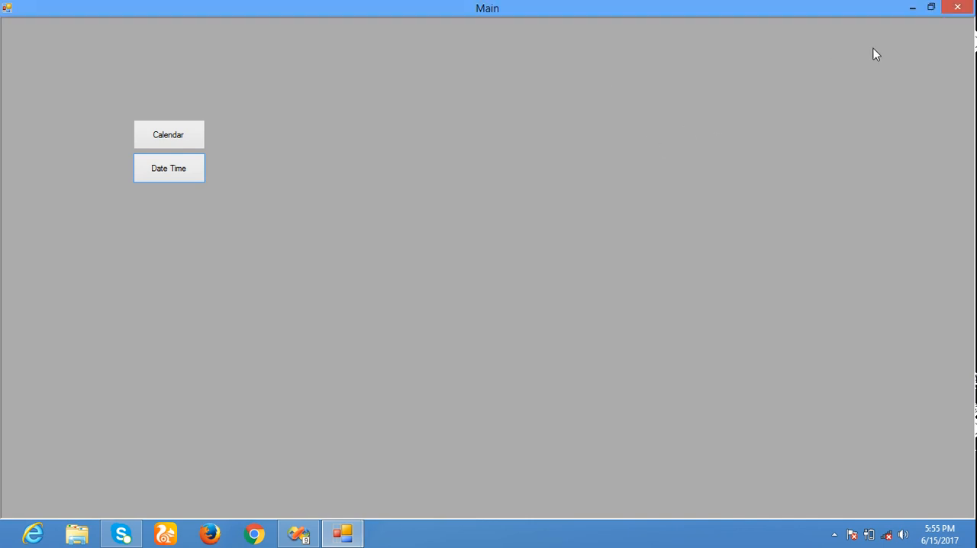
mouse_move(958, 8)
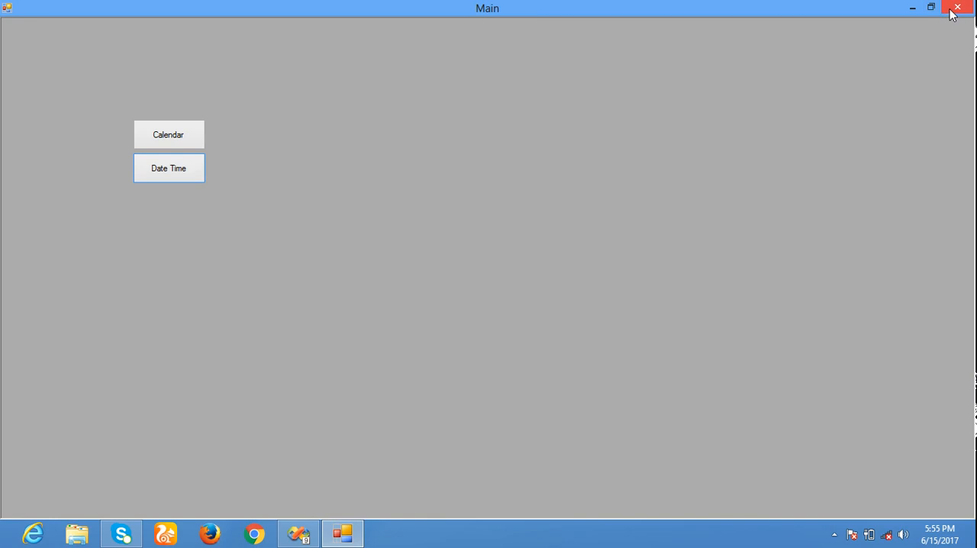
mouse_move(959, 8)
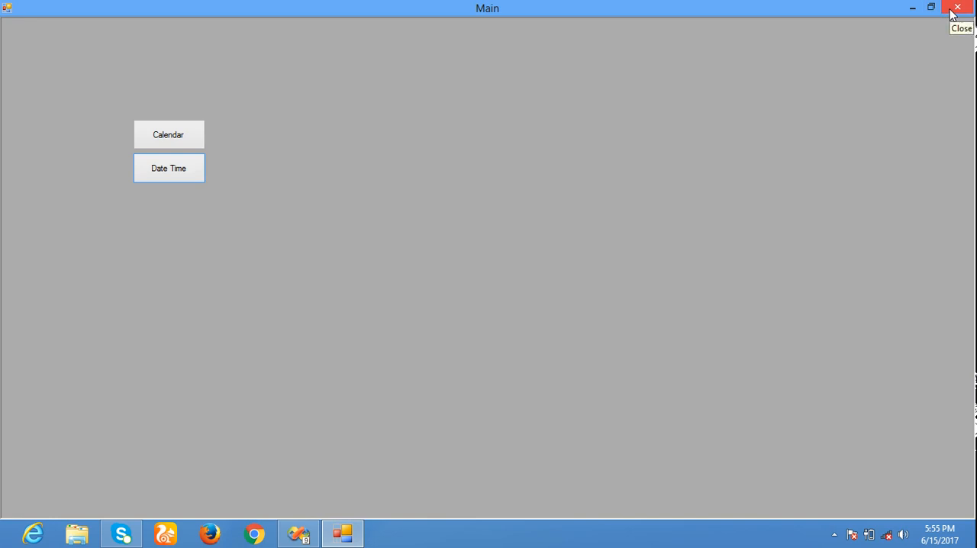
mouse_move(169, 135)
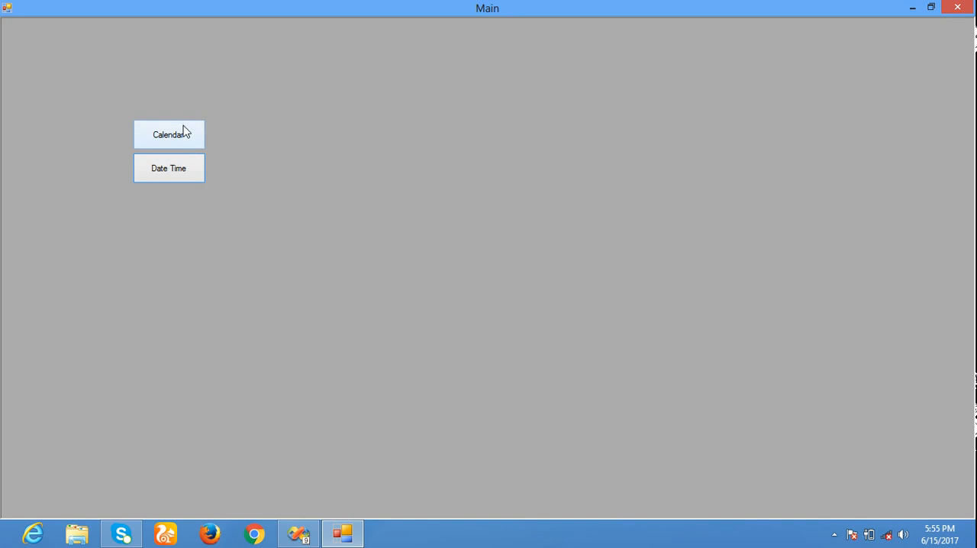
Step: Reopen the Calendar window, drag it beyond Main's edges, and close it
left_click(169, 134)
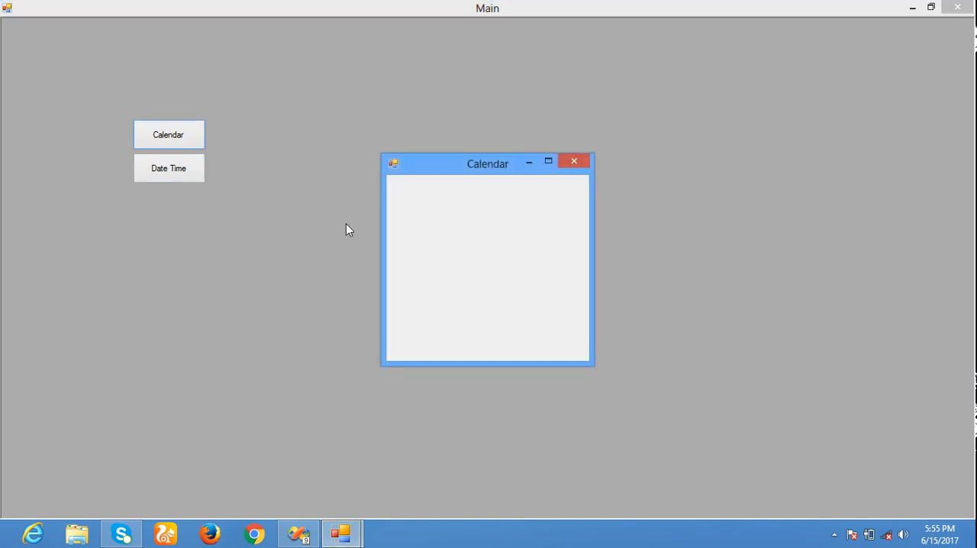
left_click_drag(488, 162, 435, 90)
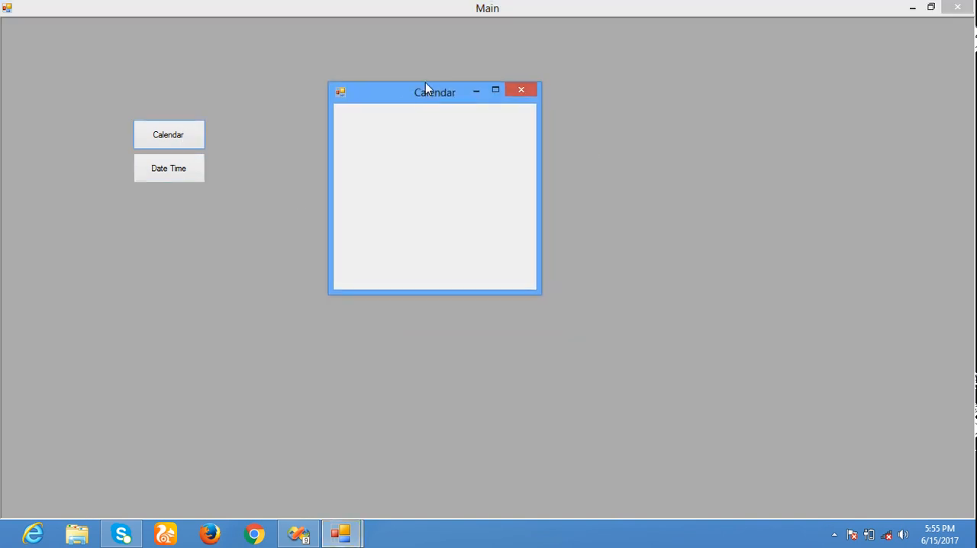
left_click_drag(435, 90, 483, 10)
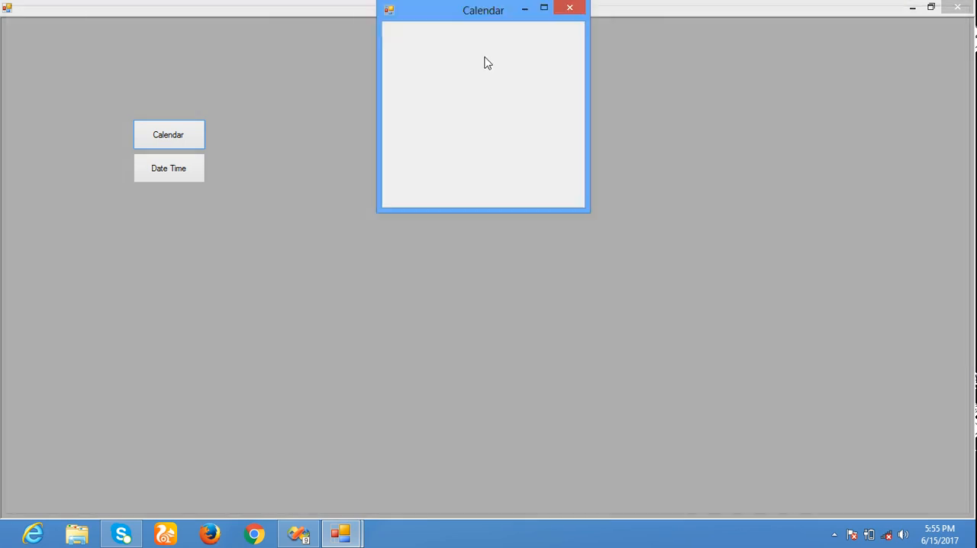
left_click_drag(483, 10, 512, 67)
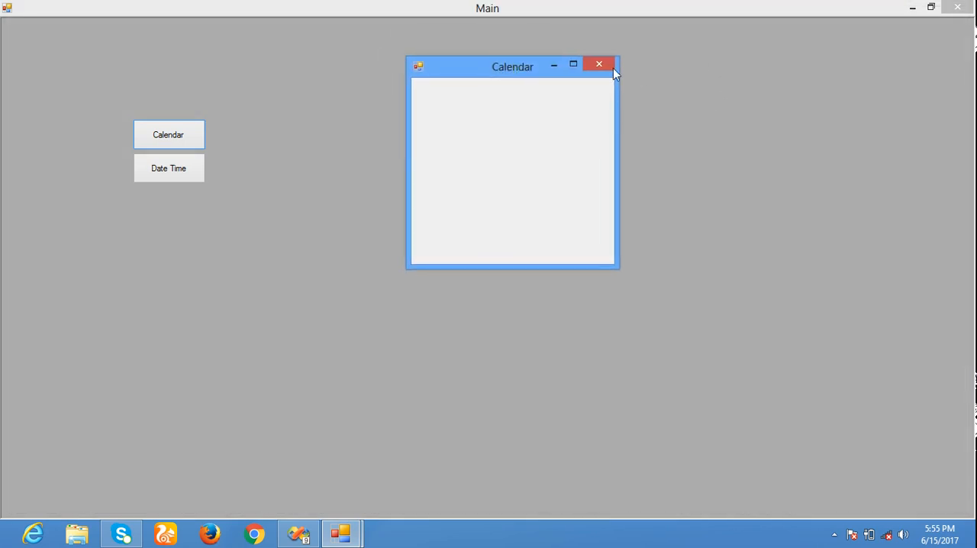
left_click(599, 64)
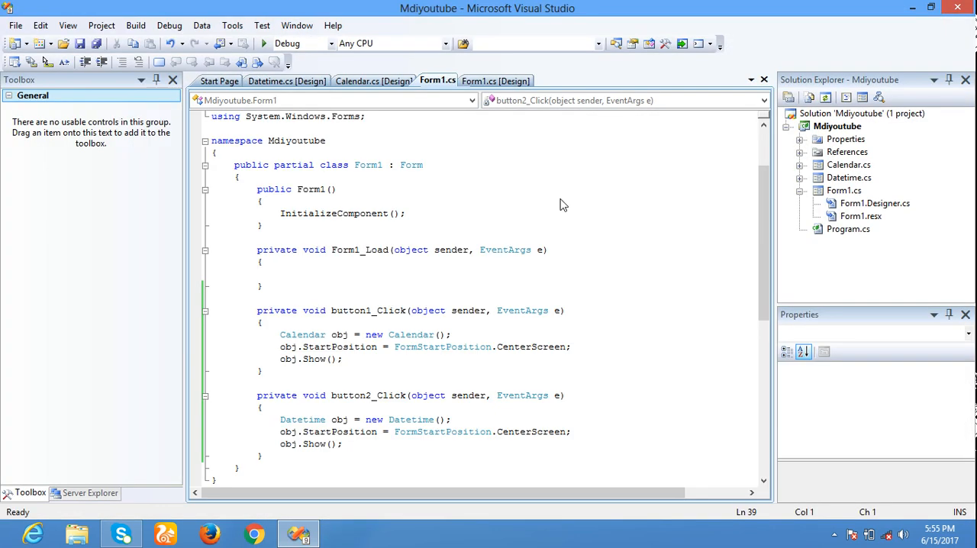
Step: Add obj.MdiParent = this; after obj.Show(); in button1_Click
left_click(343, 359)
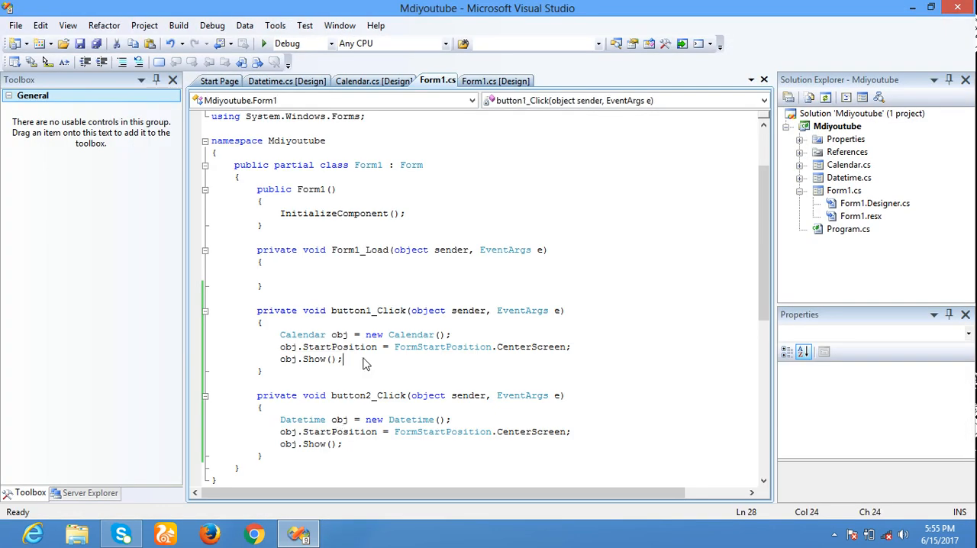
type("obj")
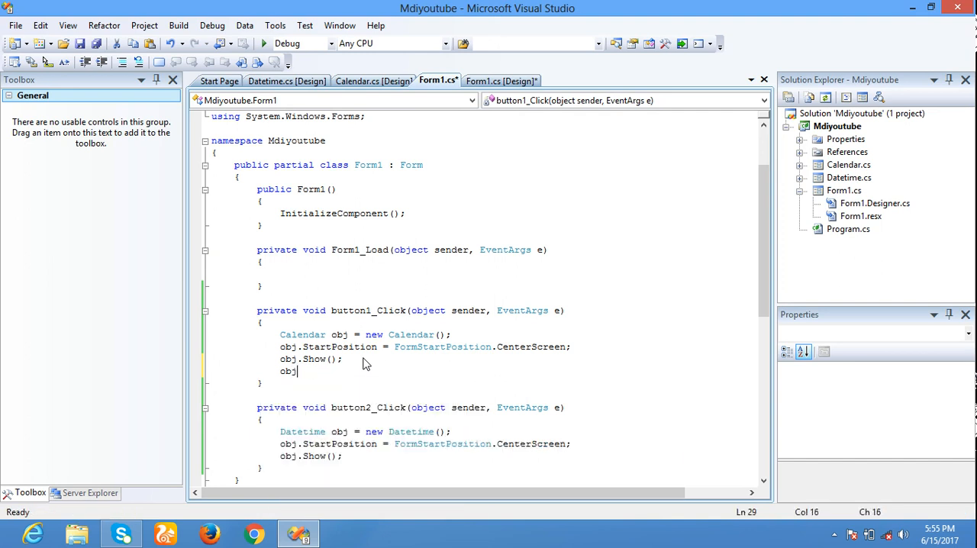
type("md")
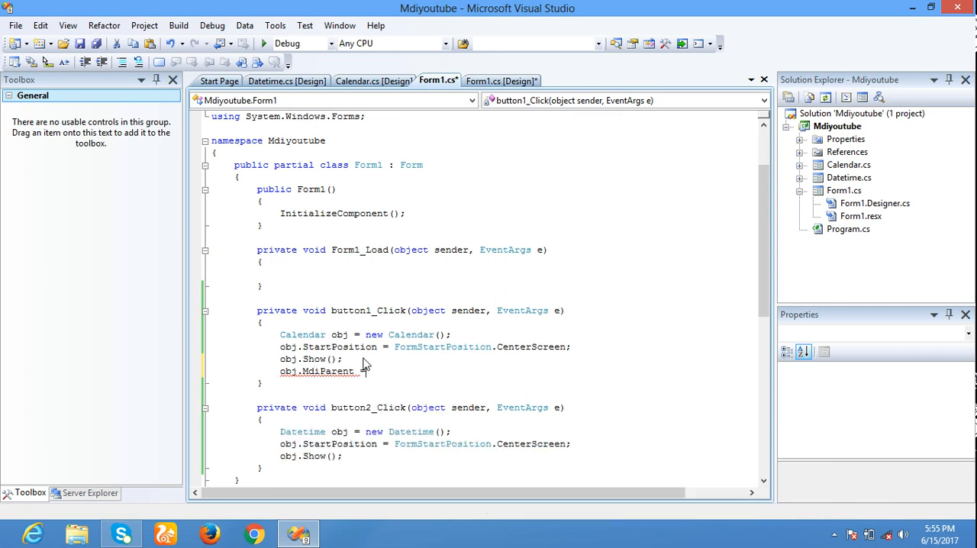
type("this;")
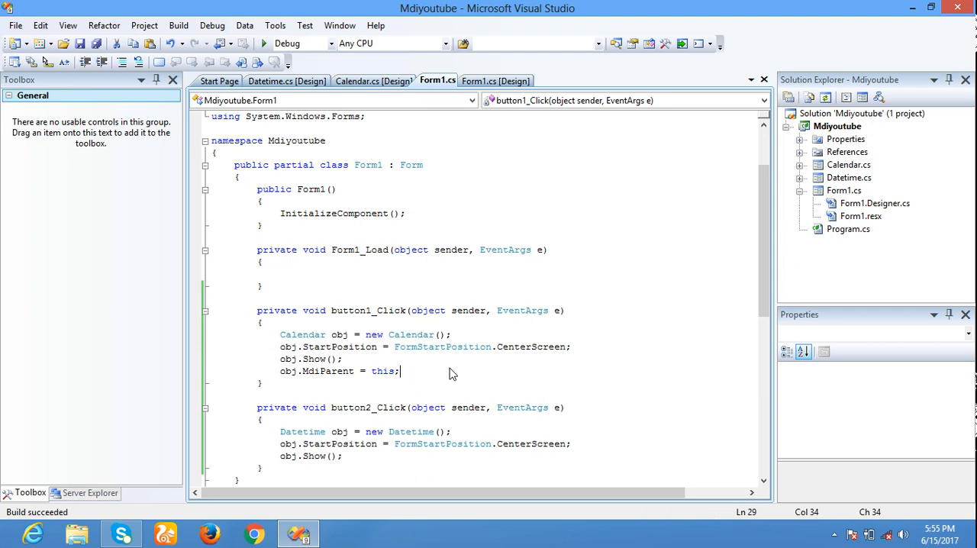
Step: Run the program, open Calendar as a child, drag it within Main, and close it
left_click(264, 44)
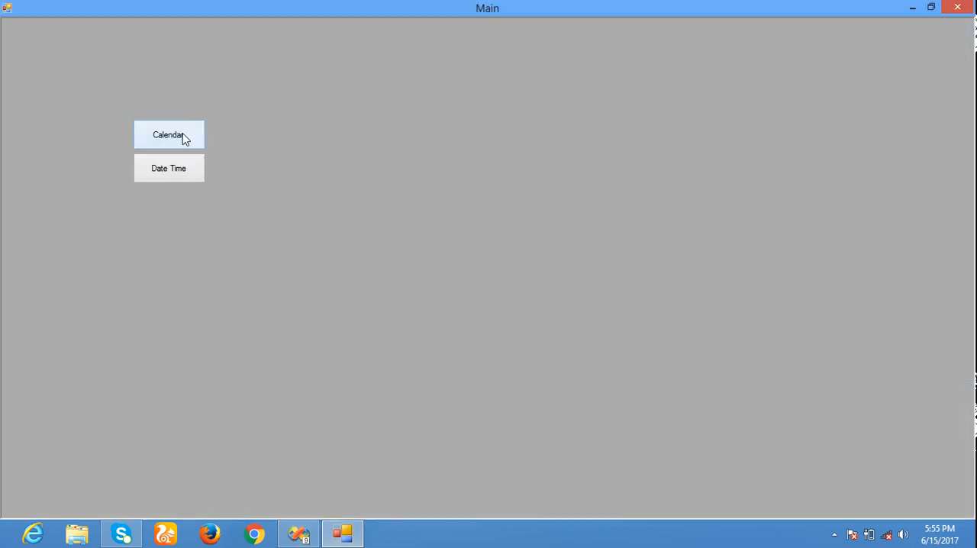
left_click(168, 134)
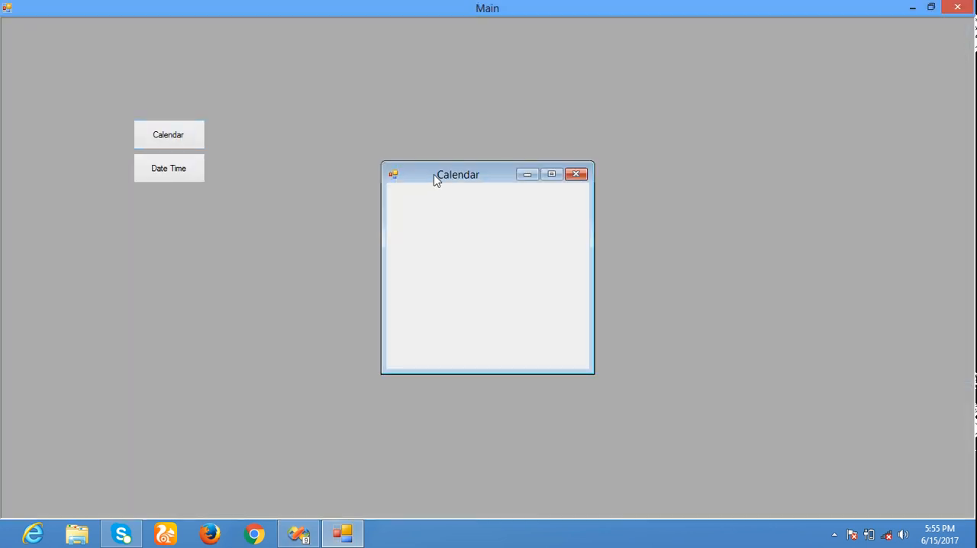
left_click_drag(458, 174, 506, 20)
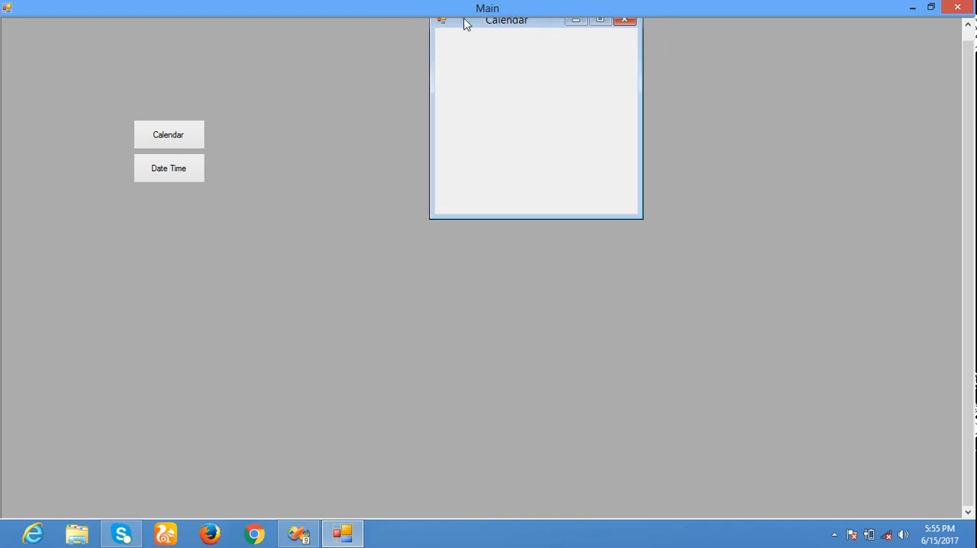
left_click_drag(506, 19, 465, 40)
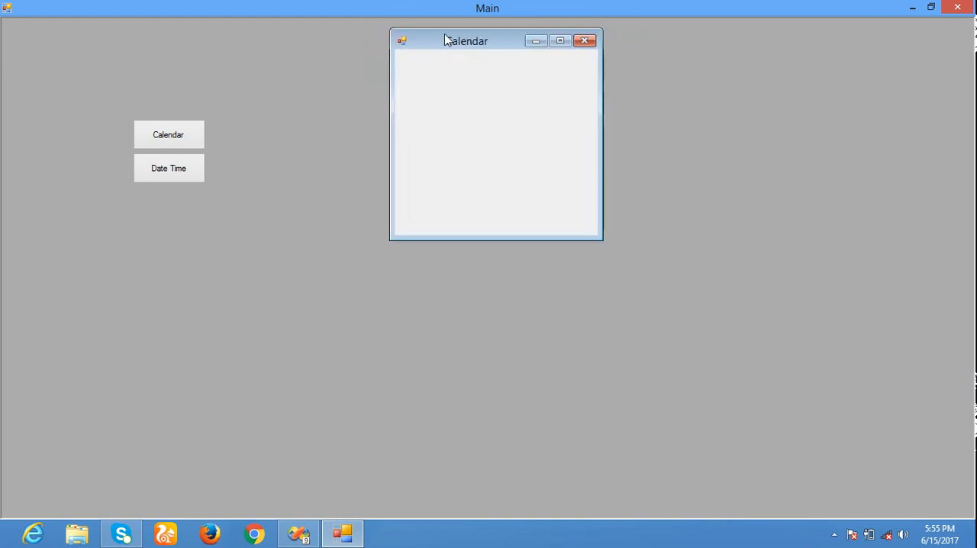
left_click_drag(465, 41, 439, 101)
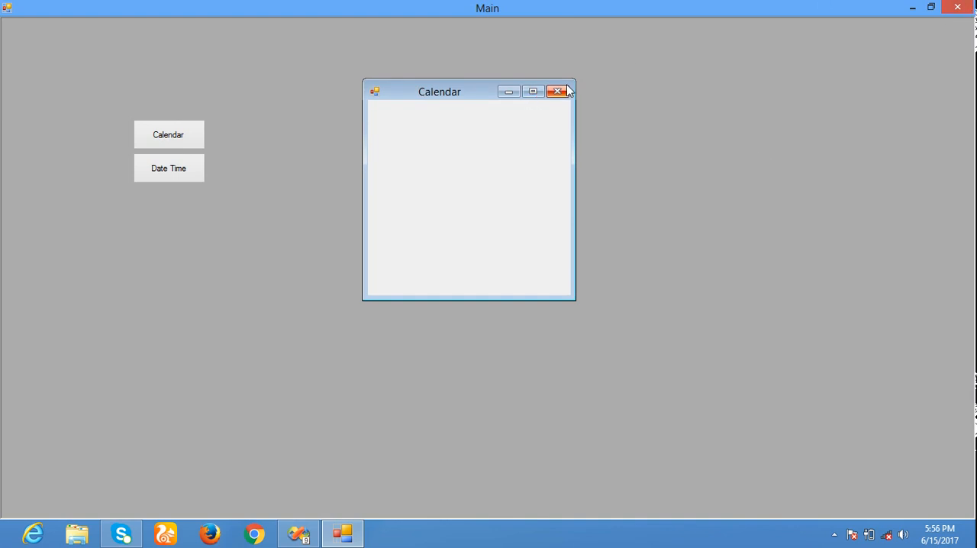
left_click(556, 91)
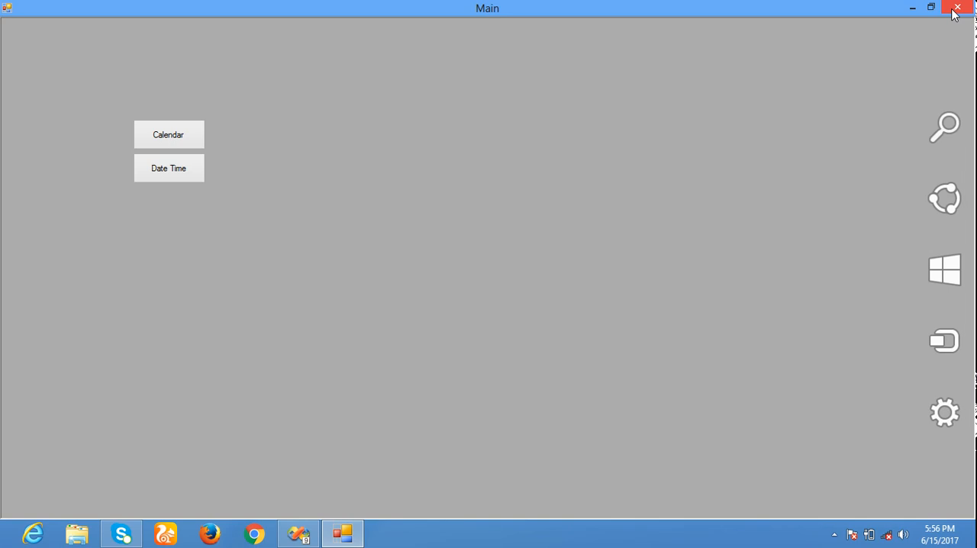
Step: Close Main and add obj.MdiParent = this; to button2_Click after obj.Show();
left_click(958, 8)
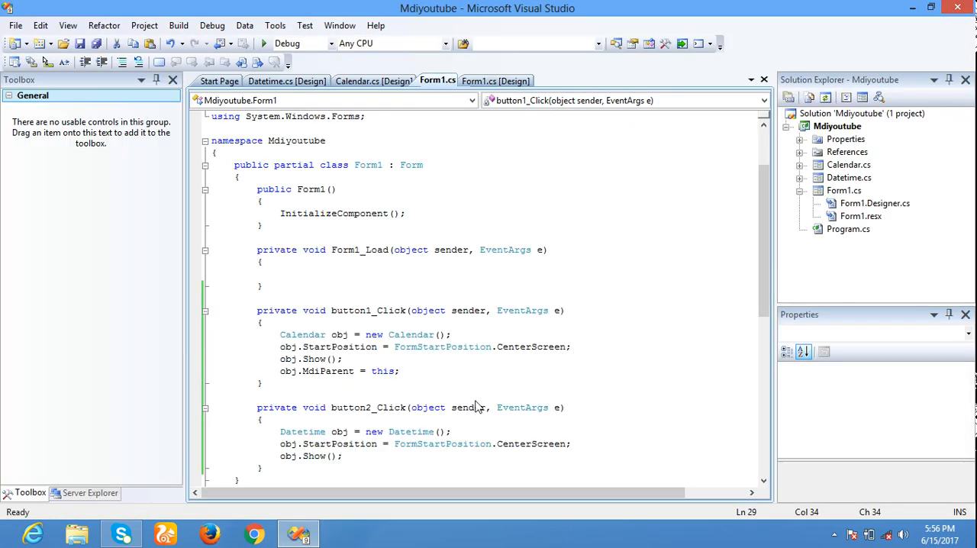
left_click(262, 384)
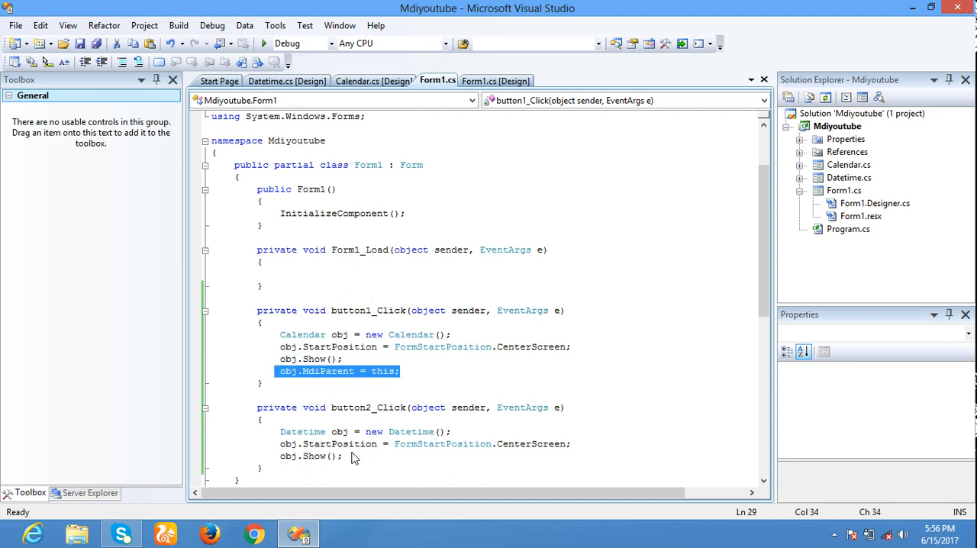
left_click(344, 456)
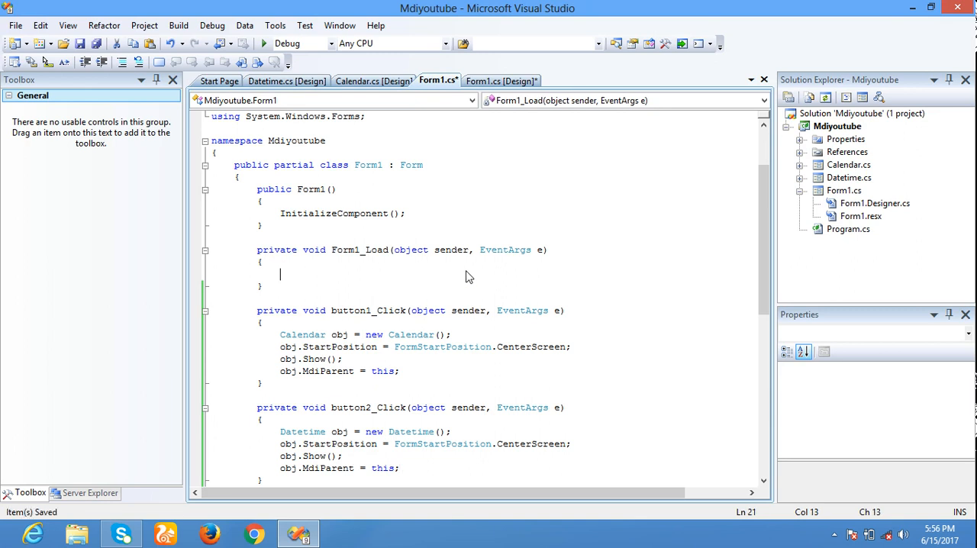
mouse_move(374, 81)
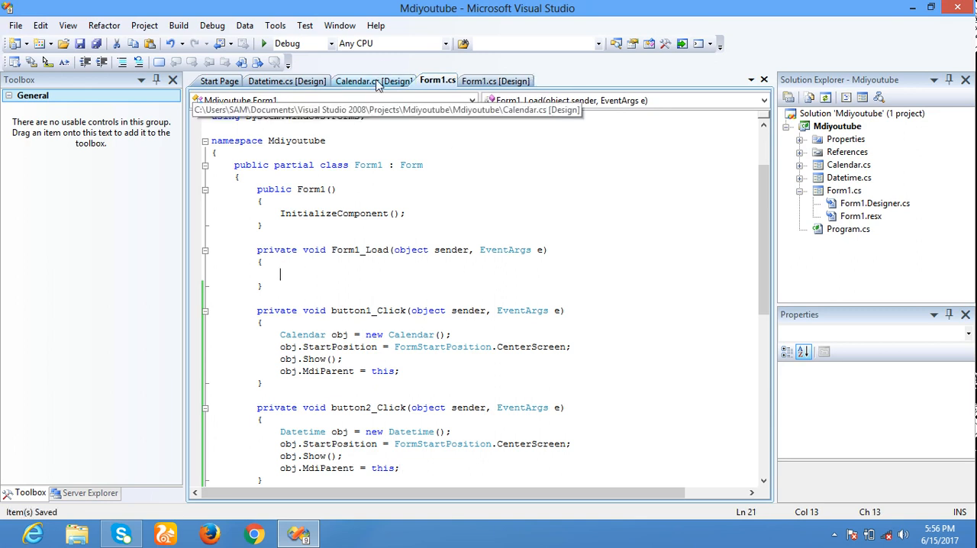
Step: Add a month calendar to the Calendar form and enlarge the form
left_click(373, 81)
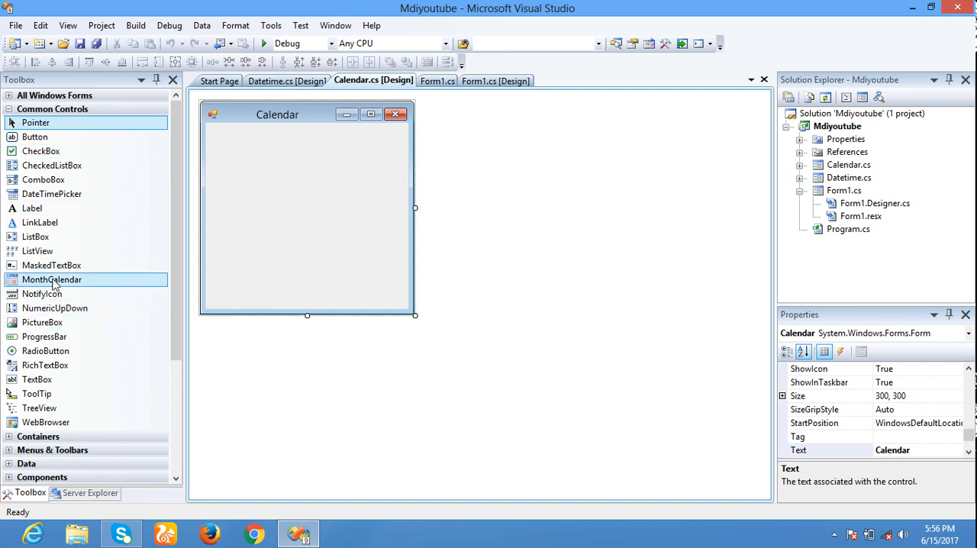
left_click_drag(51, 279, 306, 184)
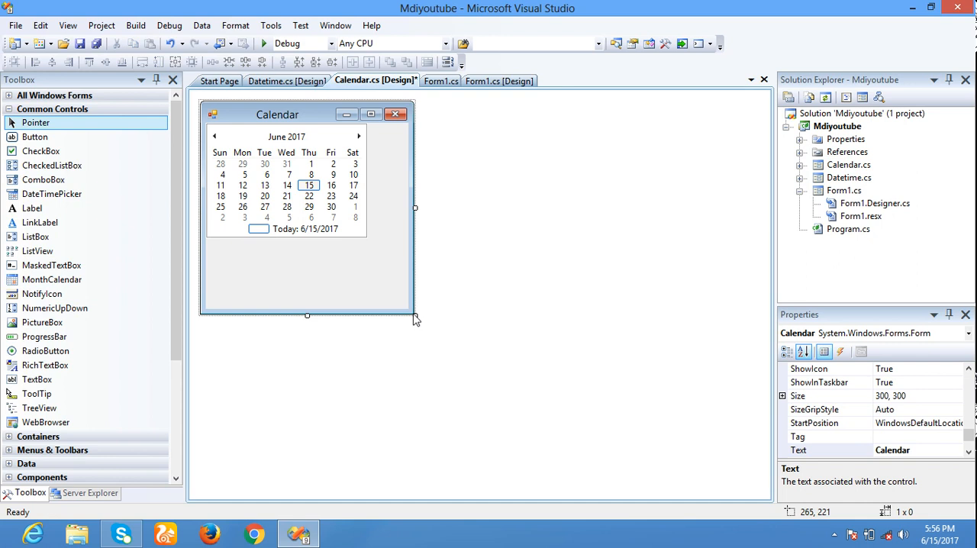
left_click_drag(415, 316, 604, 357)
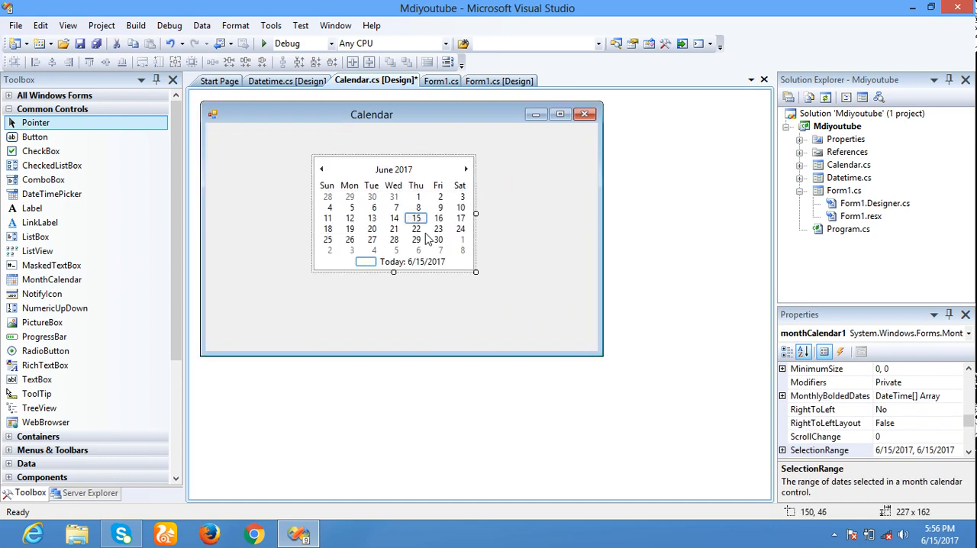
Step: Add an OK button beneath the calendar and create its click handler
left_click_drag(35, 137, 343, 169)
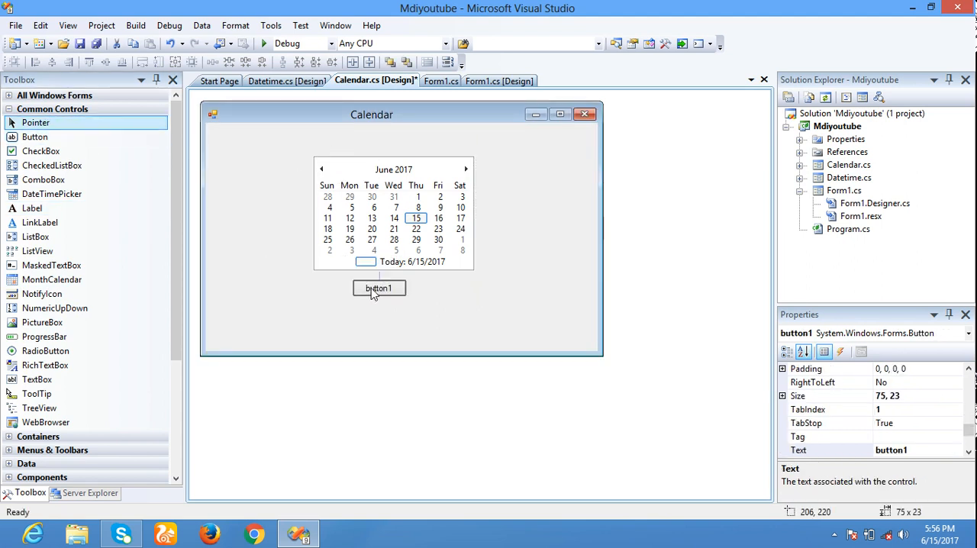
left_click(380, 288)
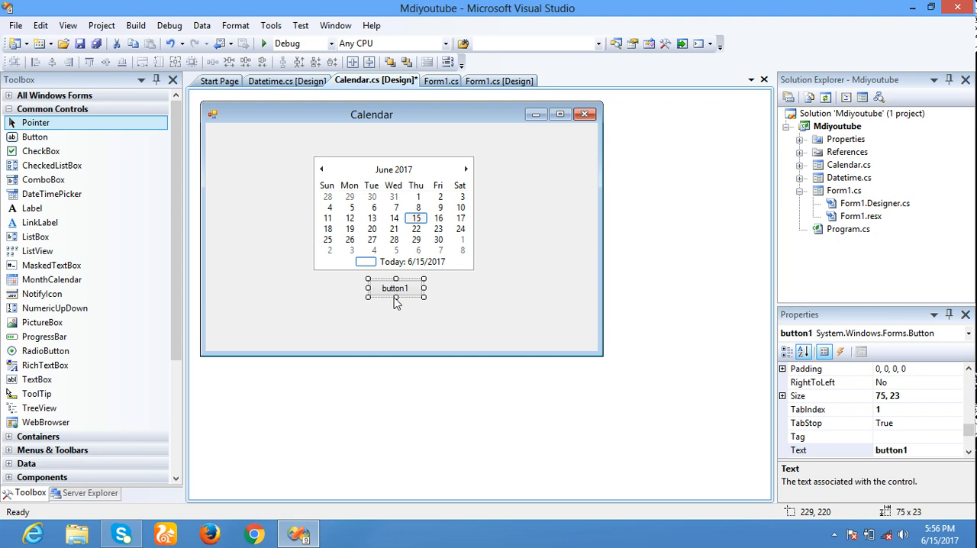
left_click_drag(395, 288, 395, 296)
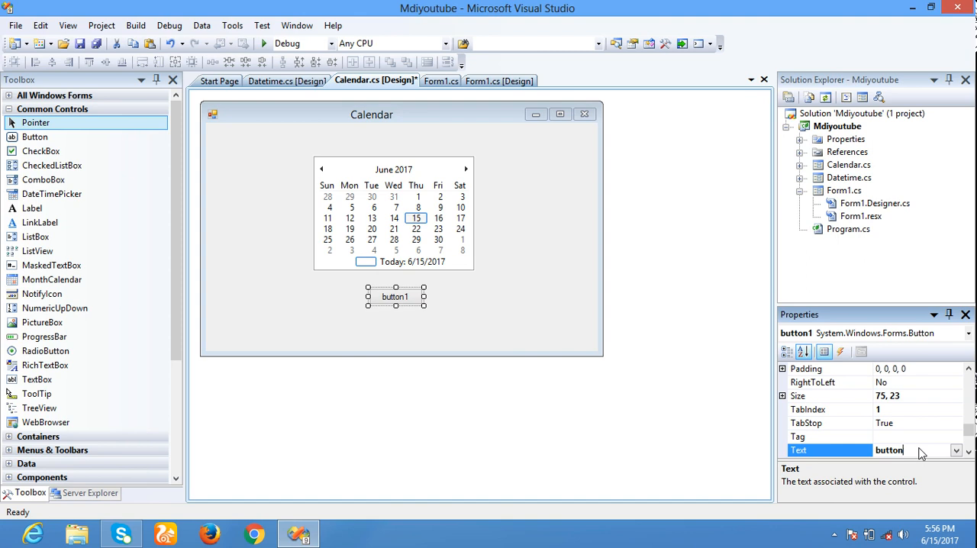
type("OK")
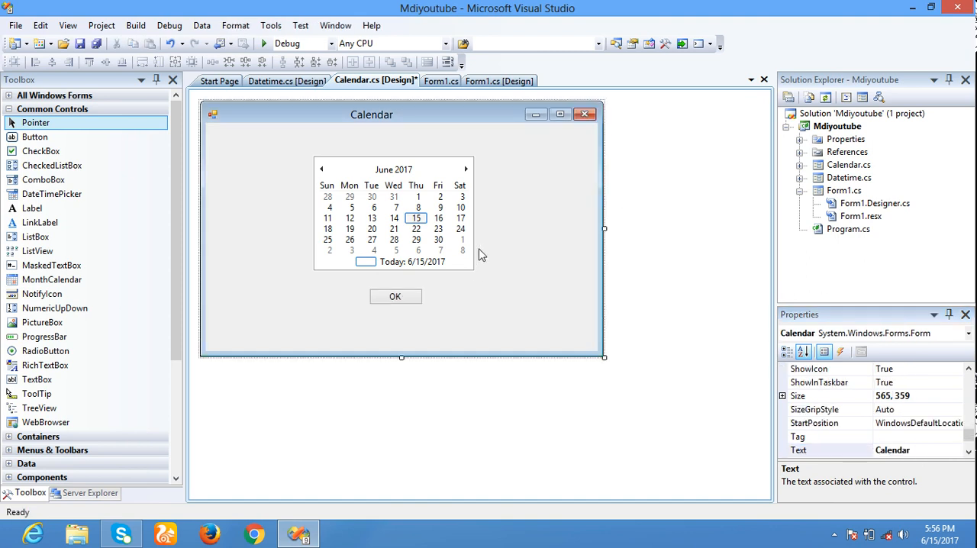
mouse_move(386, 212)
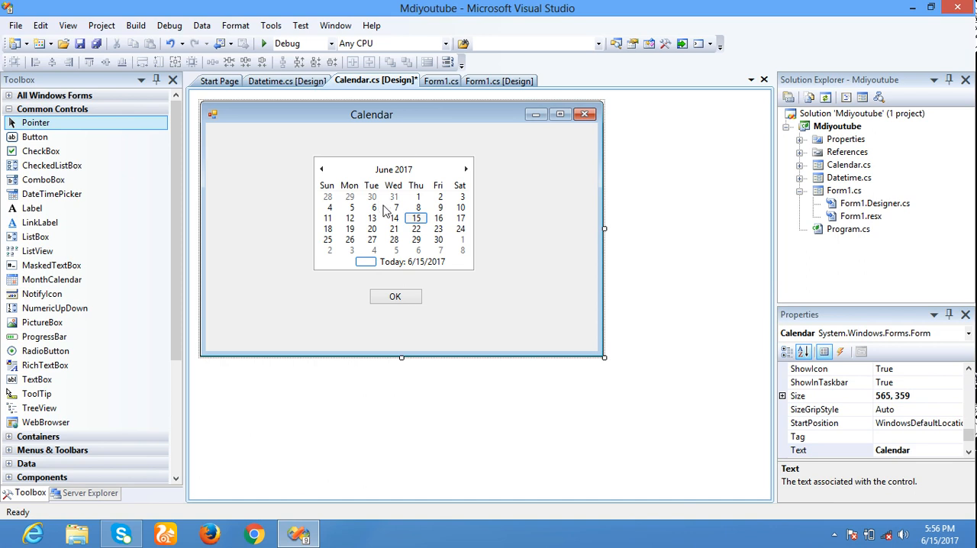
mouse_move(415, 292)
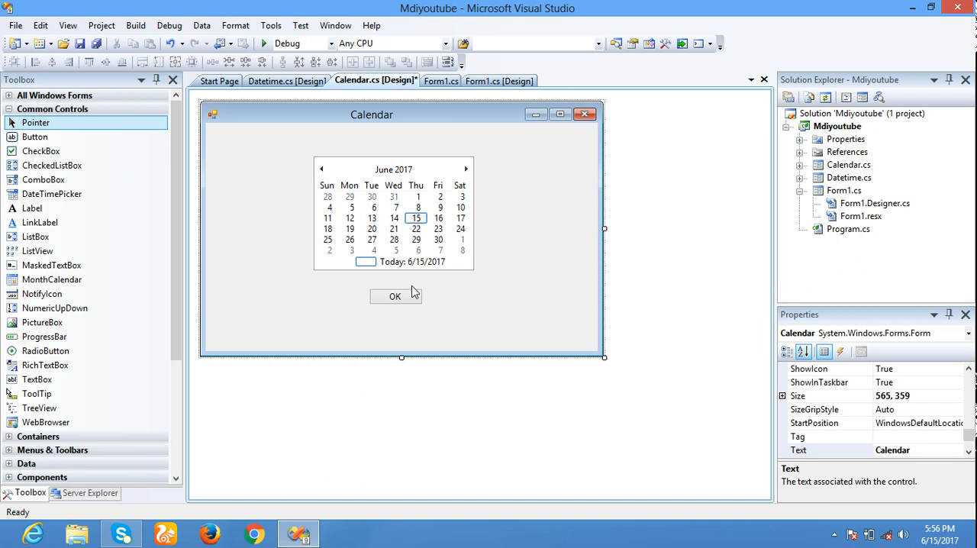
left_click(395, 296)
type("th")
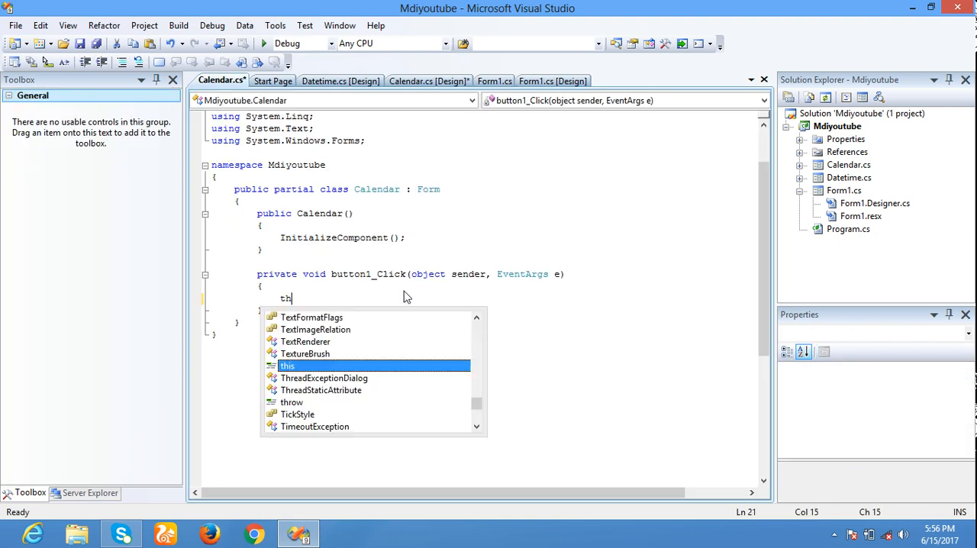
Step: Make Calendar's OK handler call this.Close(), then switch to the Datetime form design
type("is.close();")
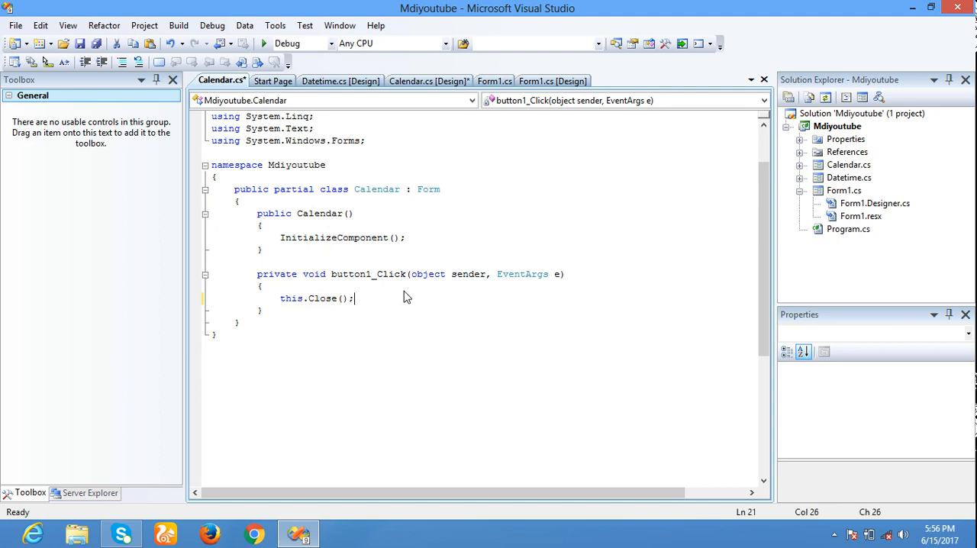
right_click(365, 141)
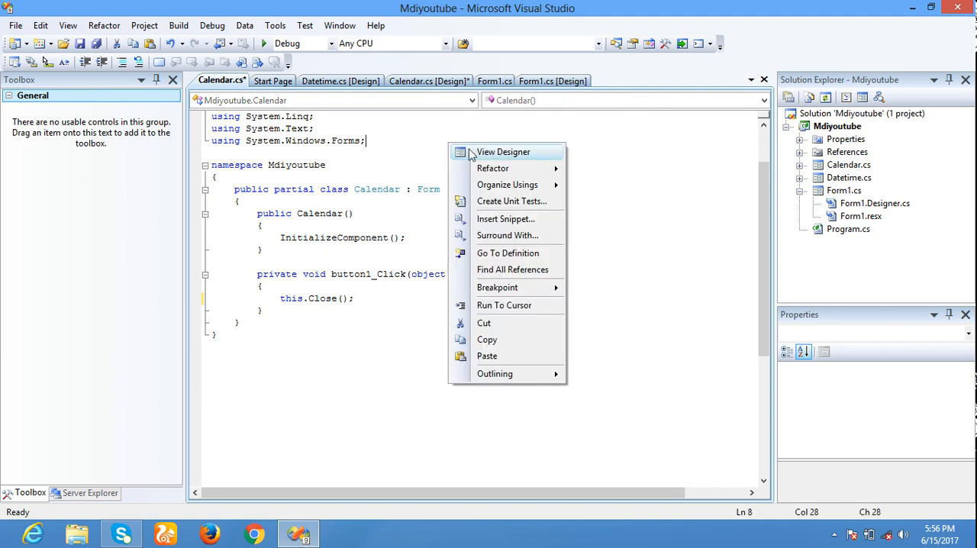
left_click(502, 152)
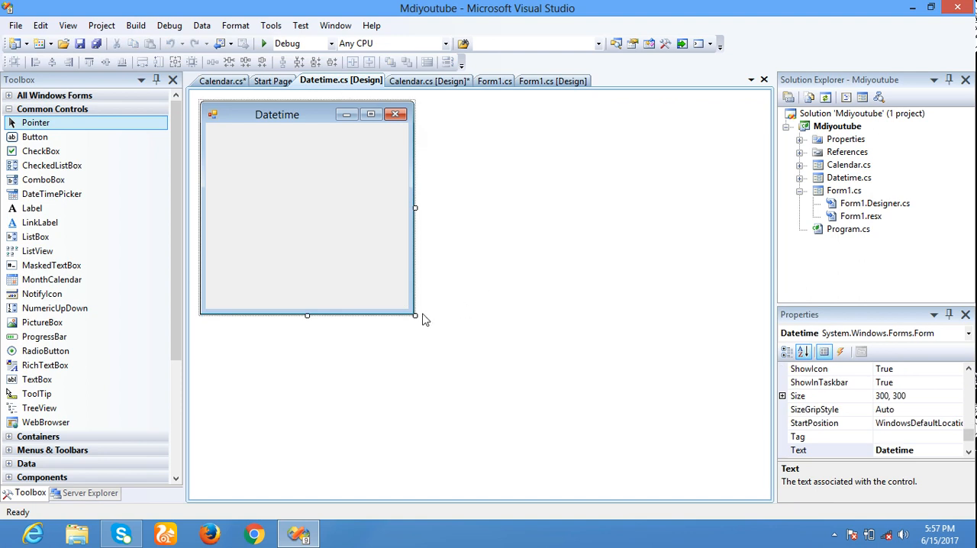
Step: Enlarge the Datetime form and add a centred date picker
left_click_drag(415, 315, 545, 380)
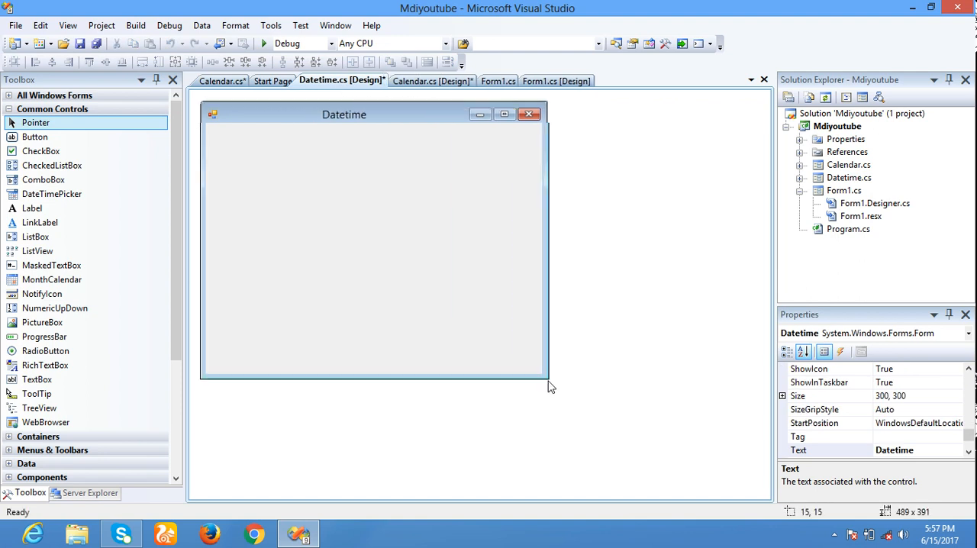
left_click_drag(549, 386, 550, 386)
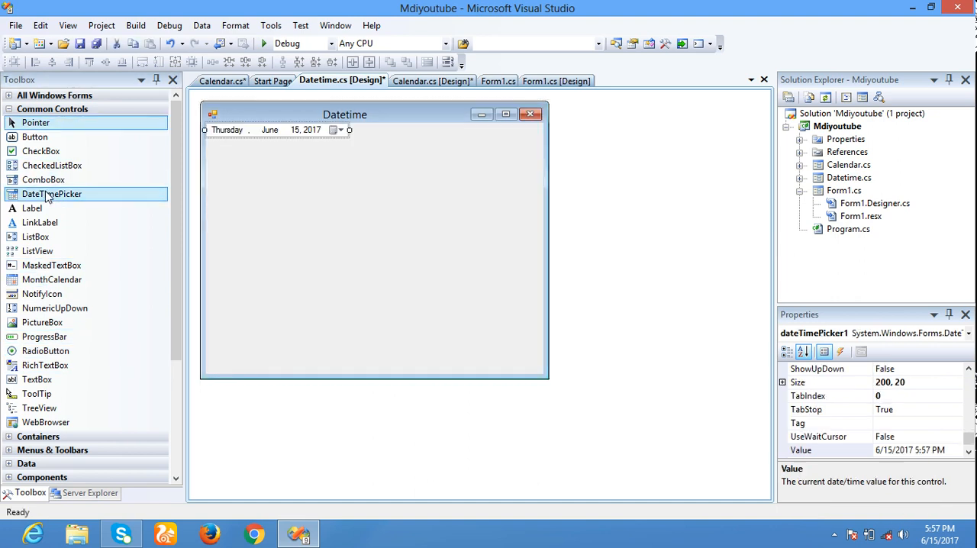
mouse_move(328, 156)
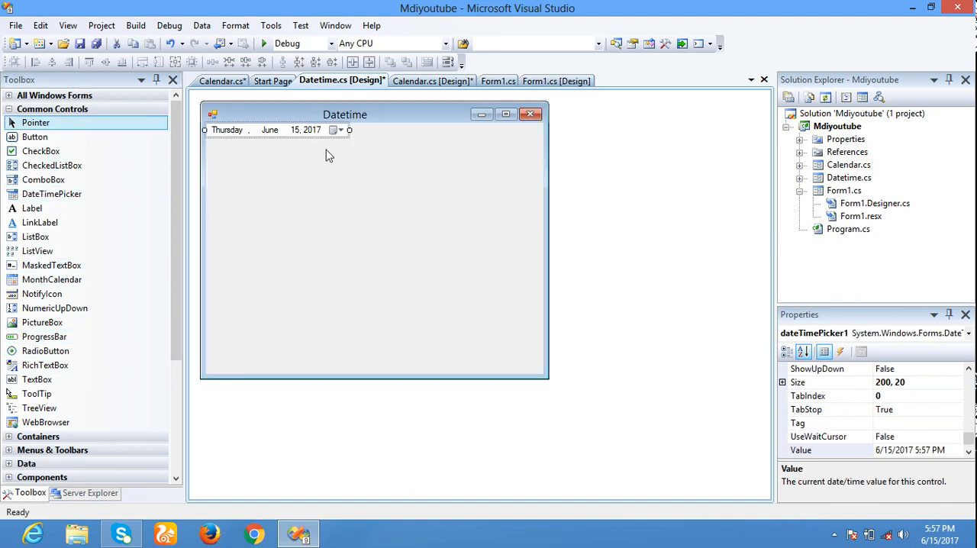
left_click_drag(278, 129, 374, 199)
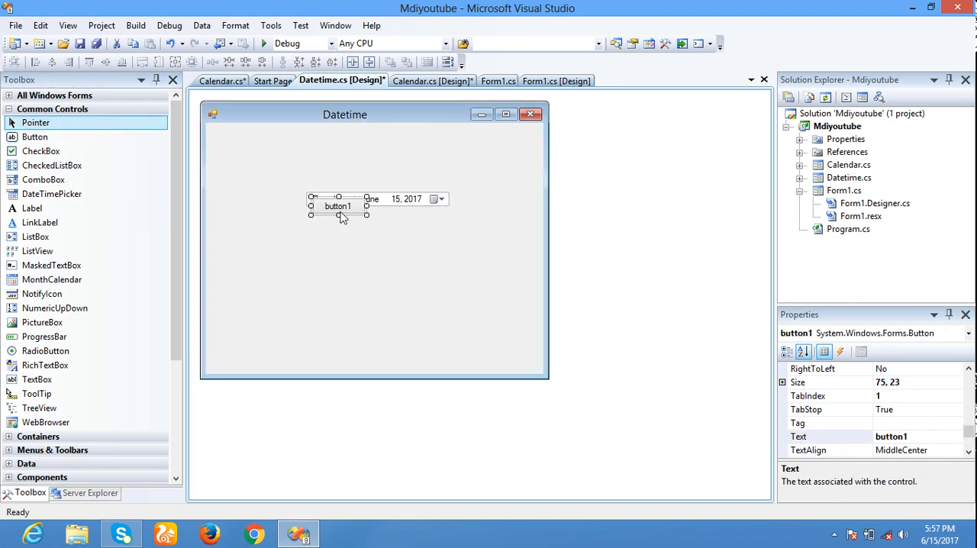
Step: Place a button below the date picker and set its Text to OK
left_click_drag(338, 206, 379, 242)
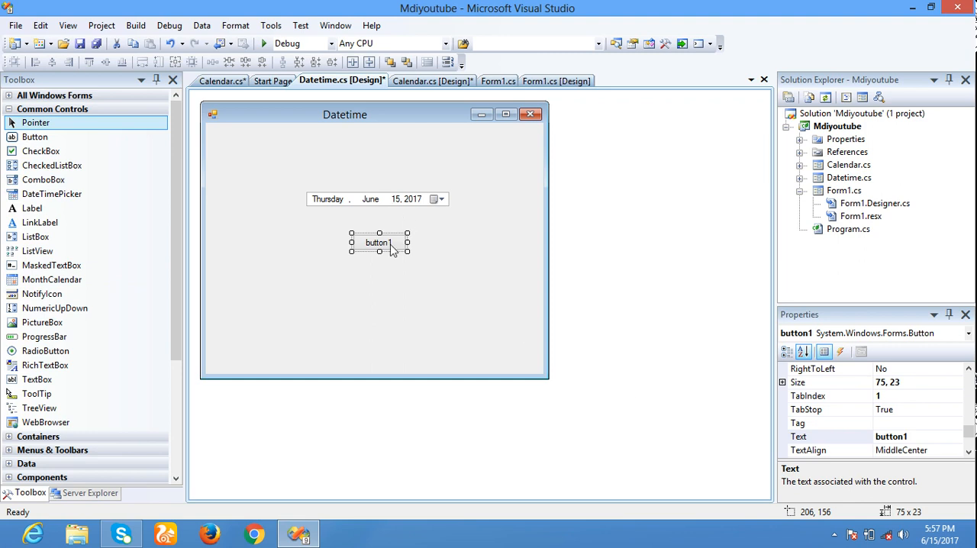
right_click(379, 242)
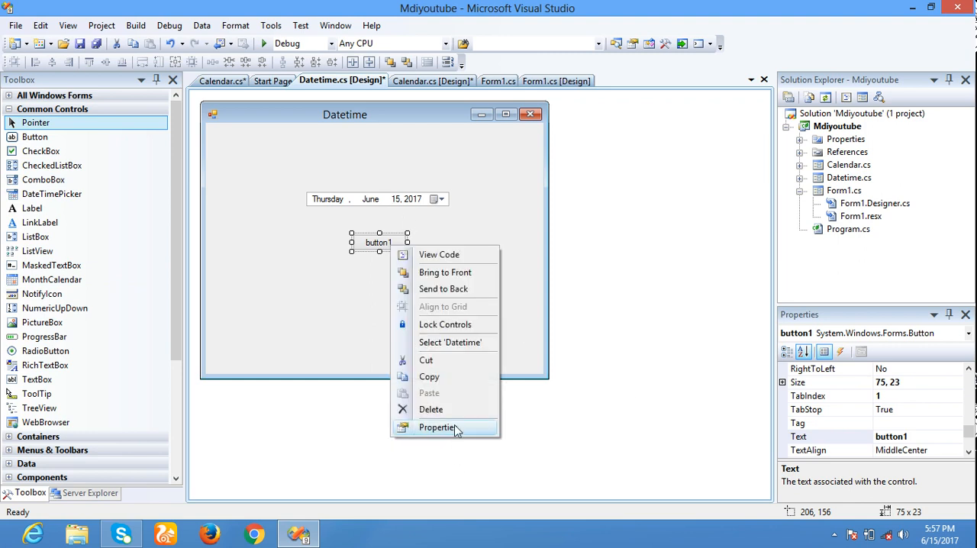
left_click(437, 427)
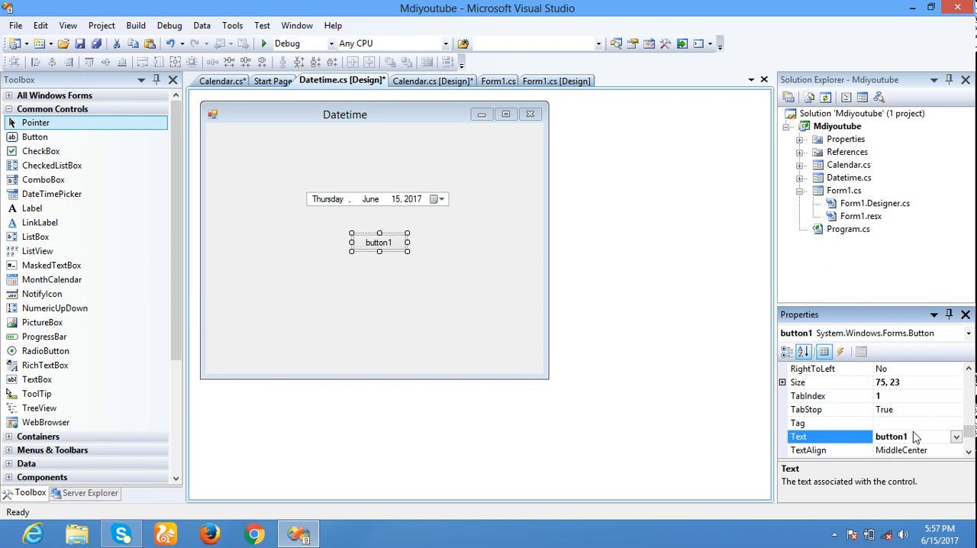
triple_click(891, 436)
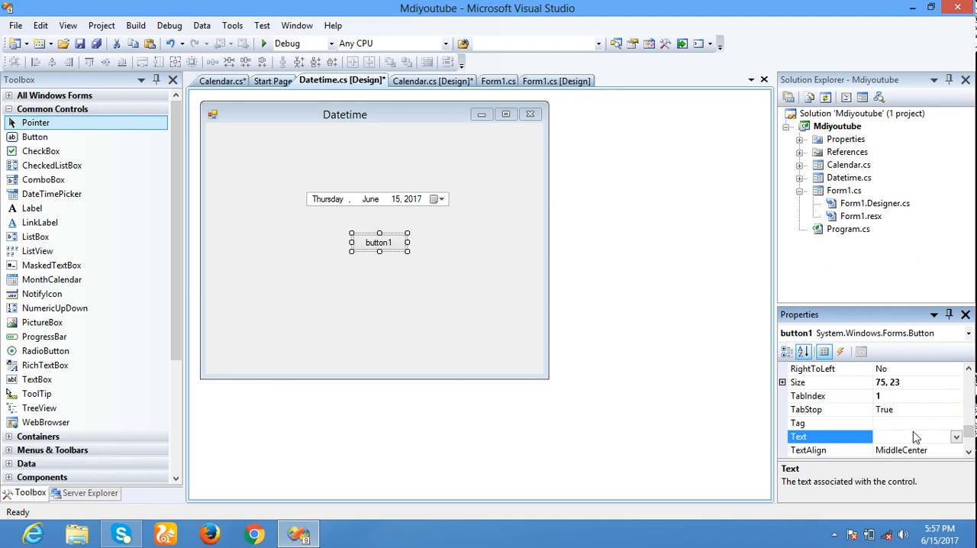
type("OK")
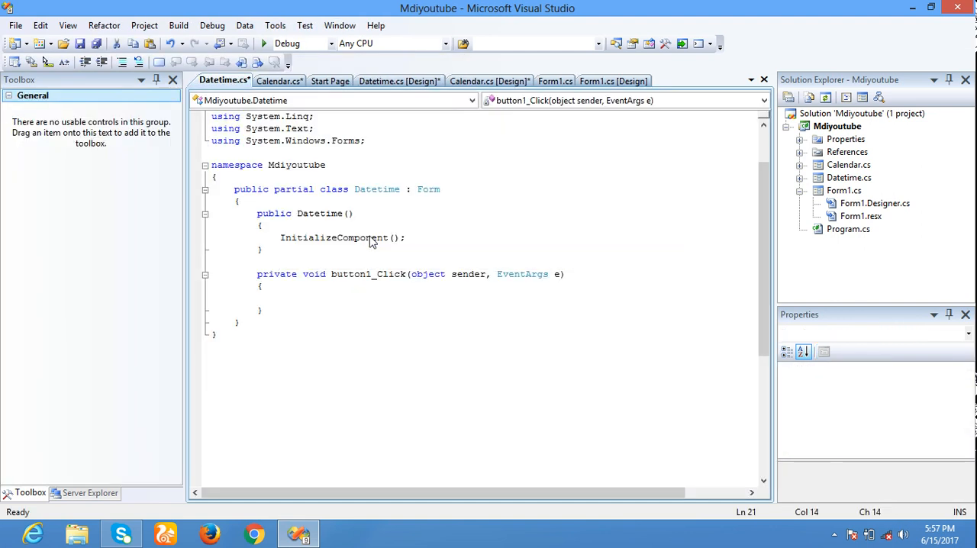
Step: Make the Datetime OK button call this.Close(), save Datetime.cs, and start debugging
type("this.close();")
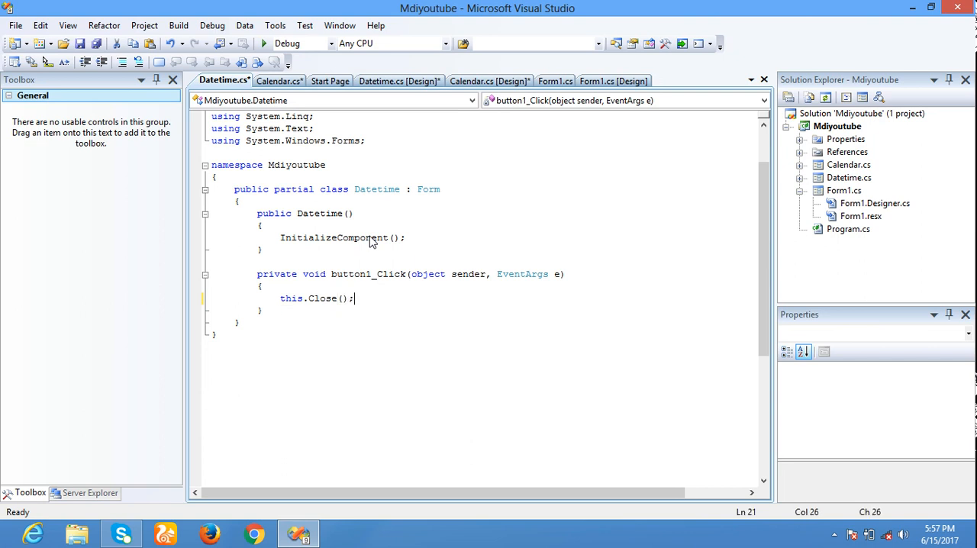
key("ctrl+s")
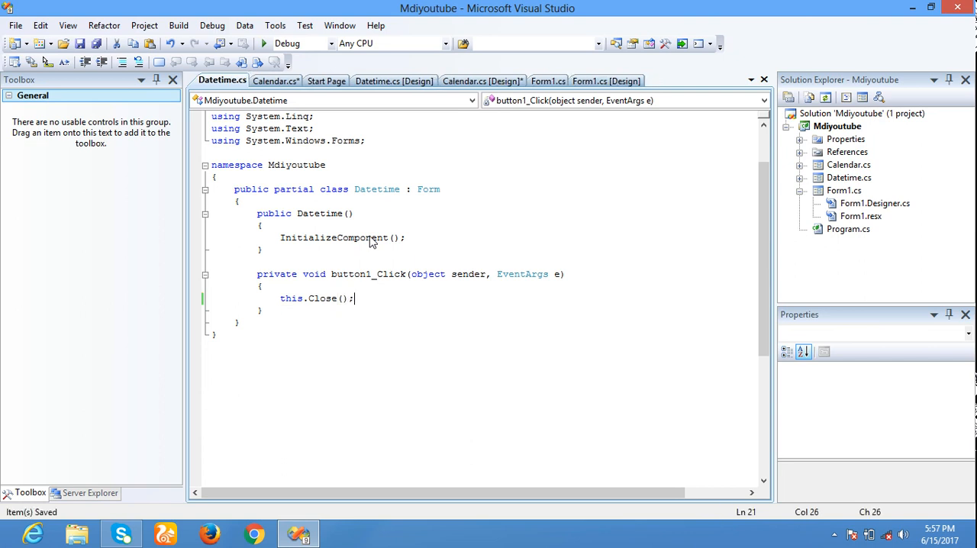
left_click(263, 43)
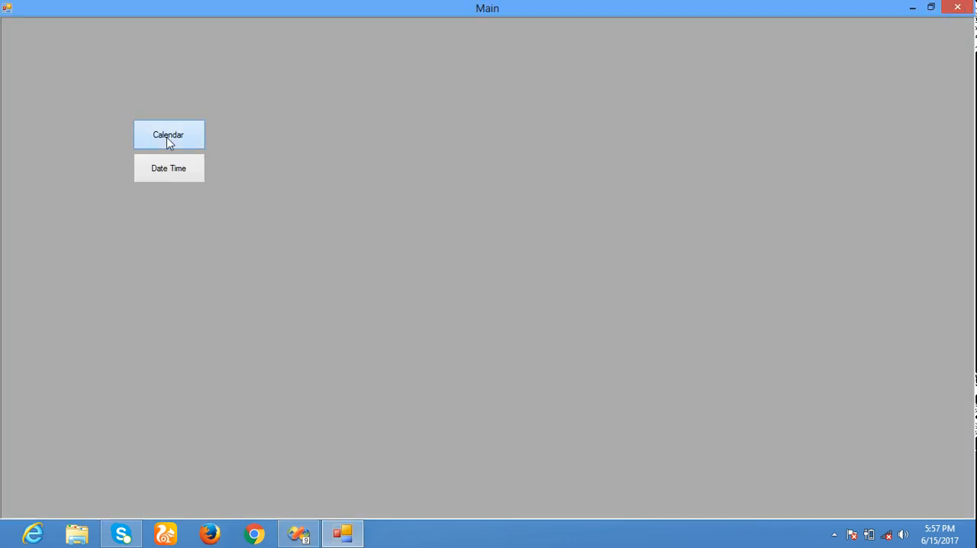
Step: Test the running app by opening and closing the Calendar and Date Time child windows
left_click(169, 134)
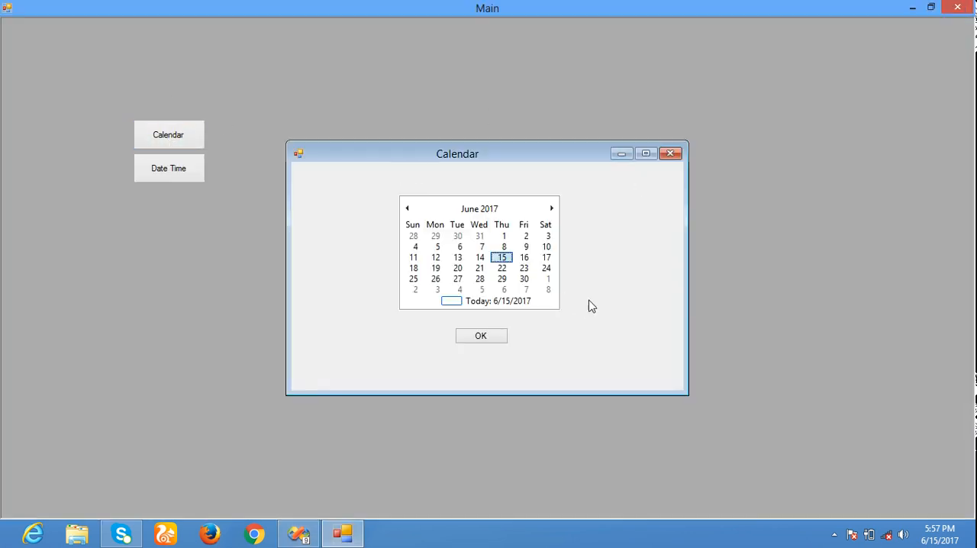
mouse_move(481, 335)
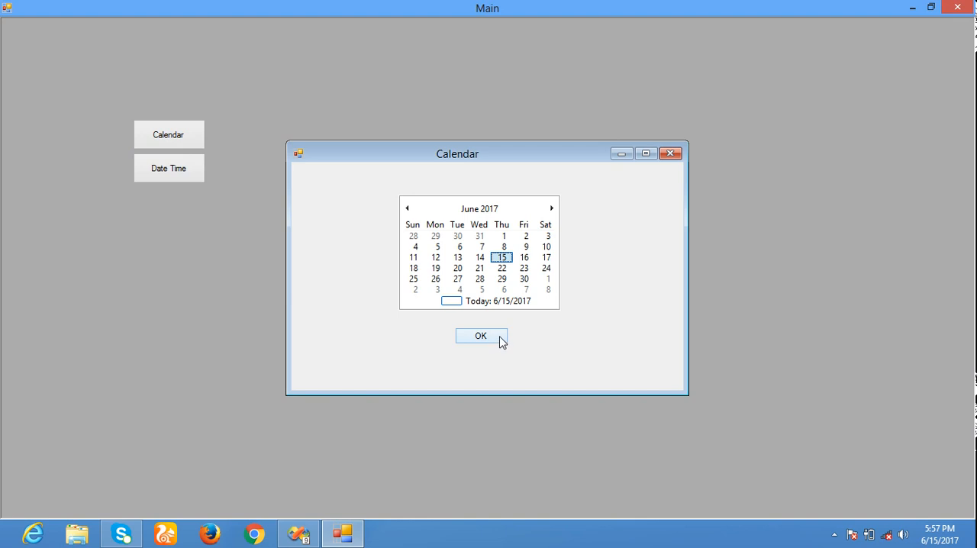
left_click(480, 336)
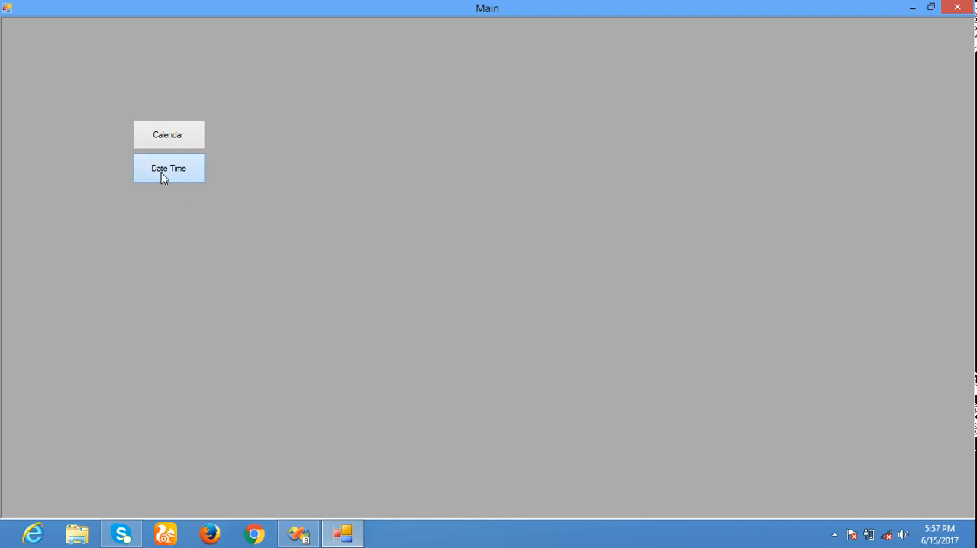
left_click(169, 168)
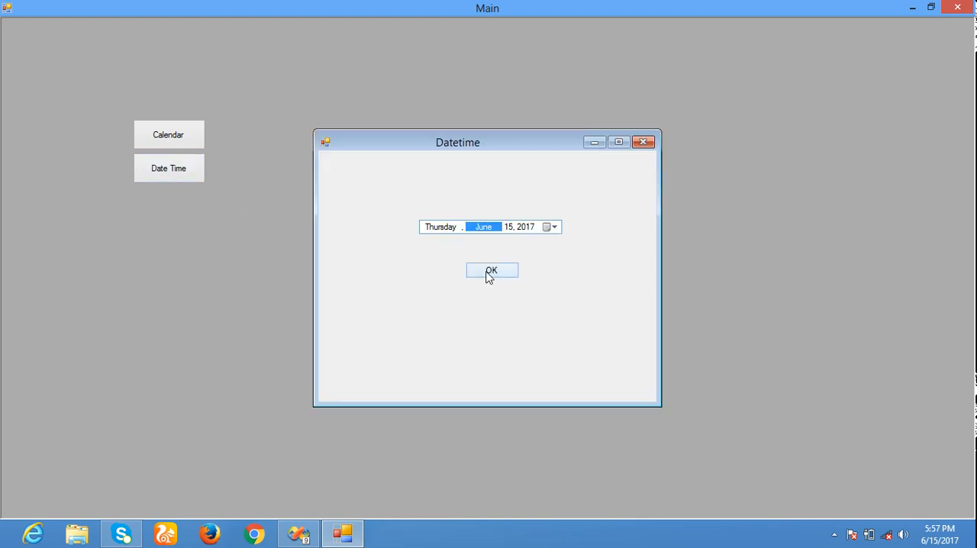
left_click(491, 270)
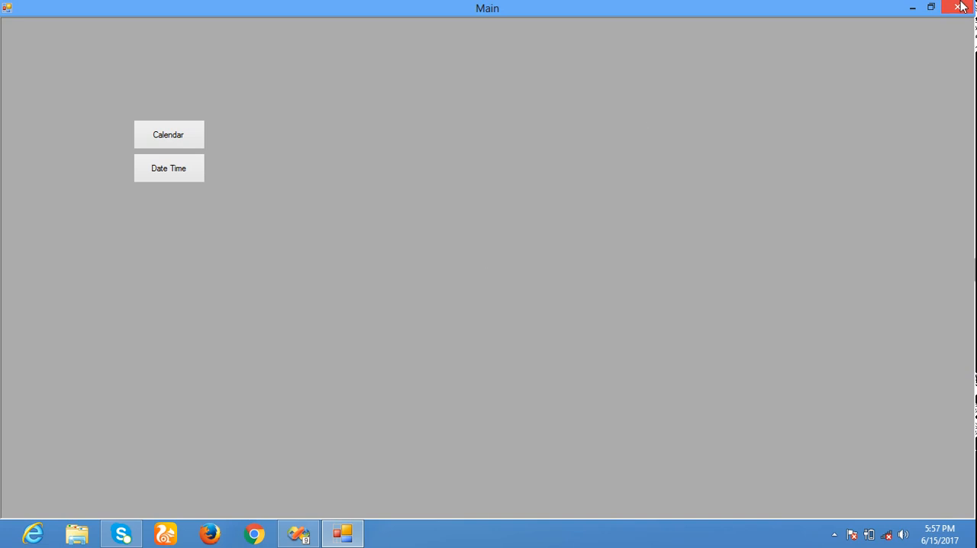